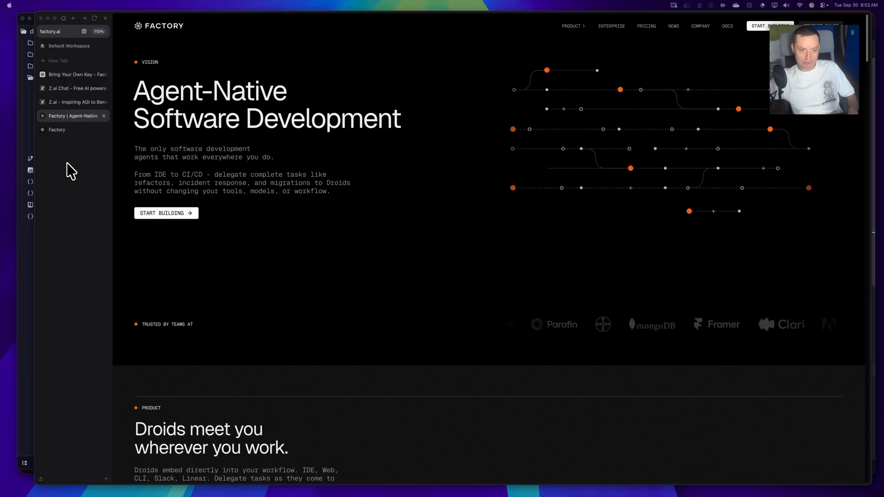
# Go from the GLM Coding Lite subscription page to Z.ai's per-model Rate Limits table
pyautogui.click(69, 89)
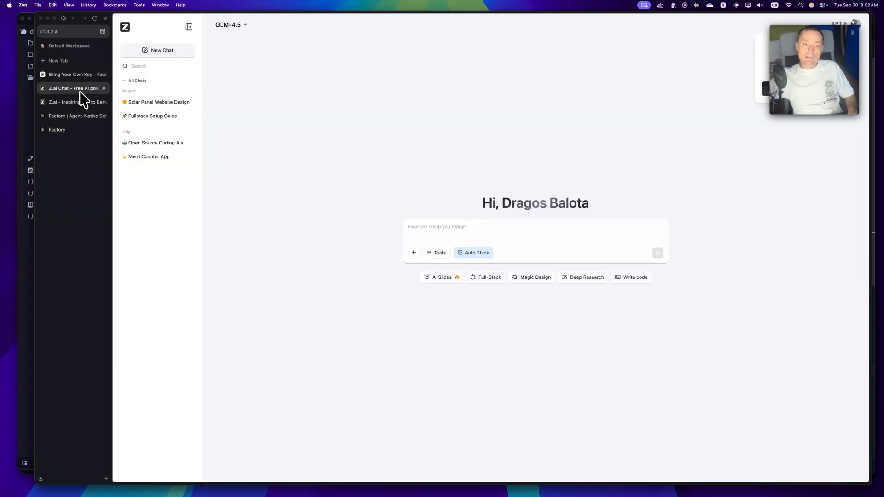
pyautogui.click(71, 102)
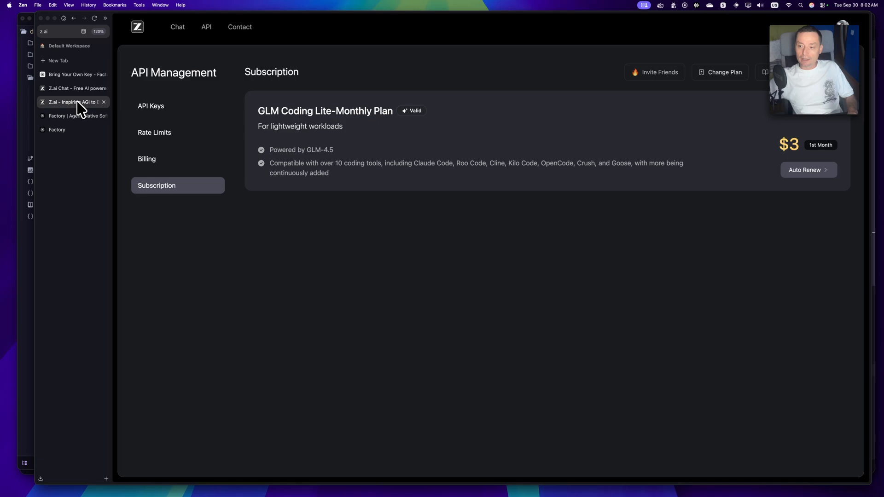
pyautogui.moveTo(663, 139)
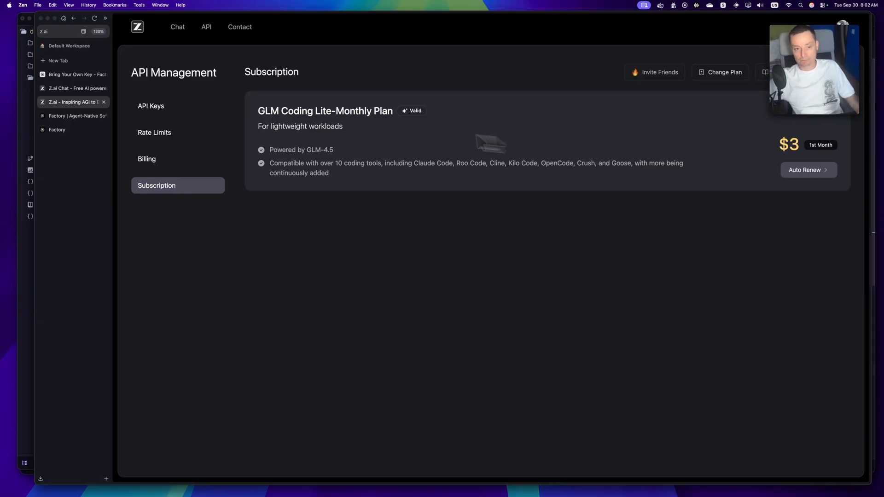
pyautogui.moveTo(287, 133)
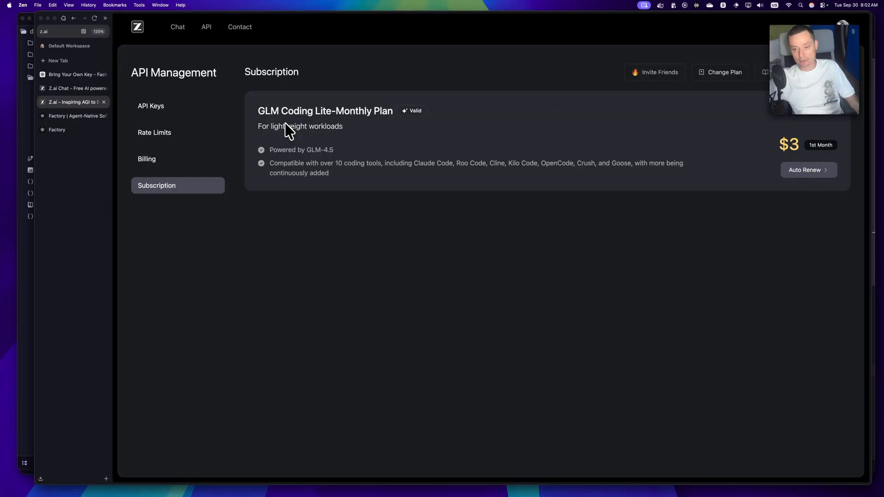
pyautogui.click(155, 133)
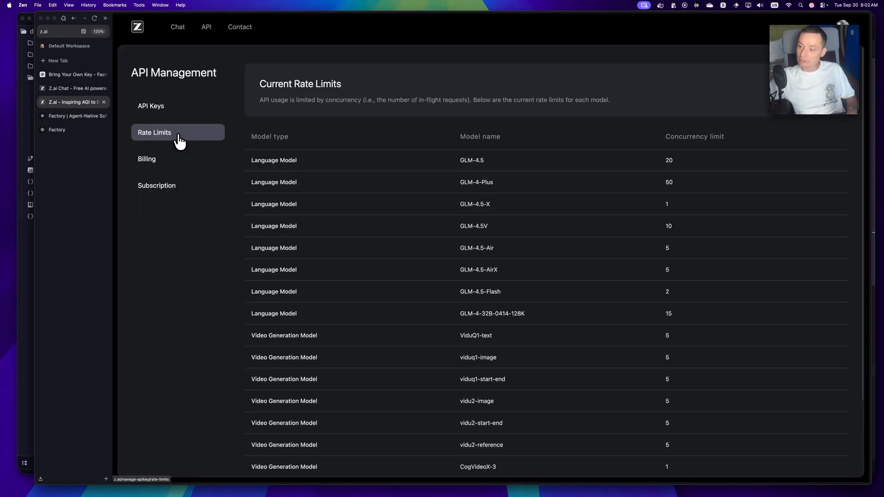
pyautogui.moveTo(99, 134)
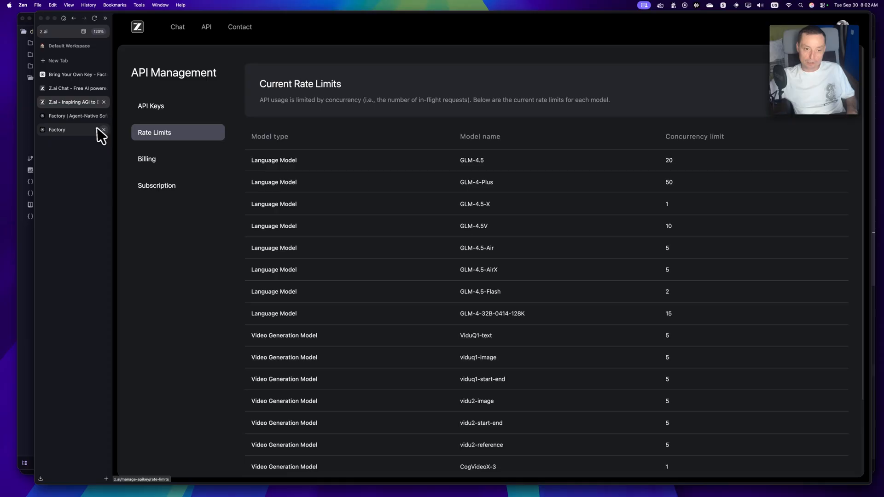
# Browse Factory's Pricing page through the BYOK ($0), Pro ($20/month) and Enterprise plans
pyautogui.click(71, 116)
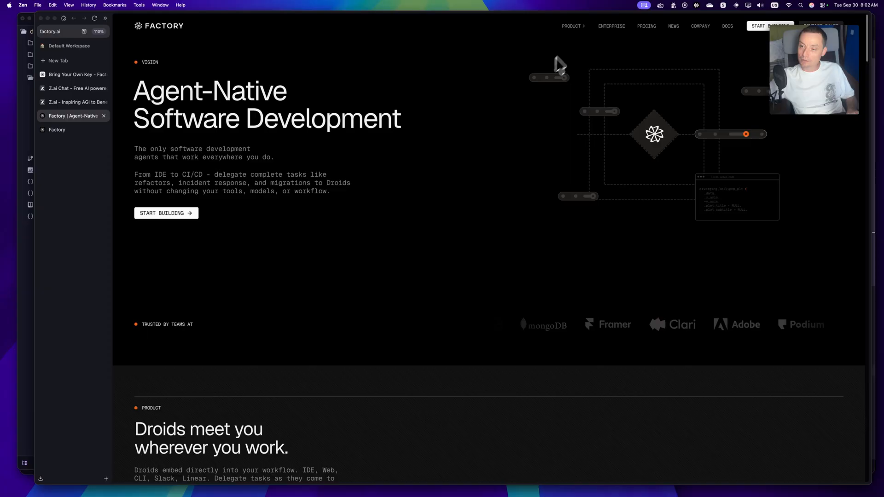
pyautogui.click(573, 26)
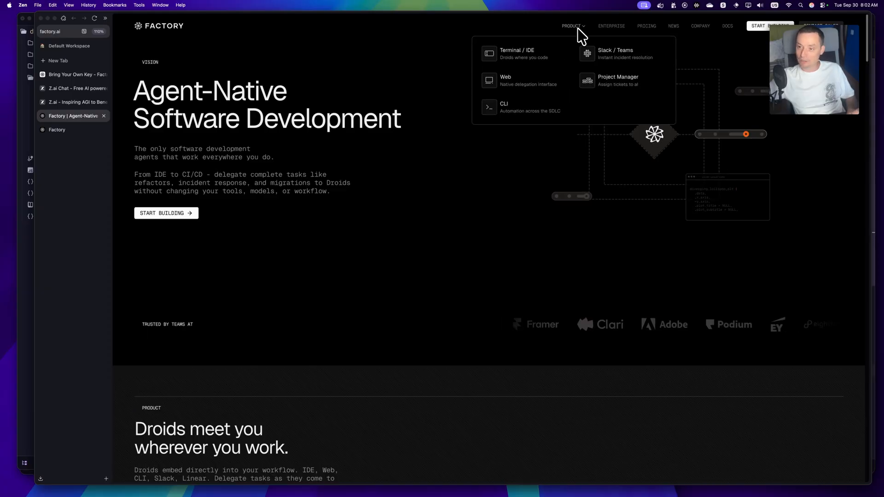
pyautogui.moveTo(528, 60)
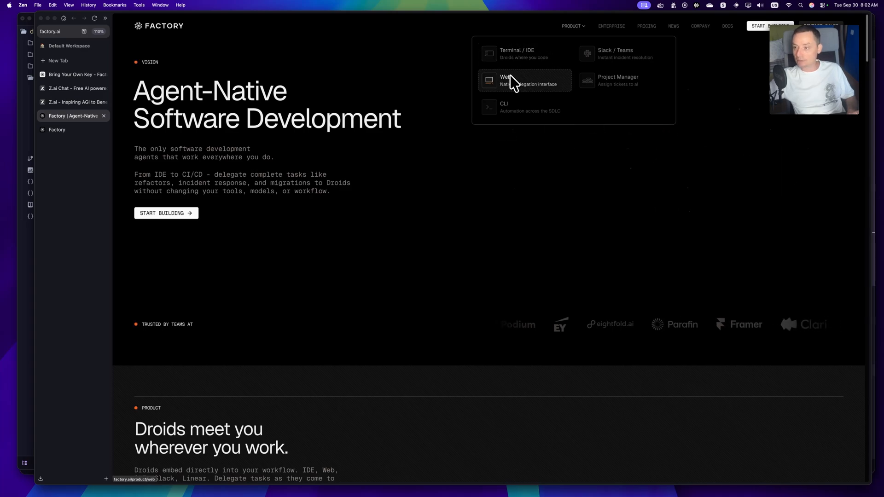
pyautogui.click(647, 25)
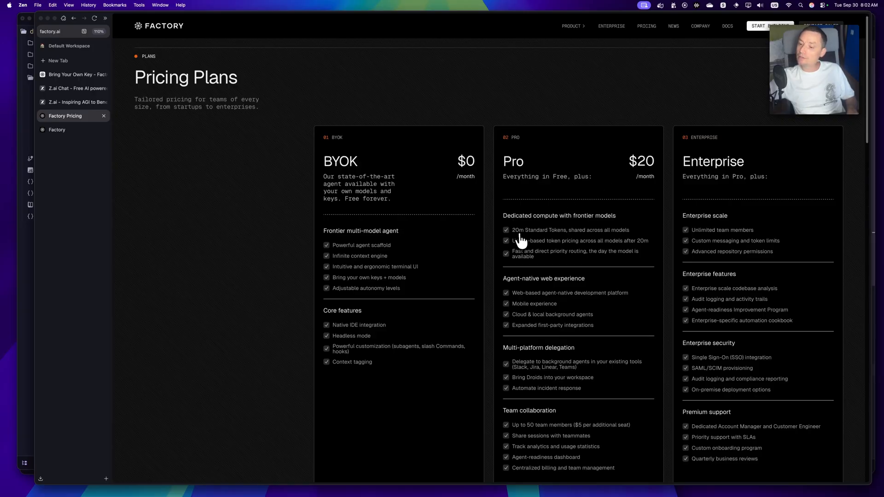
pyautogui.scroll(-3)
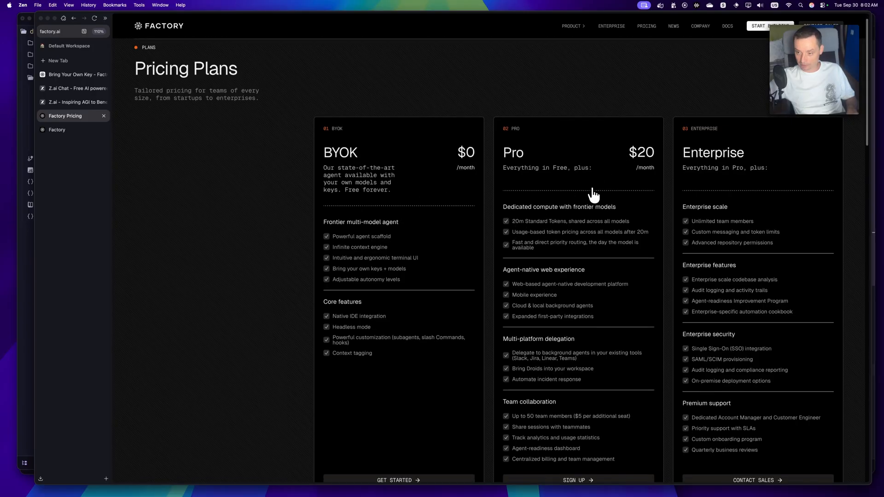
pyautogui.scroll(-3)
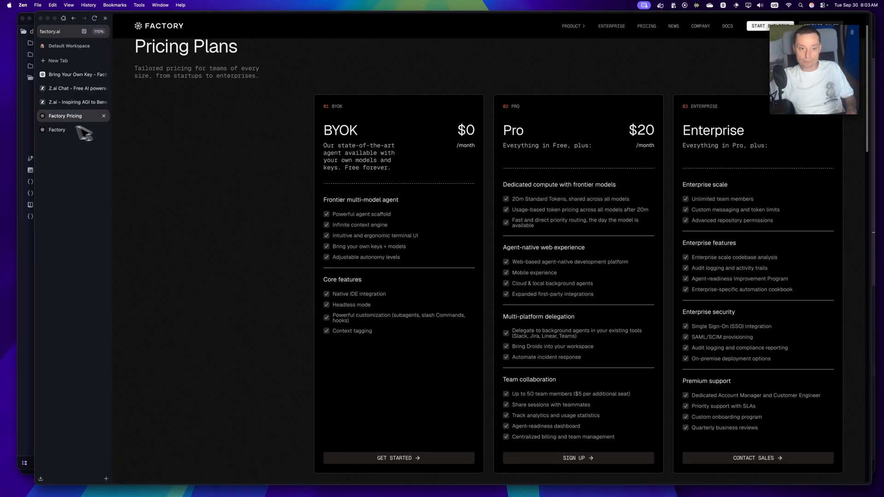
# Highlight the used-token count against the 40,000,000-token free-trial allowance in Billing & Usage
pyautogui.click(56, 130)
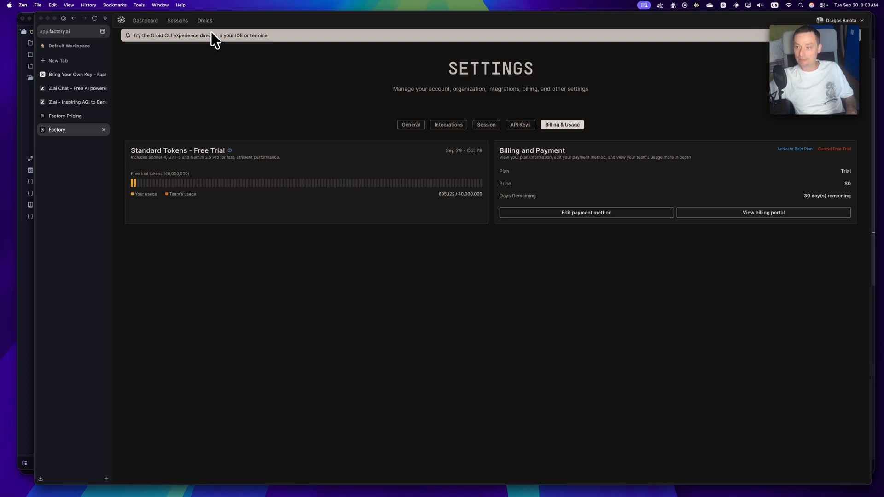
pyautogui.moveTo(95, 28)
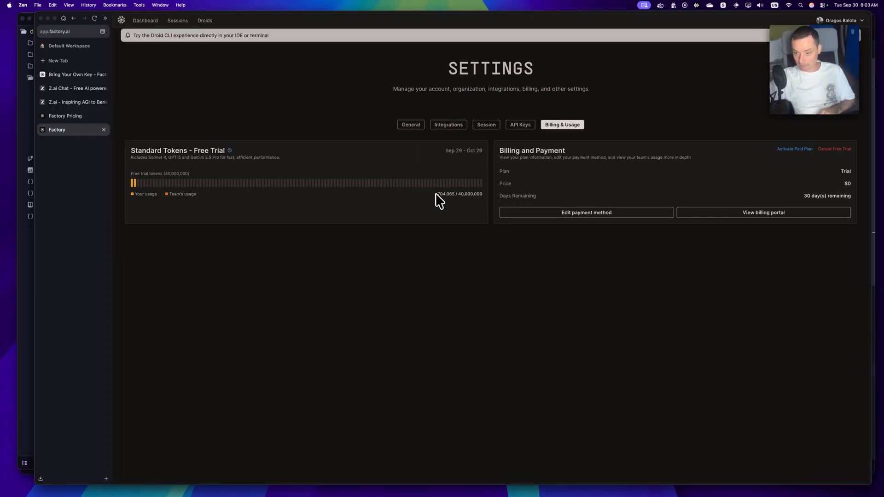
pyautogui.doubleClick(444, 194)
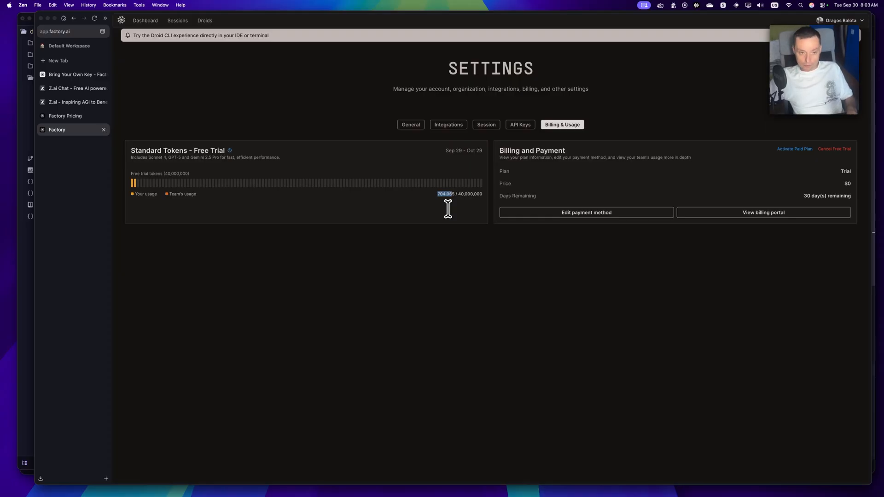
pyautogui.moveTo(185, 158)
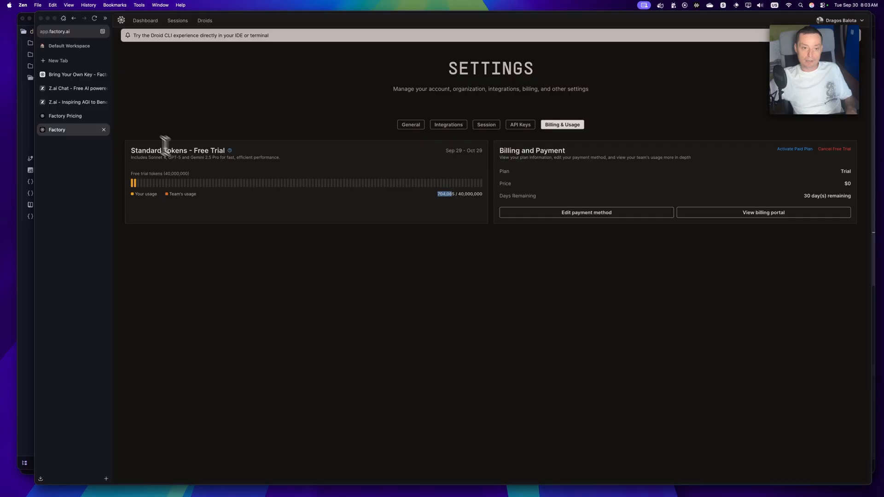
# View the Bring Your Own Key page's example custom_models configuration for ~/.factory/config.json
pyautogui.click(74, 74)
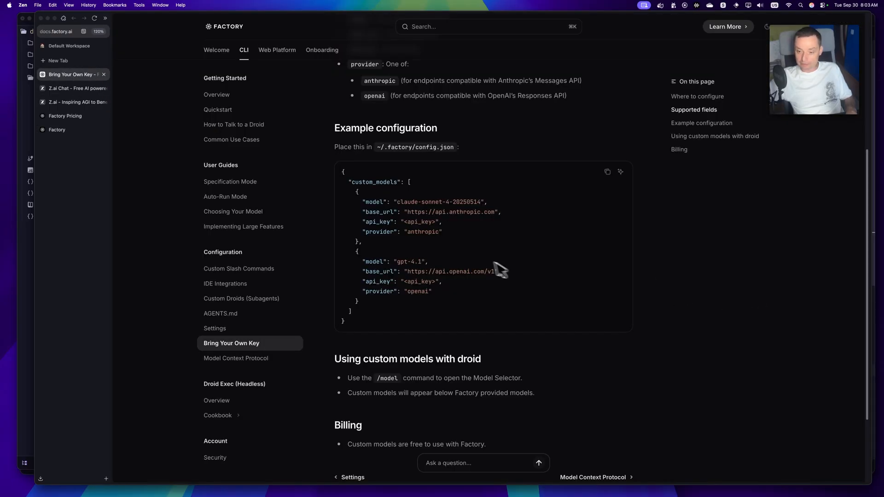
pyautogui.moveTo(416, 180)
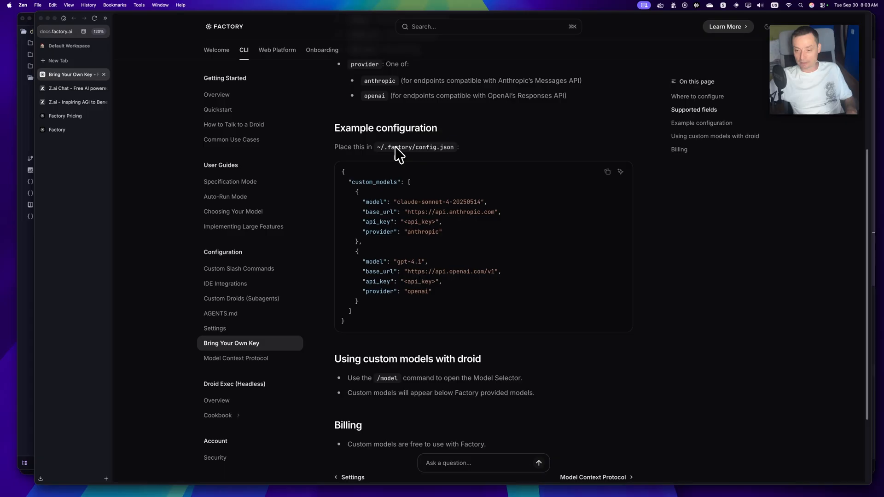
pyautogui.moveTo(431, 157)
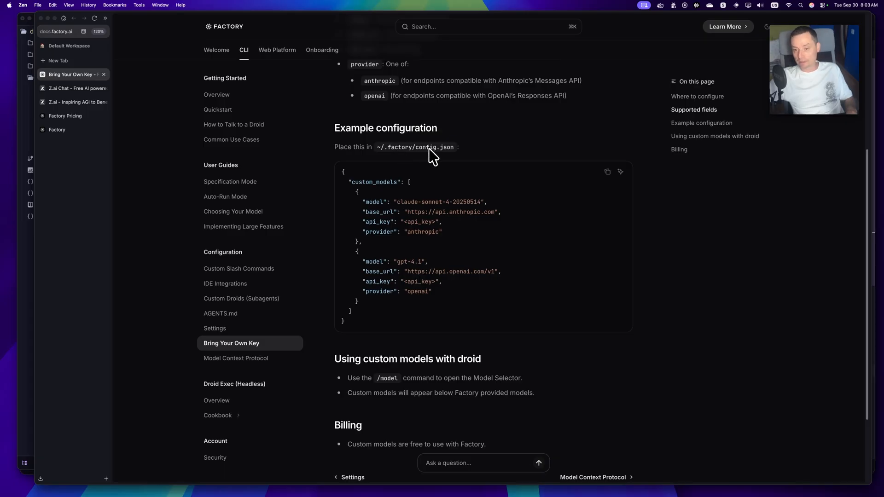
pyautogui.moveTo(455, 161)
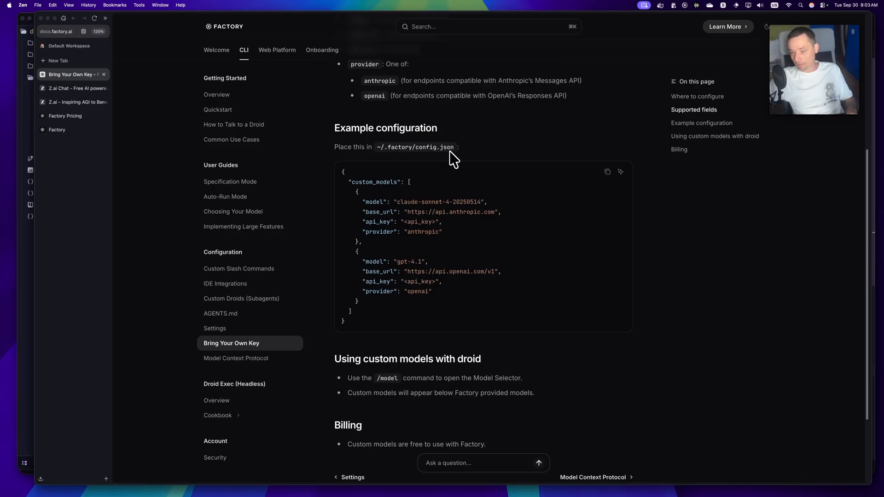
pyautogui.moveTo(397, 236)
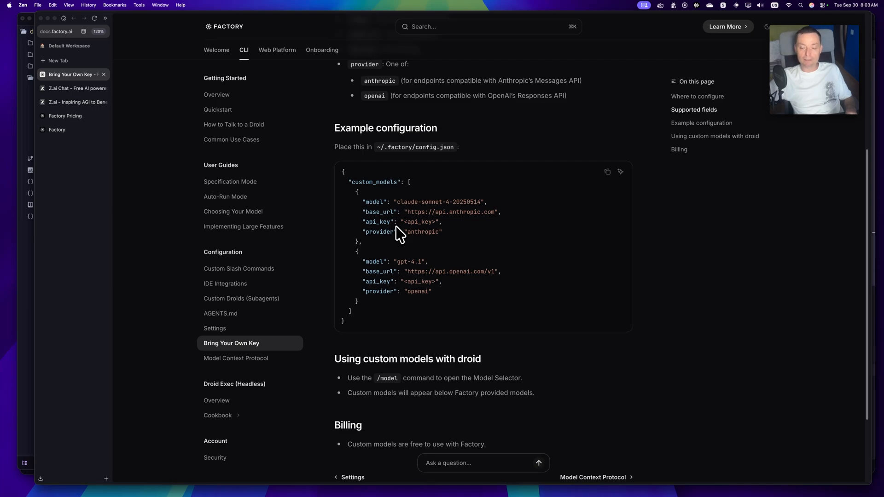
pyautogui.moveTo(415, 221)
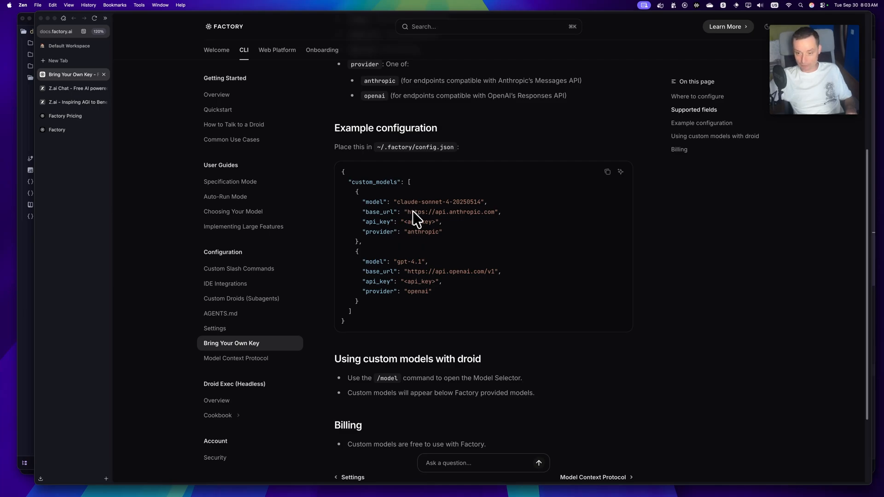
pyautogui.moveTo(455, 217)
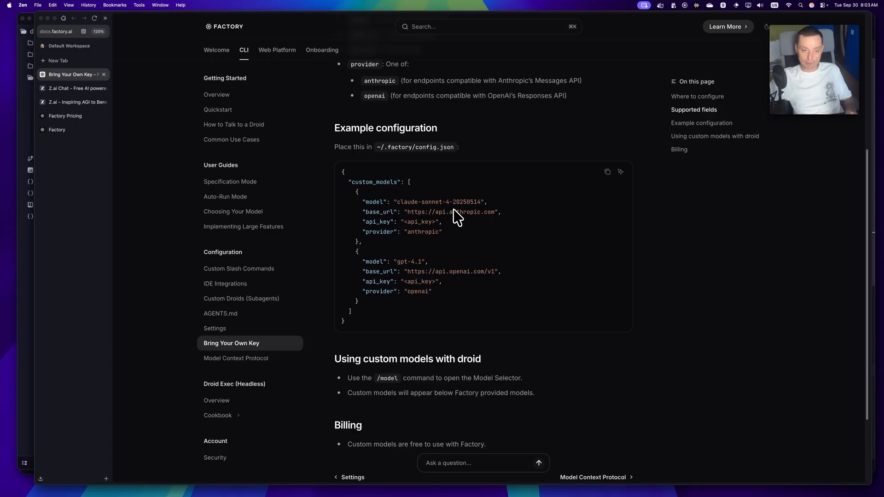
pyautogui.moveTo(189, 173)
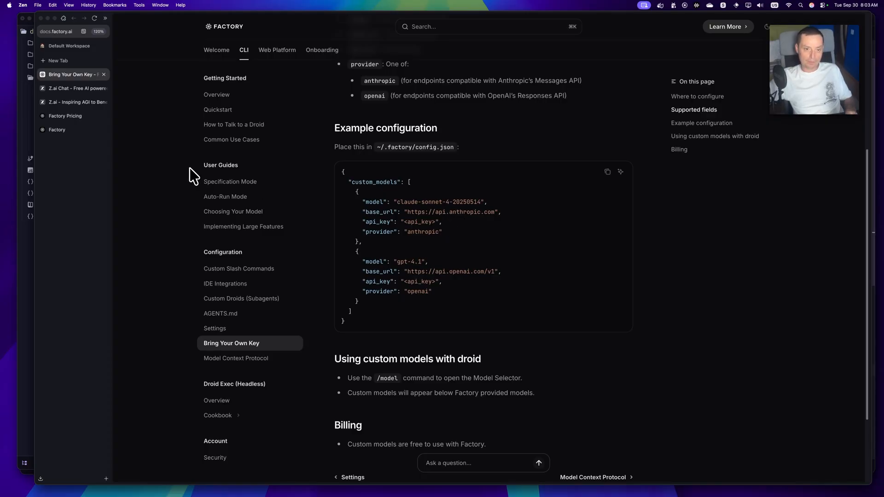
pyautogui.moveTo(166, 173)
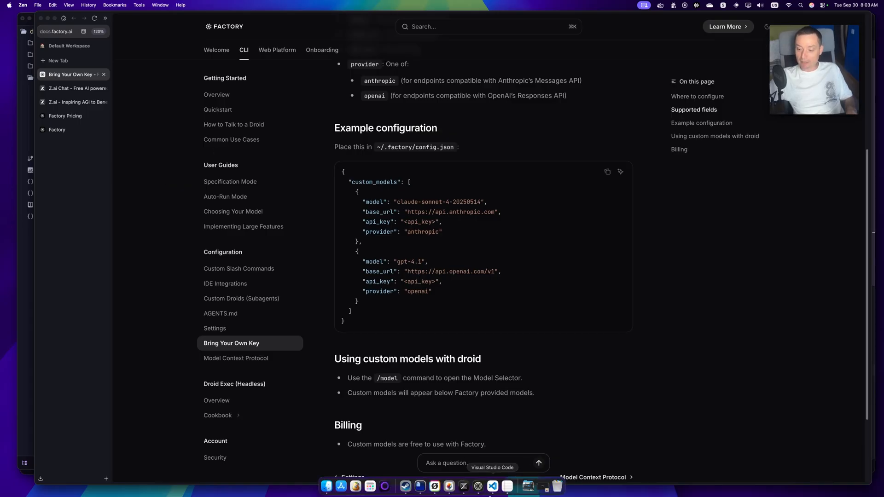
# Run /init in the left Droid pane running Sonnet 4.5
pyautogui.click(420, 487)
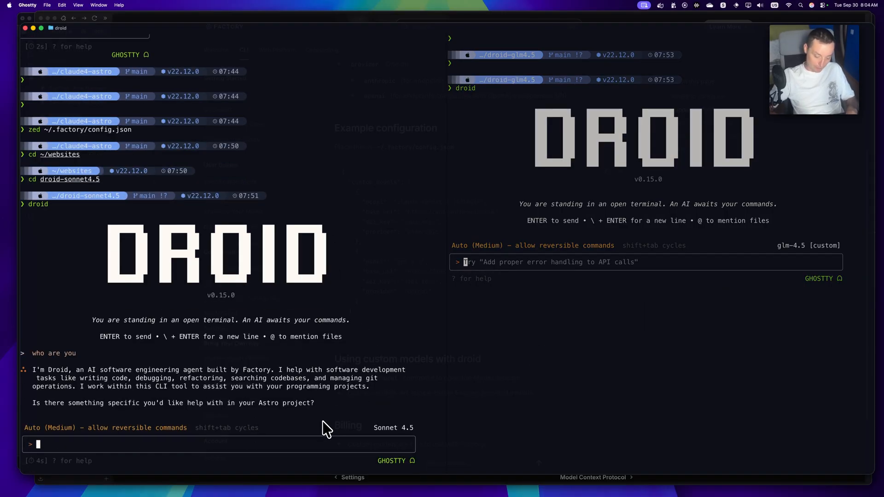
pyautogui.write('/in')
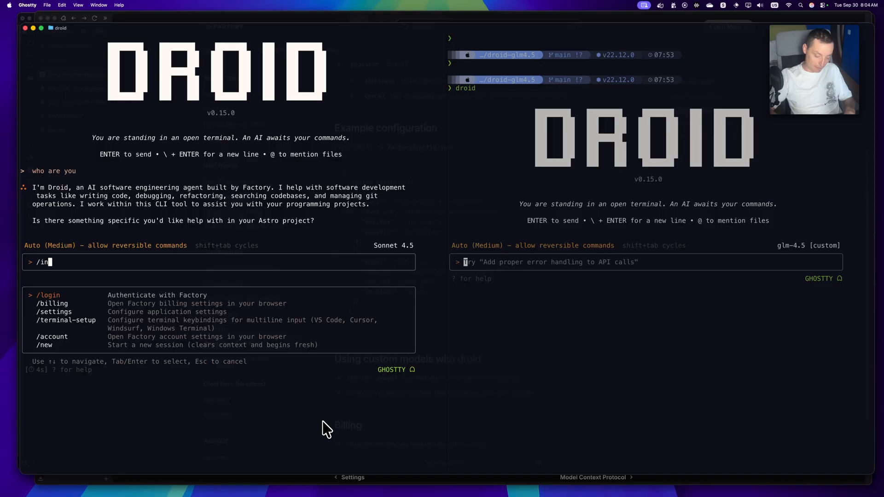
pyautogui.write('i')
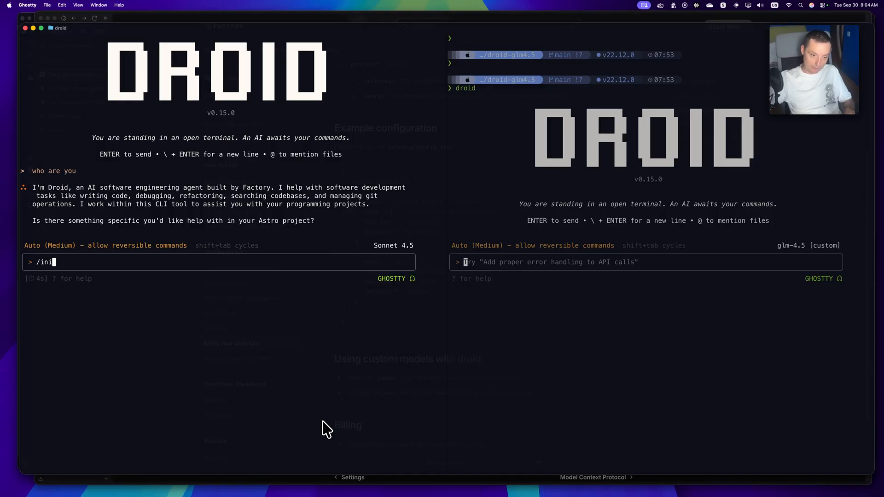
pyautogui.press('Backspace')
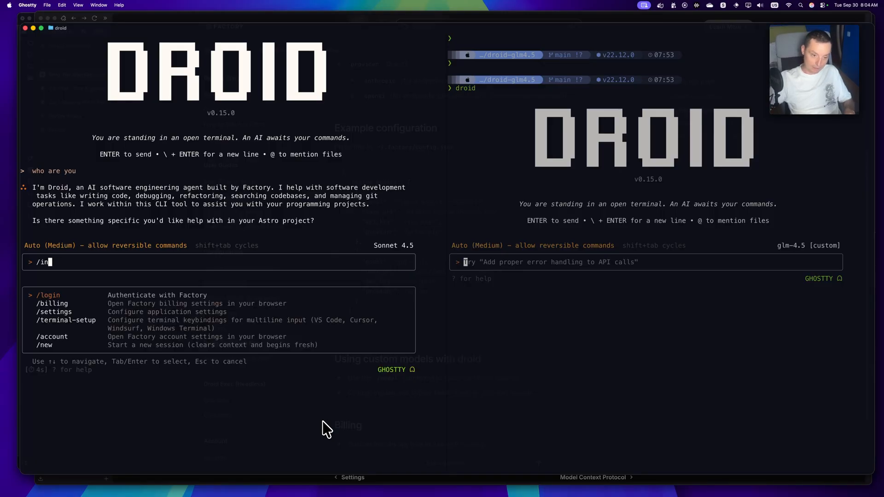
pyautogui.press('backspace')
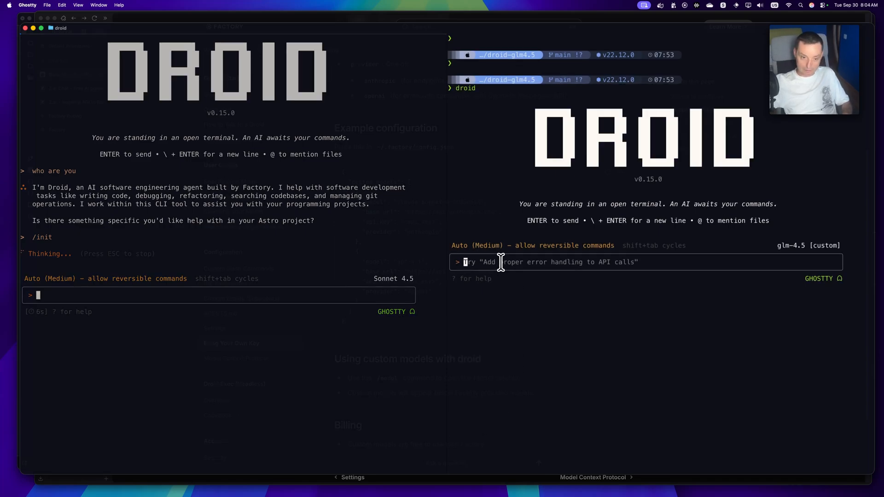
# Run /init in the right Droid pane running GLM-4.5
pyautogui.write('/')
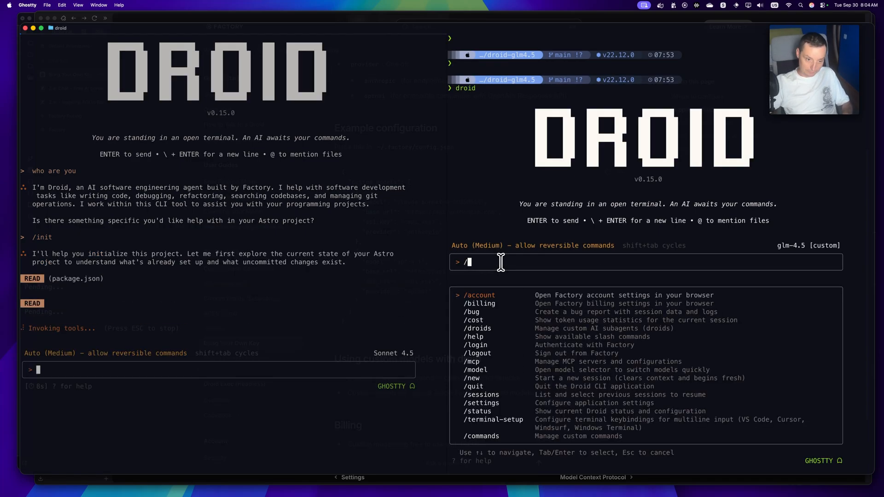
pyautogui.write('in')
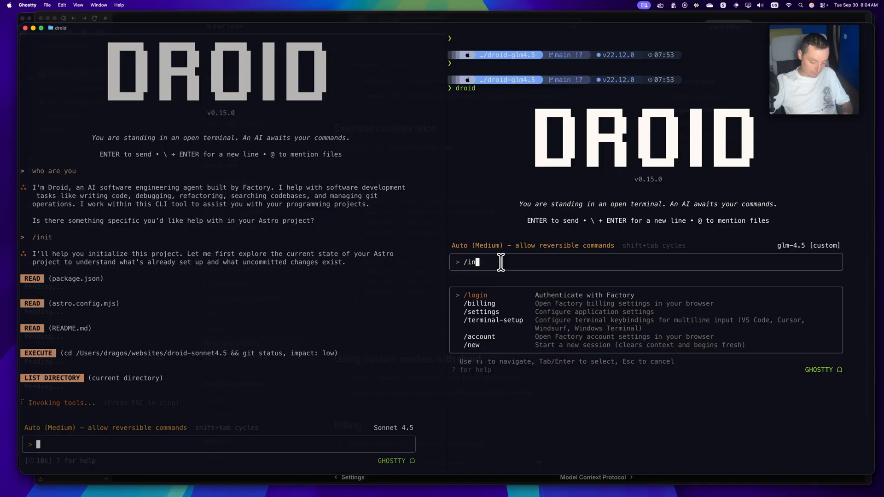
pyautogui.press('Enter')
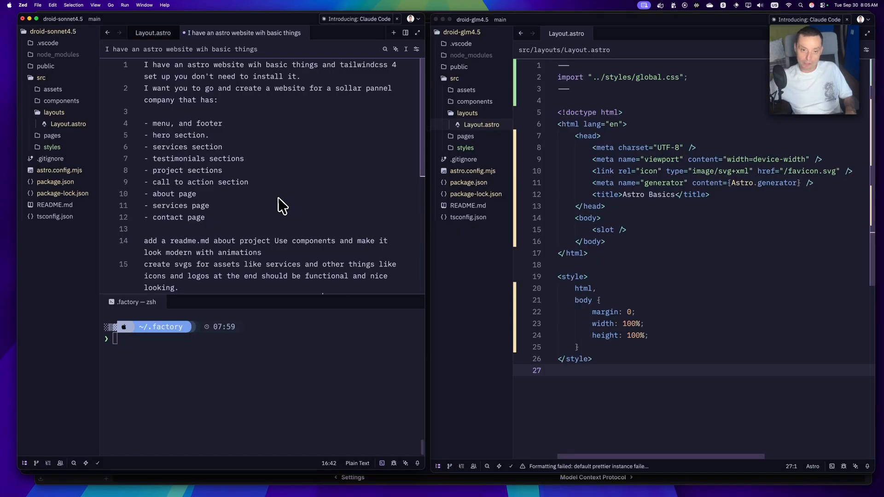
pyautogui.moveTo(160, 156)
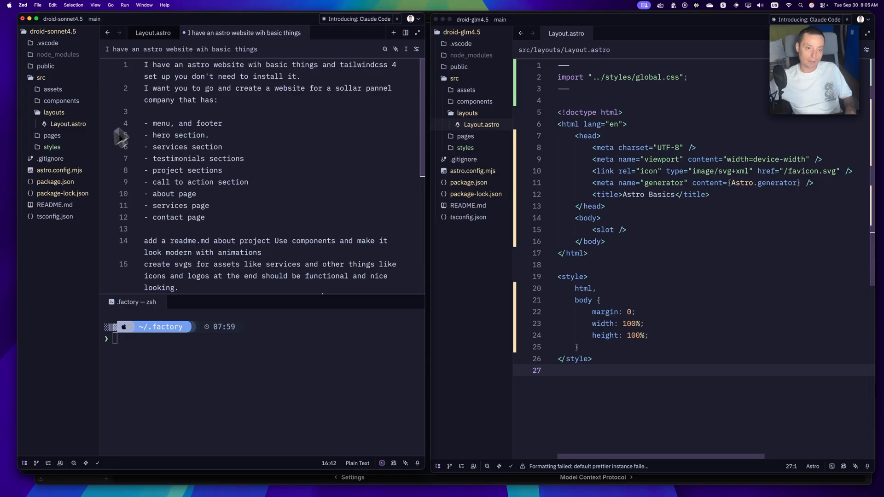
pyautogui.moveTo(615, 141)
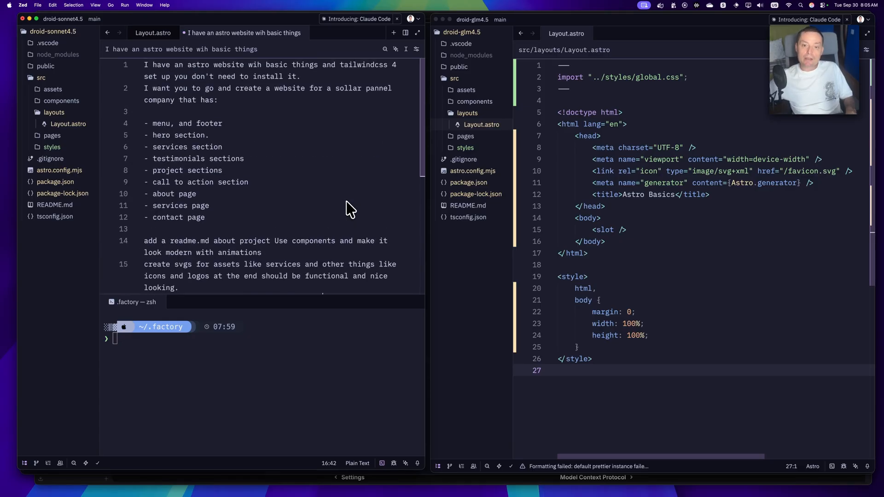
pyautogui.moveTo(278, 97)
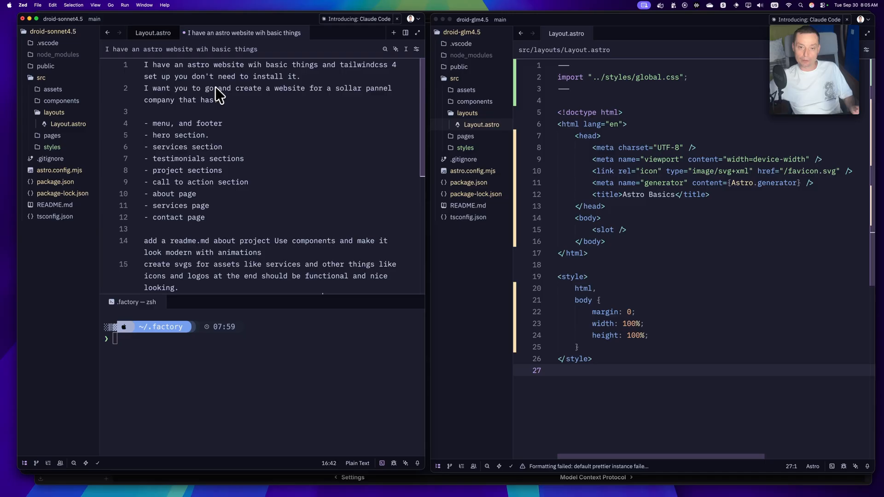
pyautogui.moveTo(232, 90)
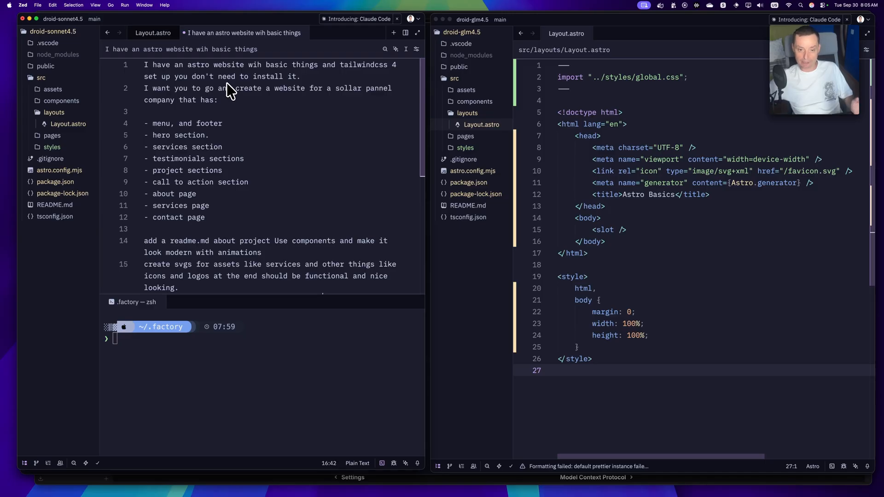
# Append 'add seo components for pages and website.' to the solar panel prompt file
pyautogui.write('add seo components for pages and website.')
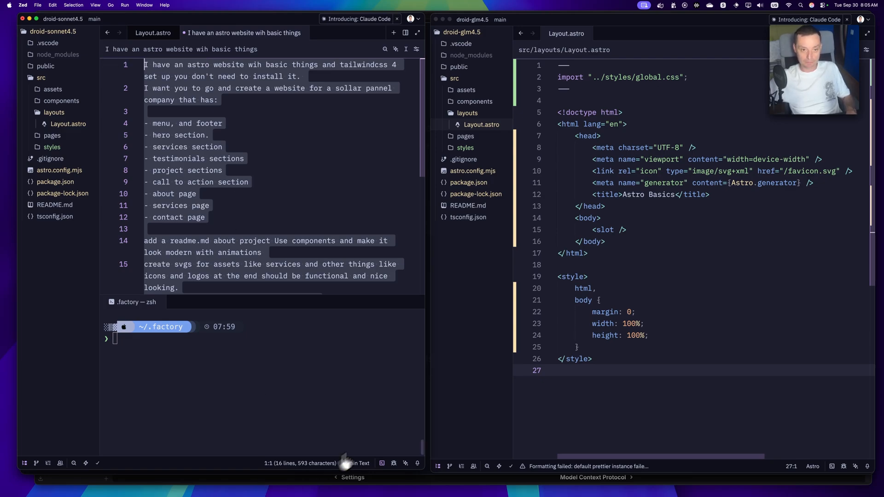
pyautogui.moveTo(406, 435)
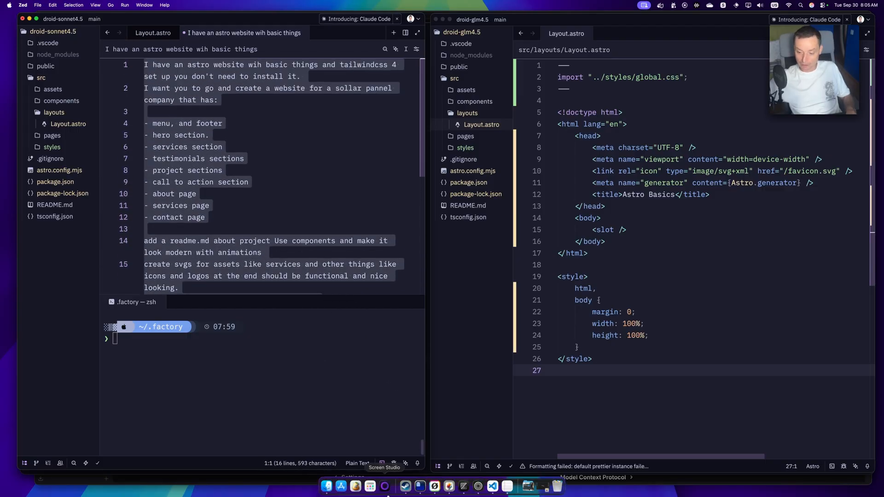
# Submit the pasted solar panel website prompt to the Droid sessions in Ghostty
pyautogui.click(385, 487)
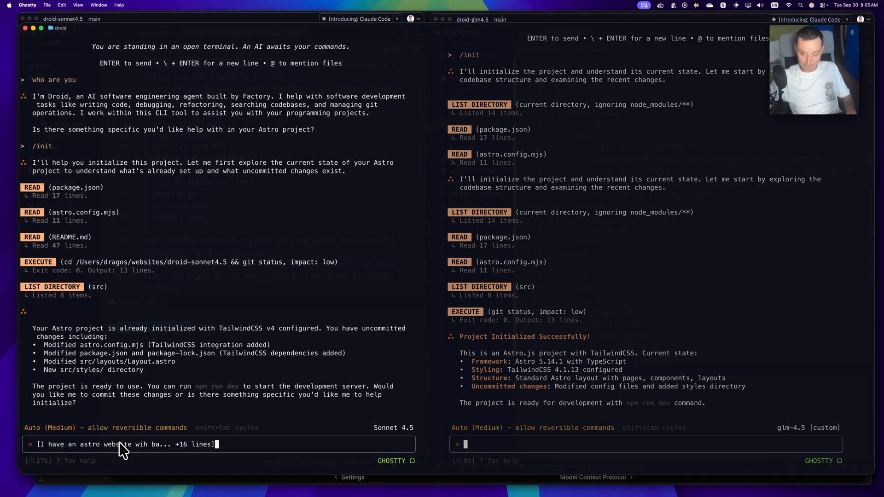
pyautogui.press('Enter')
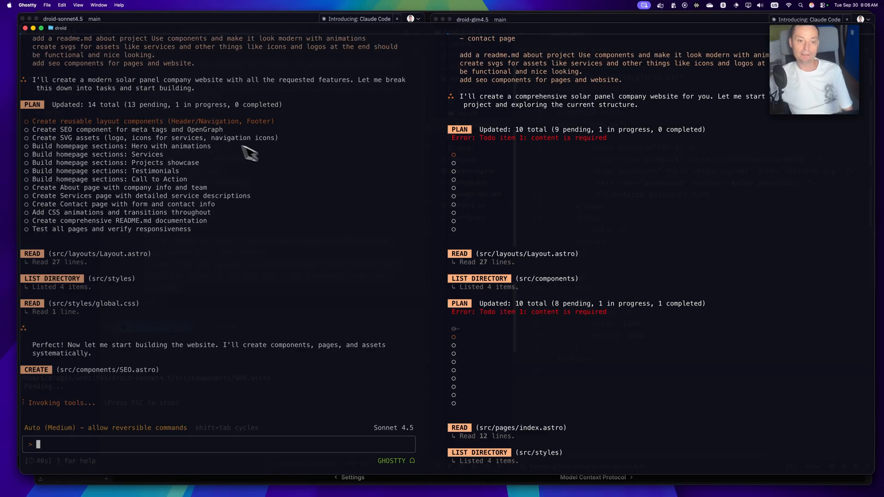
pyautogui.moveTo(252, 208)
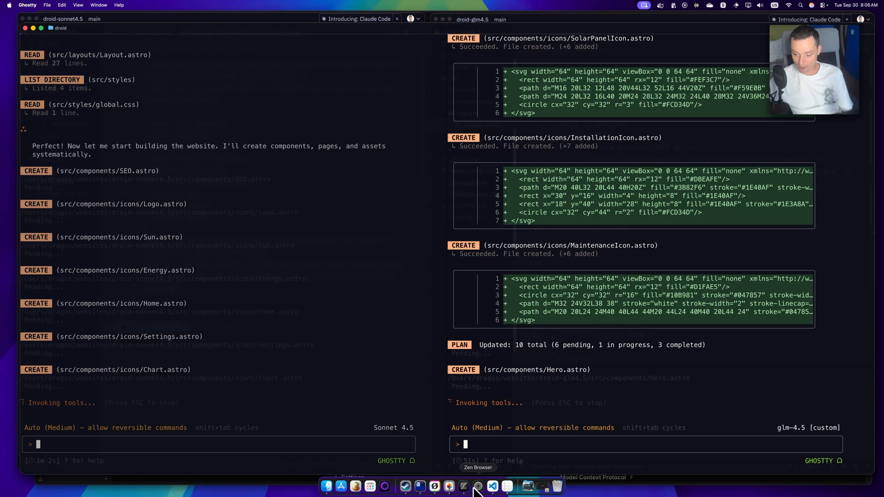
# Check the current GLM Coding Lite subscription, then bring up Z.ai's Change Plan pricing tiers
pyautogui.click(478, 484)
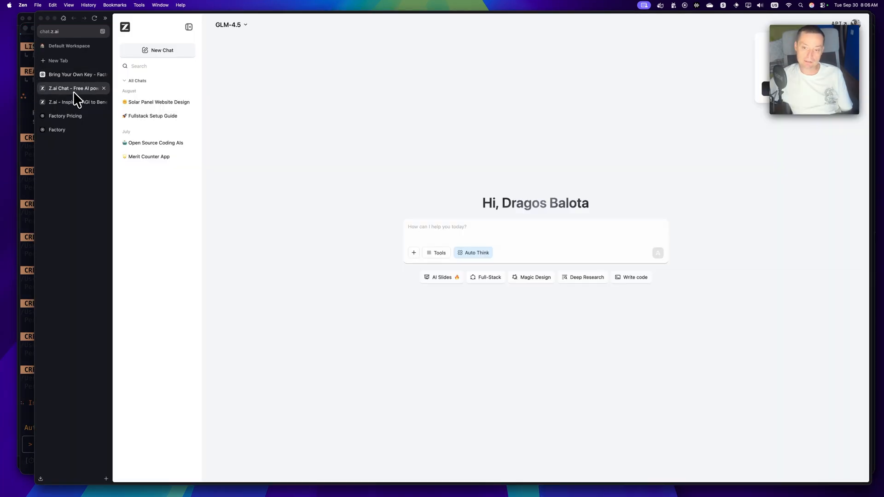
pyautogui.click(69, 102)
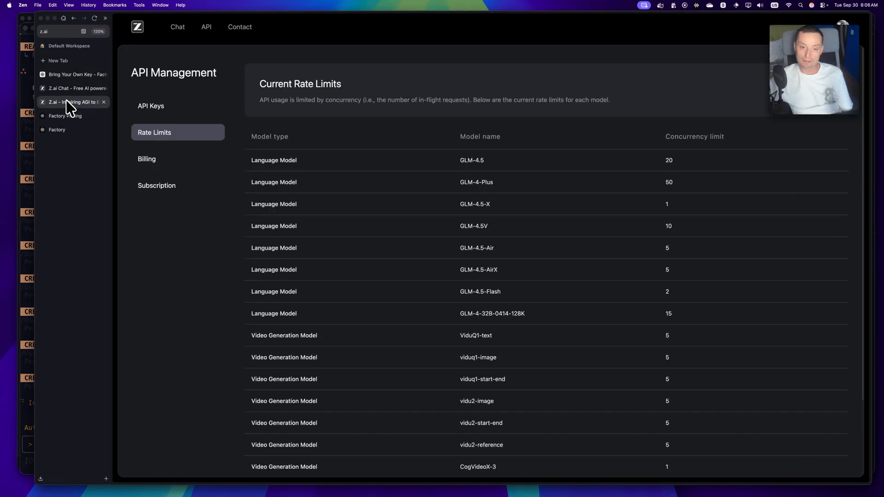
pyautogui.click(156, 186)
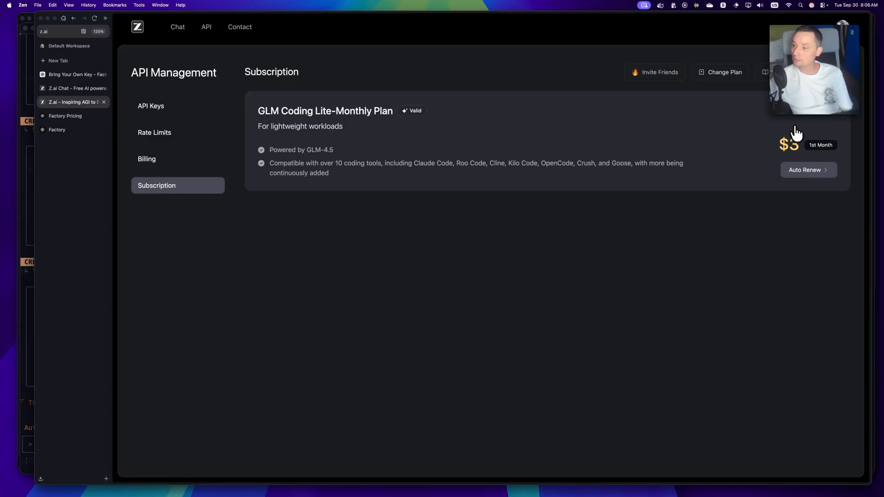
pyautogui.moveTo(731, 98)
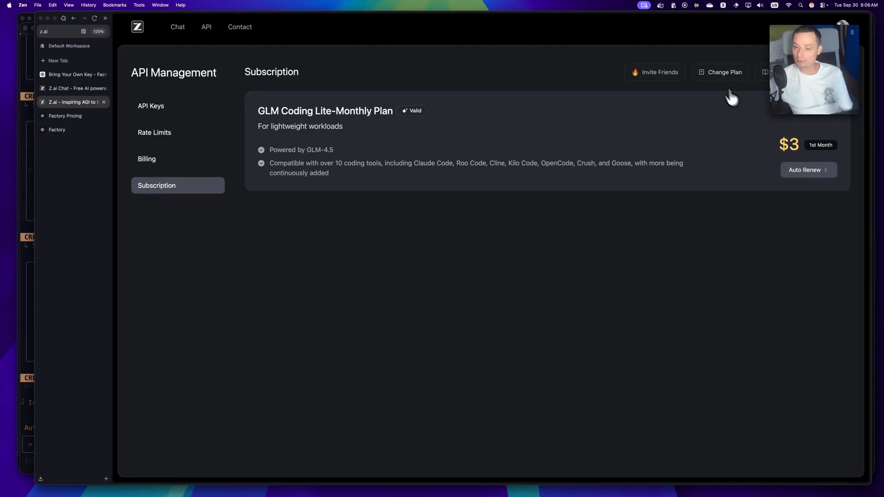
pyautogui.click(725, 72)
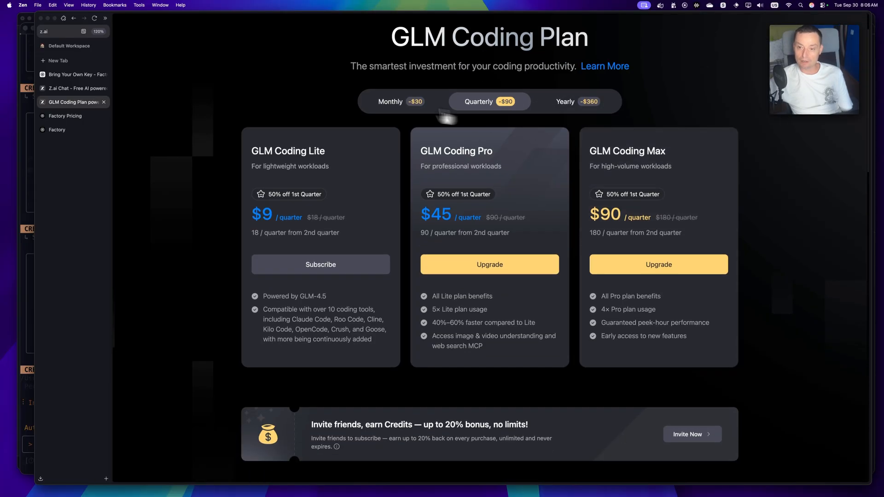
# Show monthly GLM Coding Plan pricing and scroll through the tier cards
pyautogui.click(401, 102)
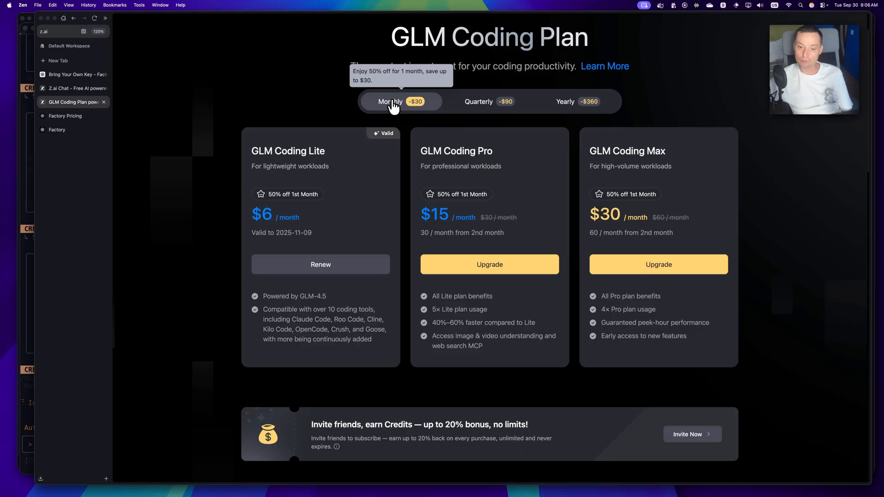
pyautogui.scroll(-3)
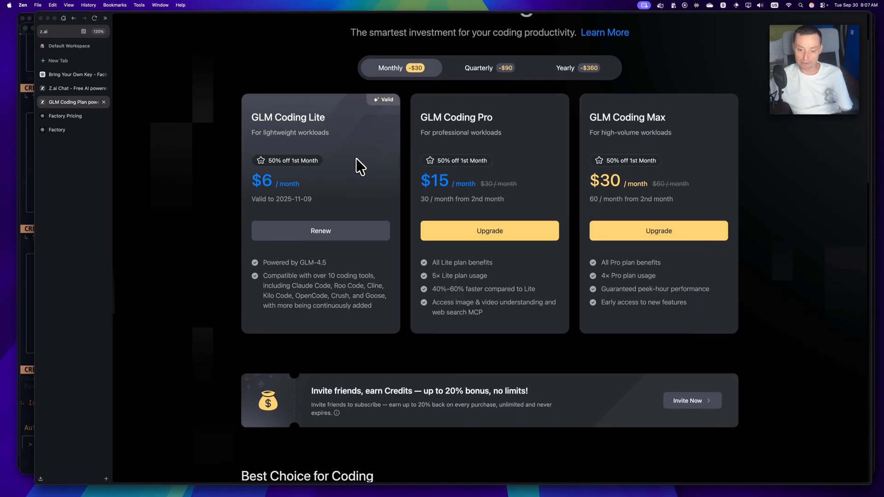
pyautogui.scroll(-3)
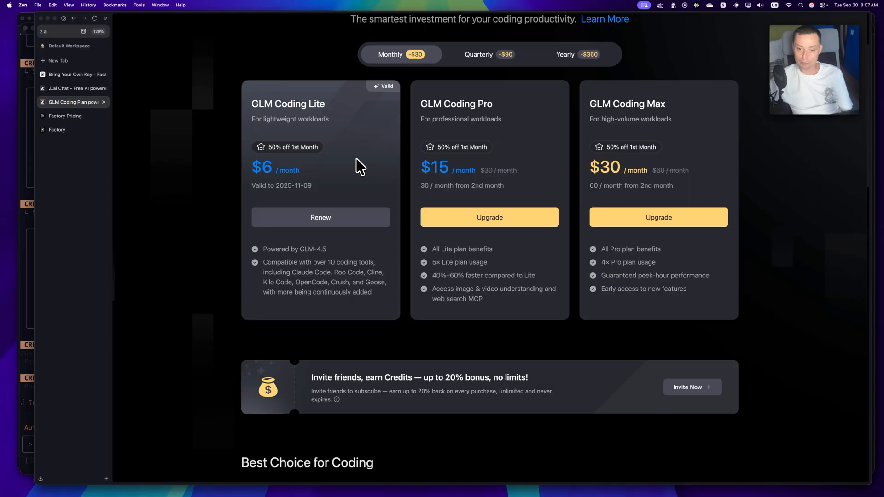
pyautogui.scroll(-3)
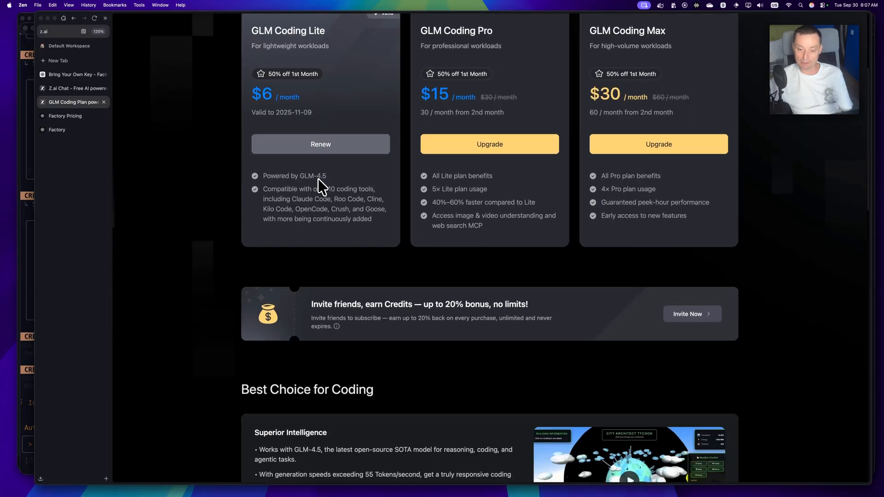
pyautogui.scroll(-3)
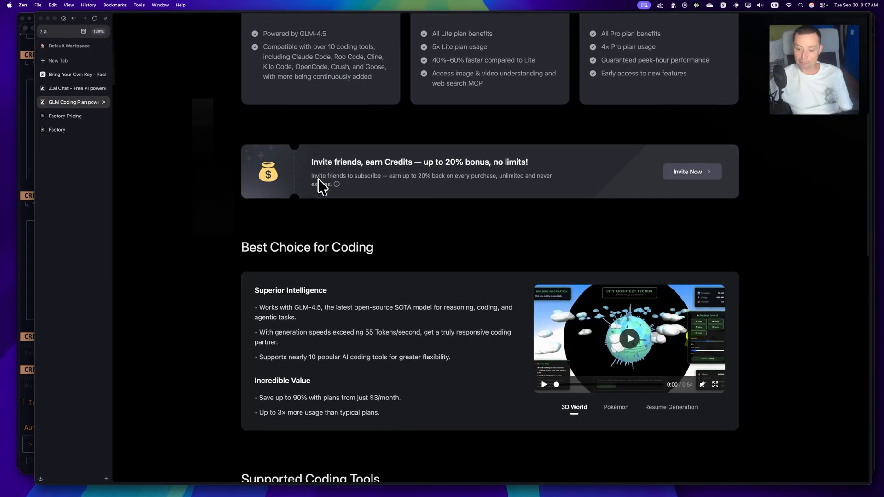
pyautogui.scroll(3)
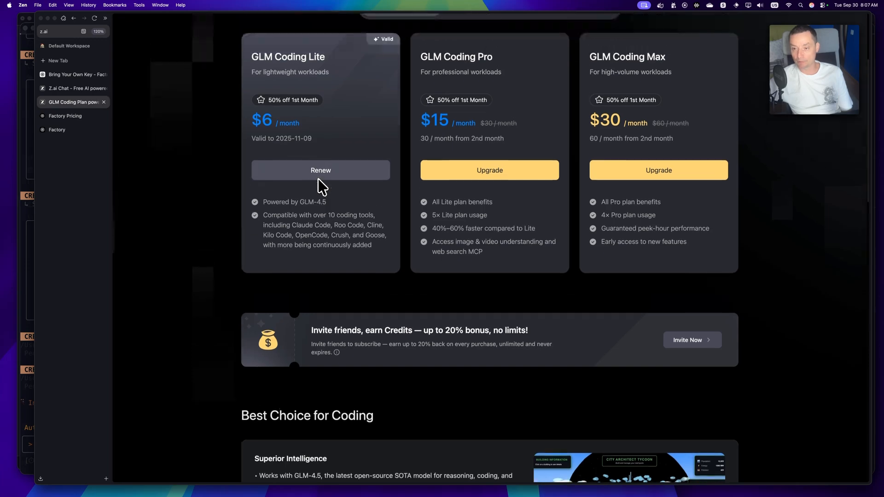
# Switch to quarterly pricing and scroll down to Supported Coding Tools and FAQs
pyautogui.click(478, 55)
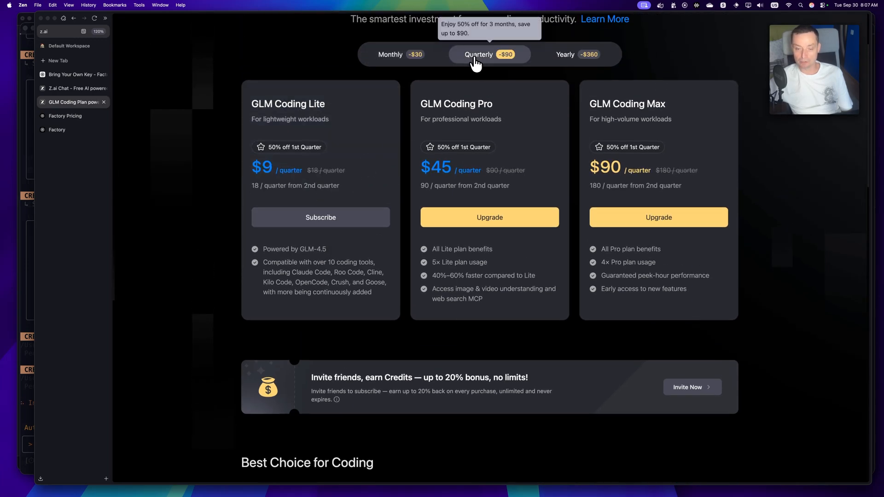
pyautogui.moveTo(267, 185)
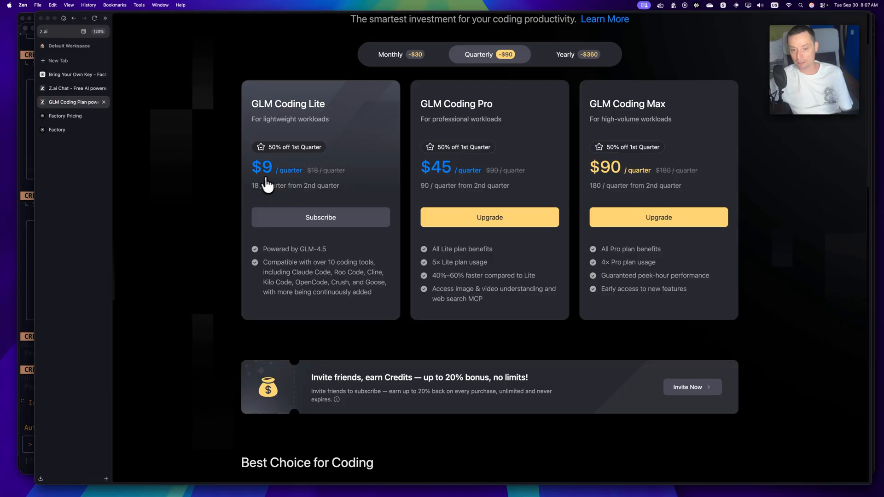
pyautogui.moveTo(306, 173)
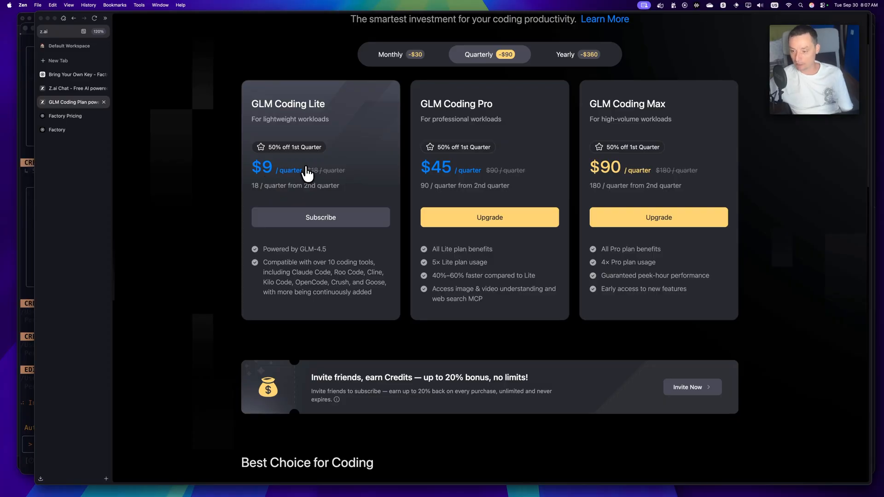
pyautogui.scroll(-3)
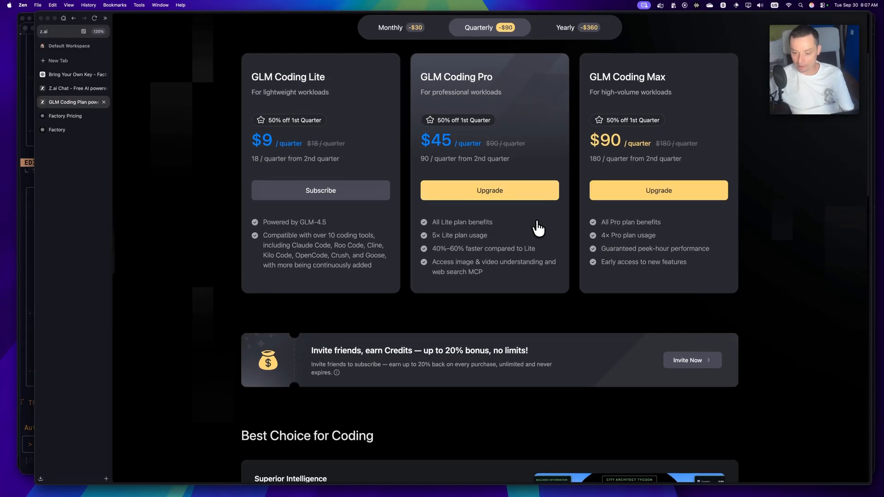
pyautogui.scroll(-3)
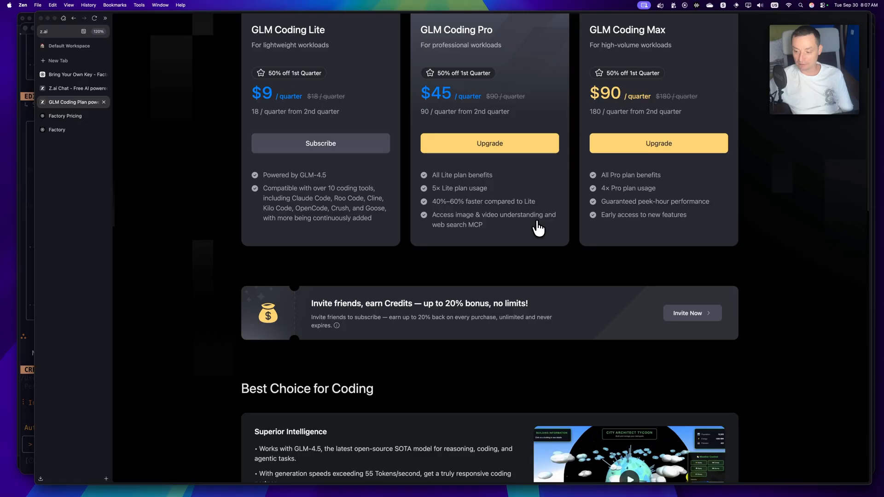
pyautogui.scroll(-3)
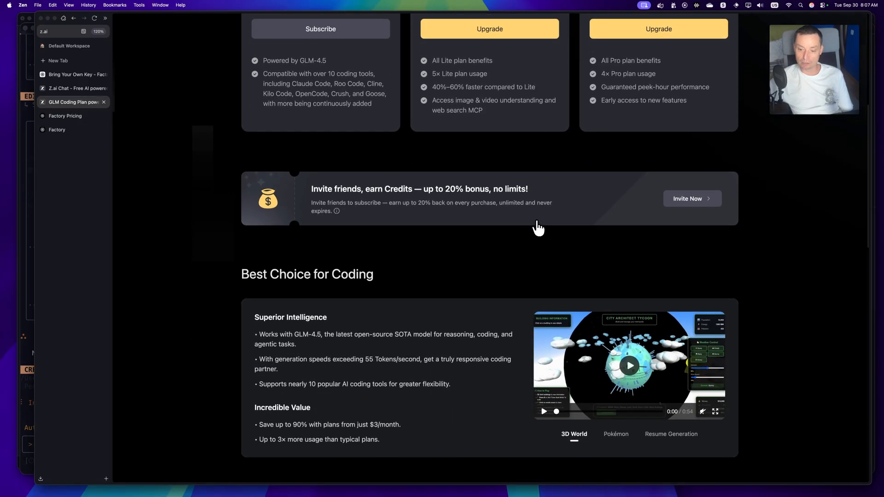
pyautogui.scroll(-3)
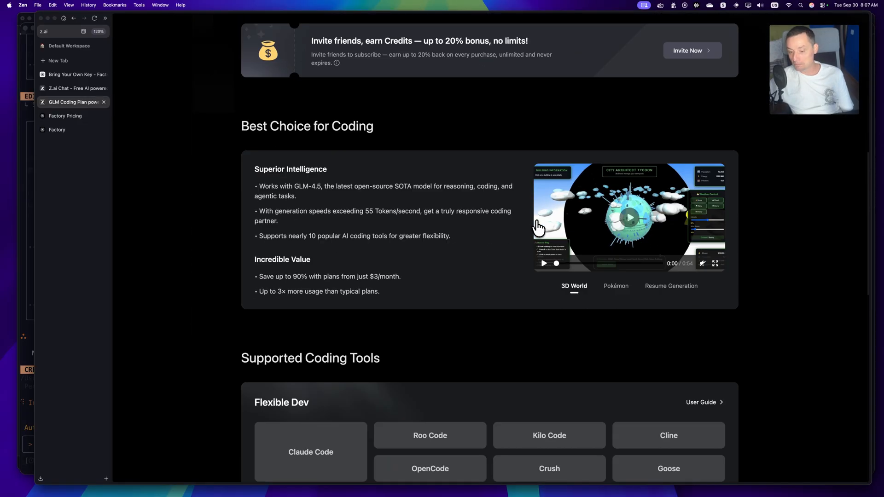
pyautogui.scroll(-3)
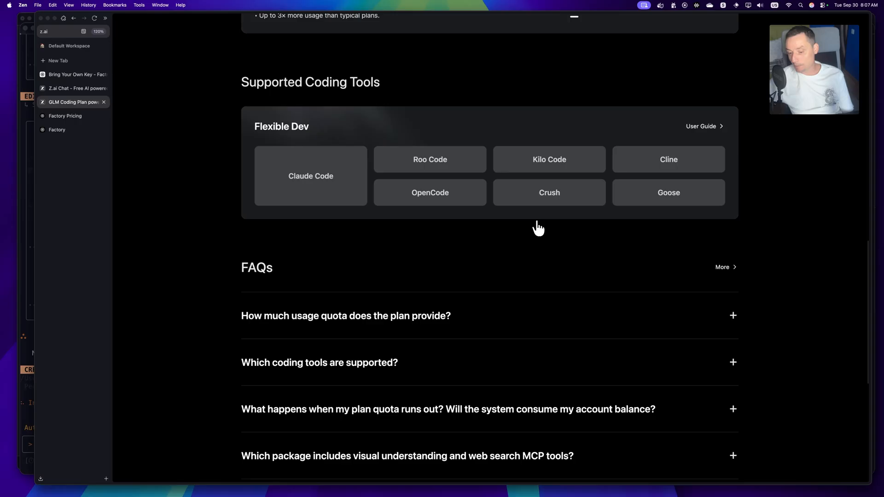
pyautogui.scroll(-3)
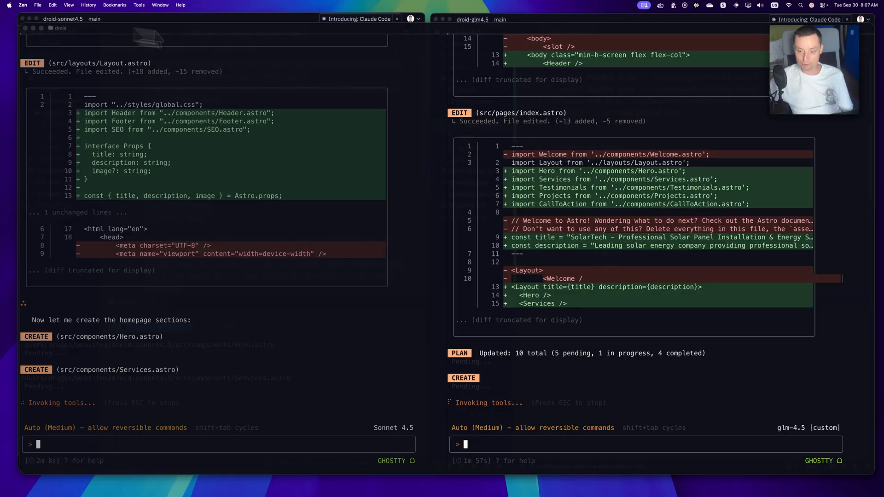
pyautogui.moveTo(545, 178)
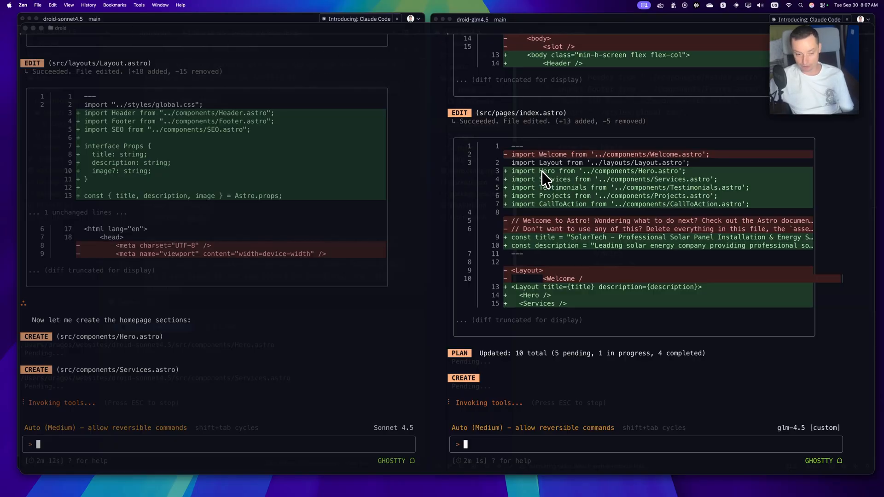
pyautogui.moveTo(364, 286)
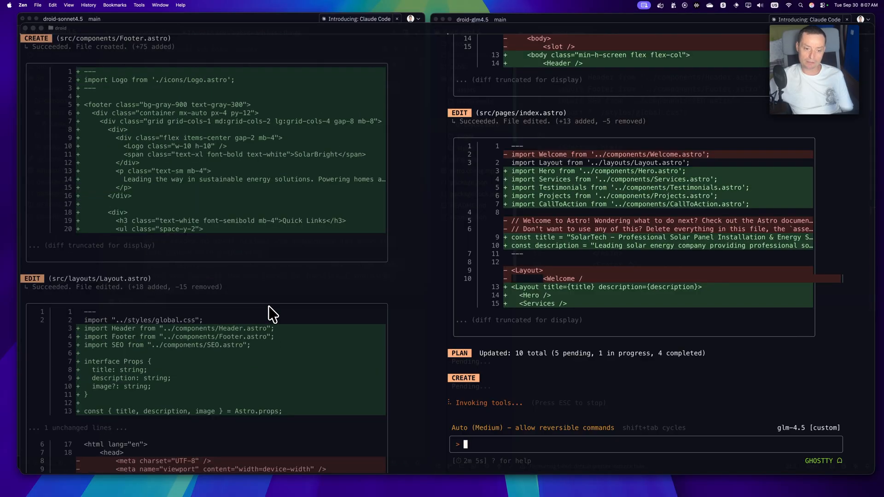
# Scroll the Droid output as Hero, Services, Footer and Projects components are created
pyautogui.scroll(-3)
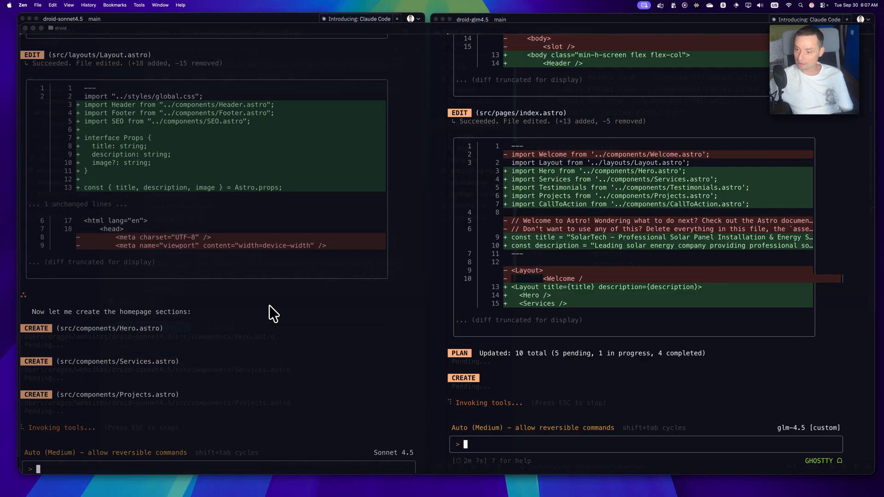
pyautogui.moveTo(592, 307)
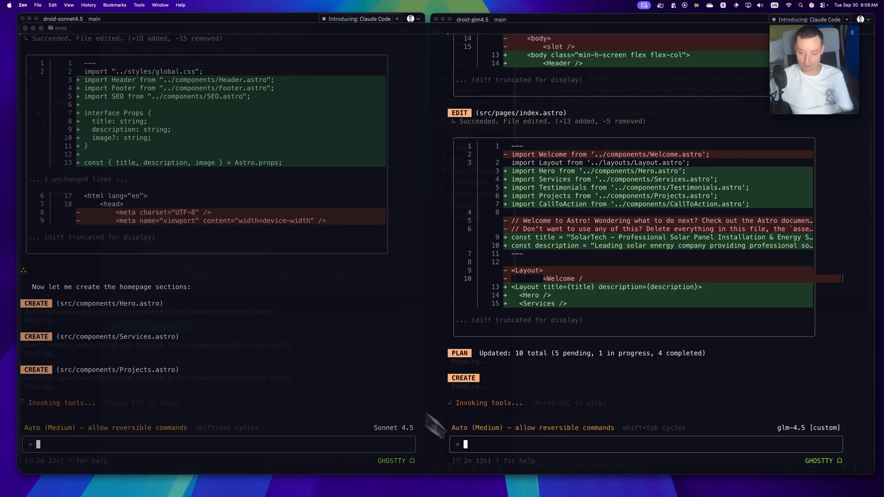
pyautogui.moveTo(494, 477)
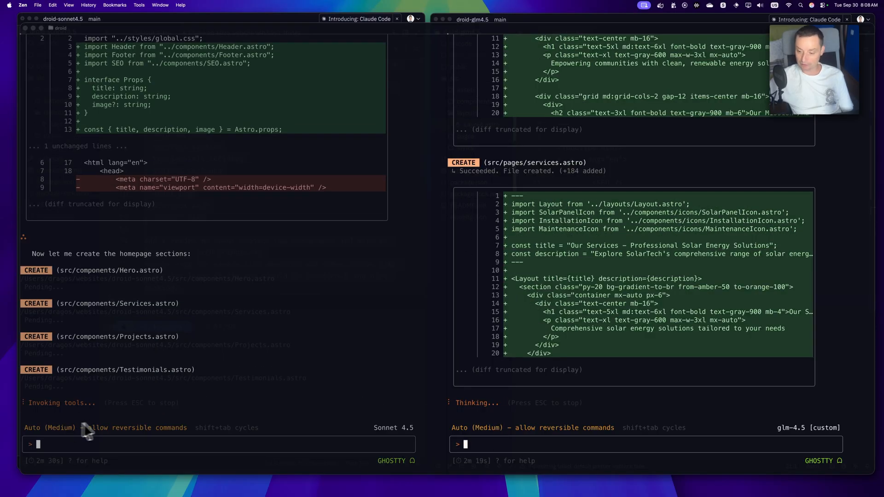
pyautogui.moveTo(619, 374)
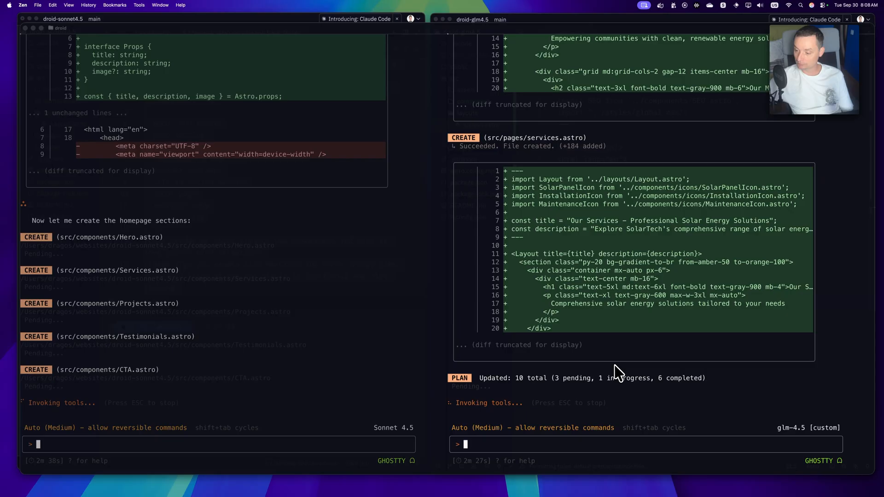
pyautogui.moveTo(569, 389)
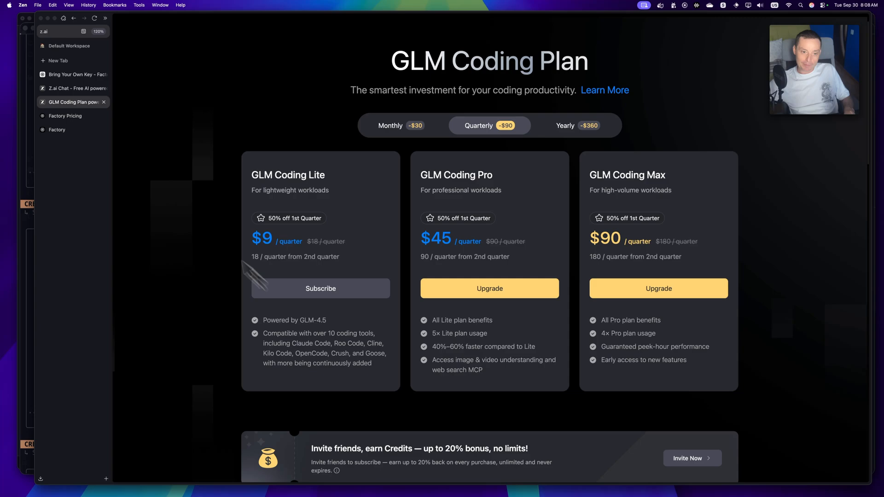
# Show Factory's Billing & Usage page: 813,858 of 40,000,000 free-trial tokens used, 30 days left
pyautogui.click(65, 116)
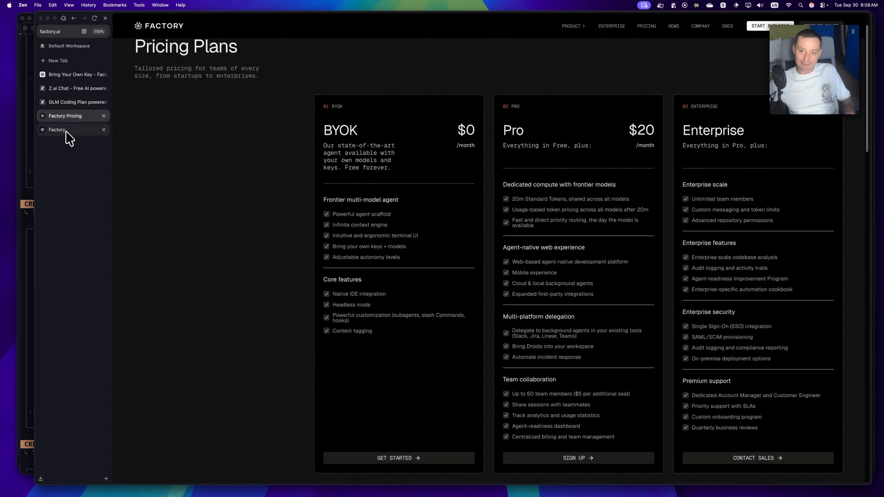
pyautogui.click(57, 130)
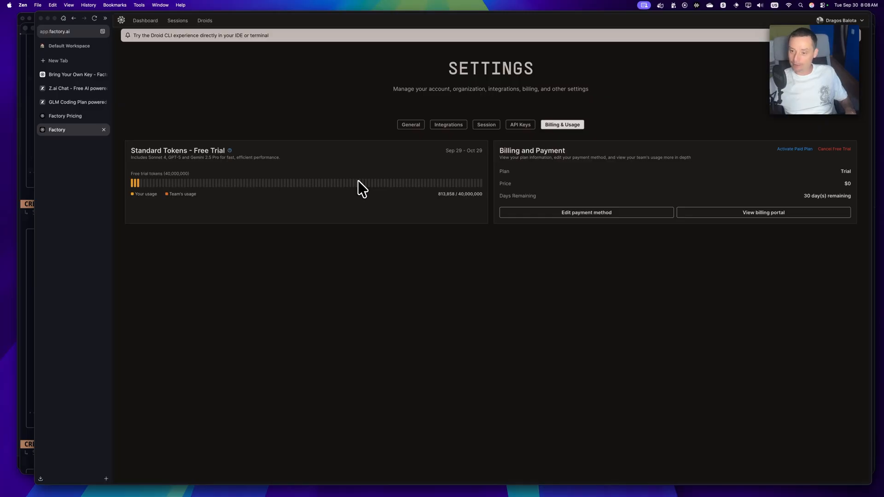
pyautogui.moveTo(452, 213)
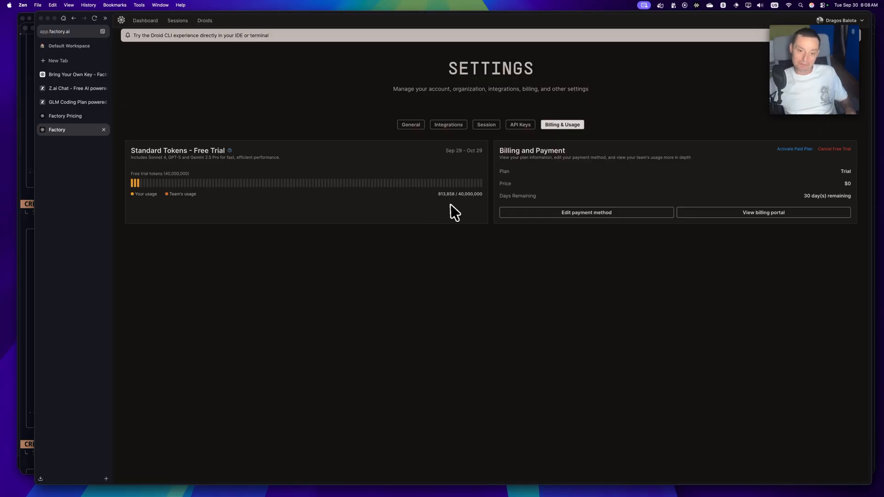
pyautogui.moveTo(417, 200)
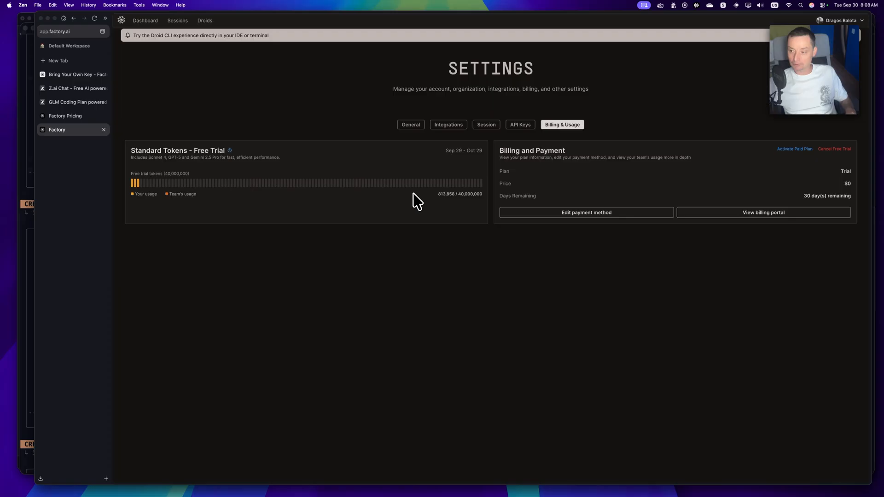
pyautogui.moveTo(409, 197)
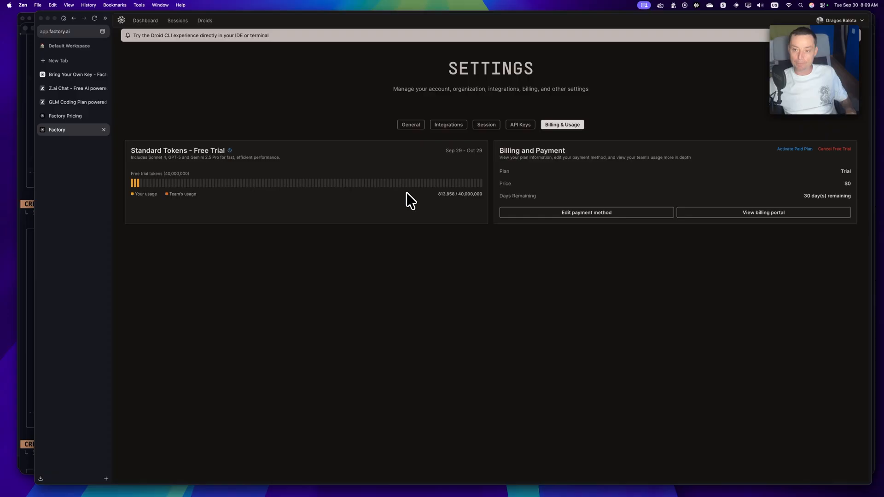
pyautogui.moveTo(508, 156)
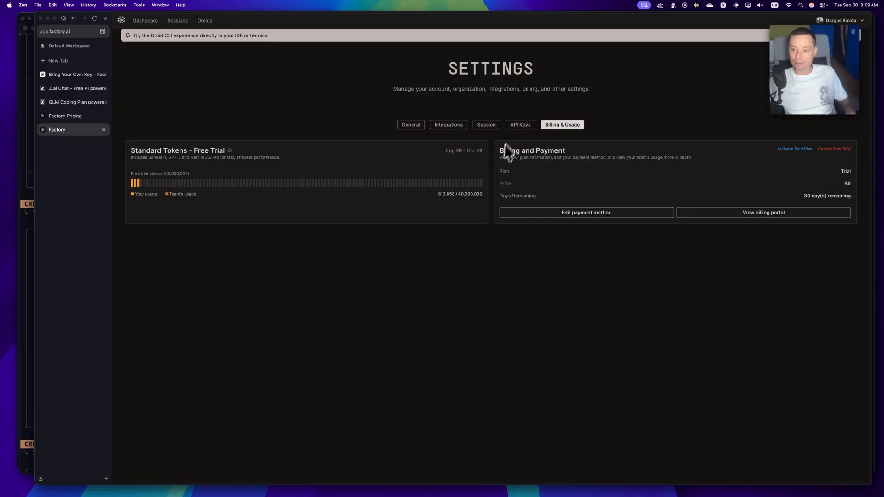
# Browse the Sessions, Integrations and General settings tabs, then return to the Dashboard sessions list
pyautogui.click(486, 124)
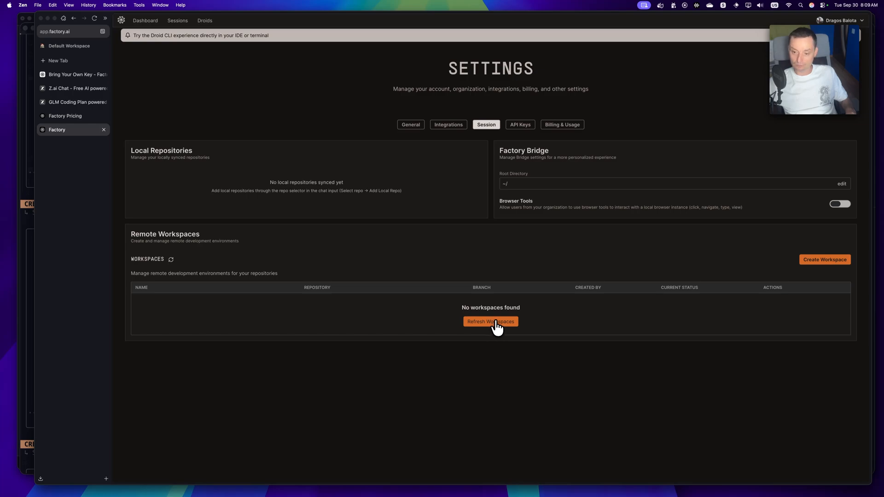
pyautogui.moveTo(411, 215)
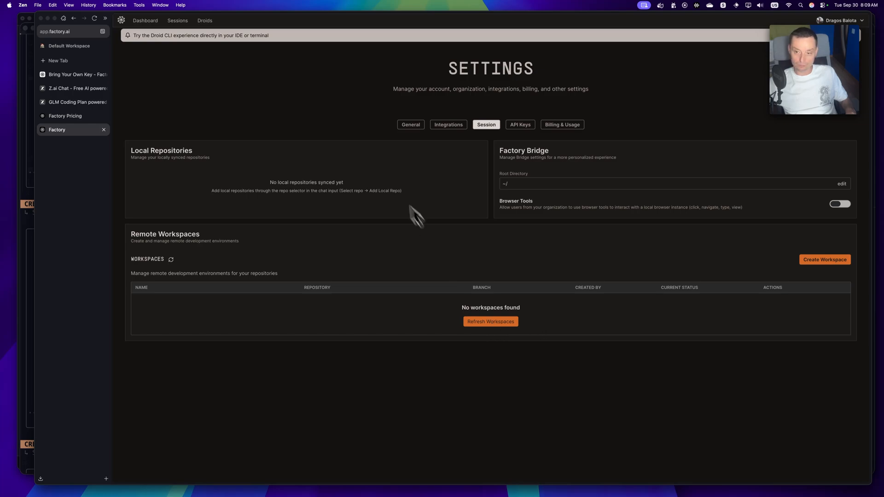
pyautogui.moveTo(345, 188)
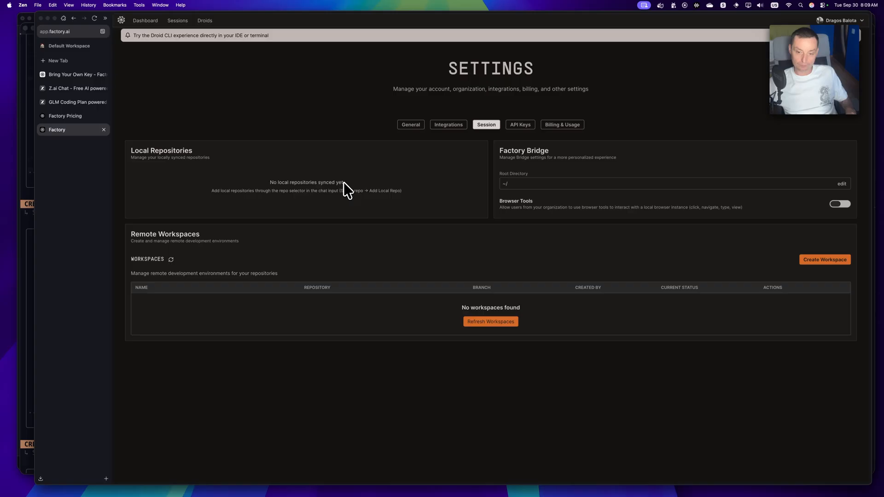
pyautogui.moveTo(480, 191)
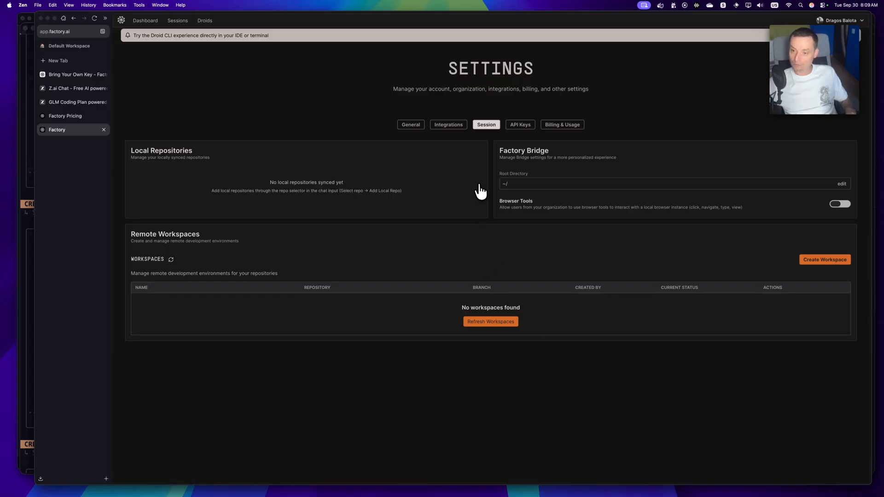
pyautogui.click(448, 124)
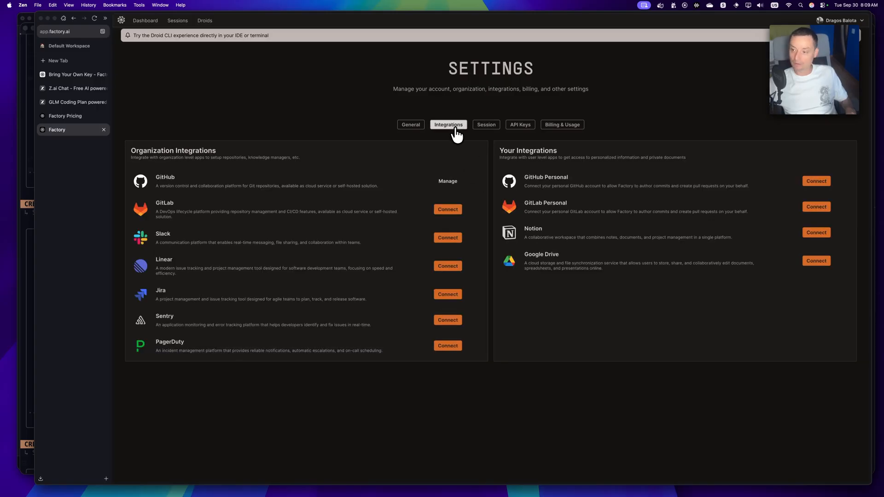
pyautogui.click(486, 125)
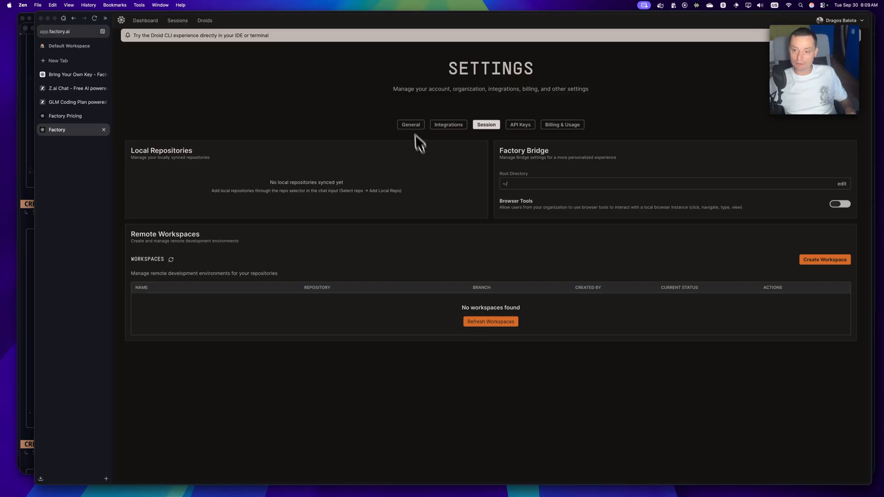
pyautogui.click(410, 125)
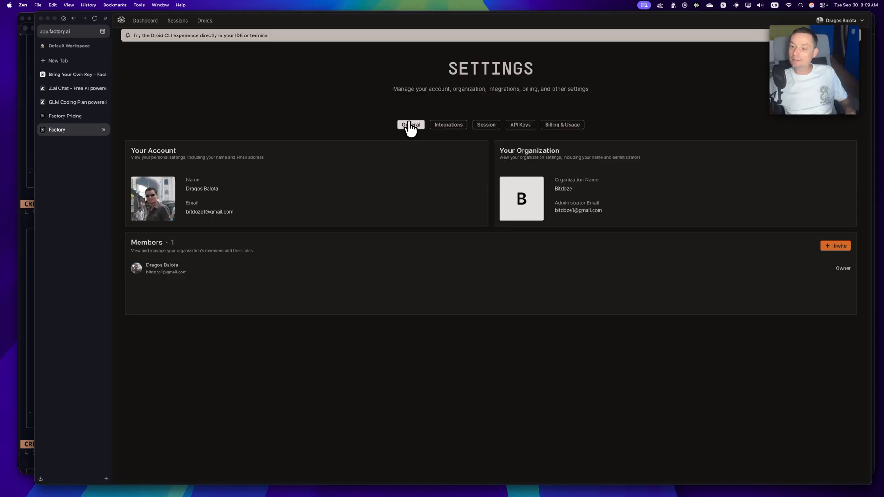
pyautogui.click(486, 125)
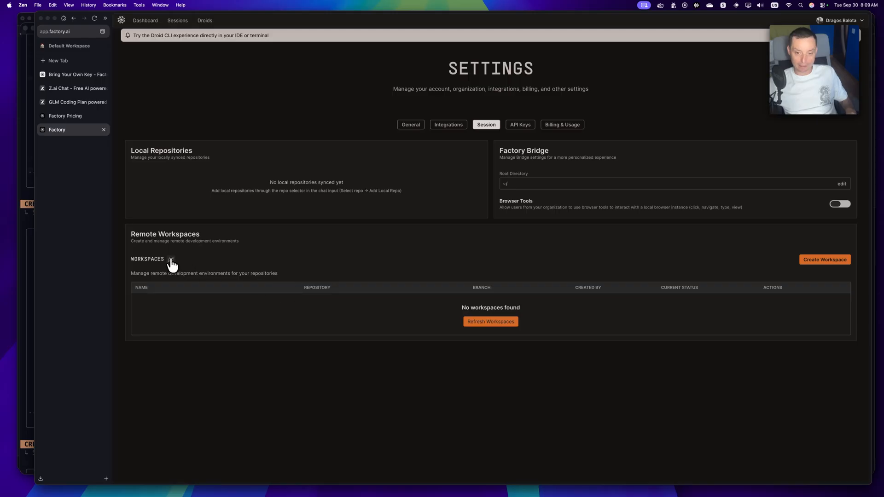
pyautogui.moveTo(420, 260)
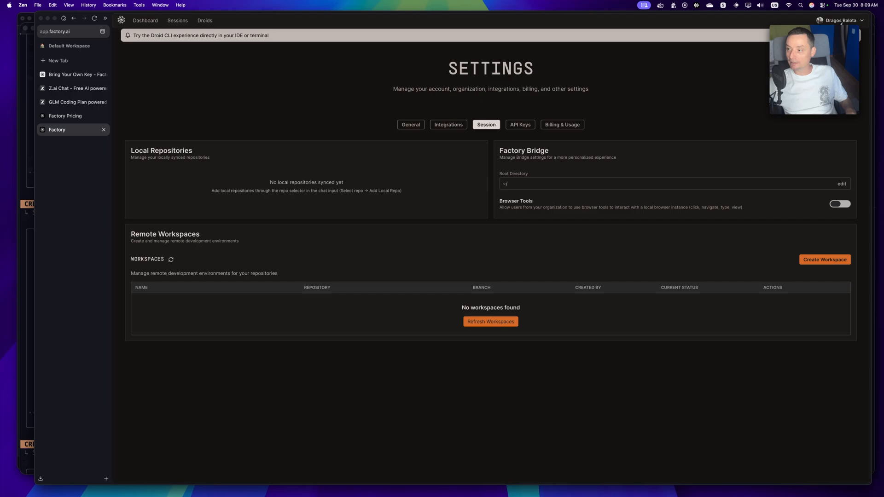
pyautogui.click(411, 125)
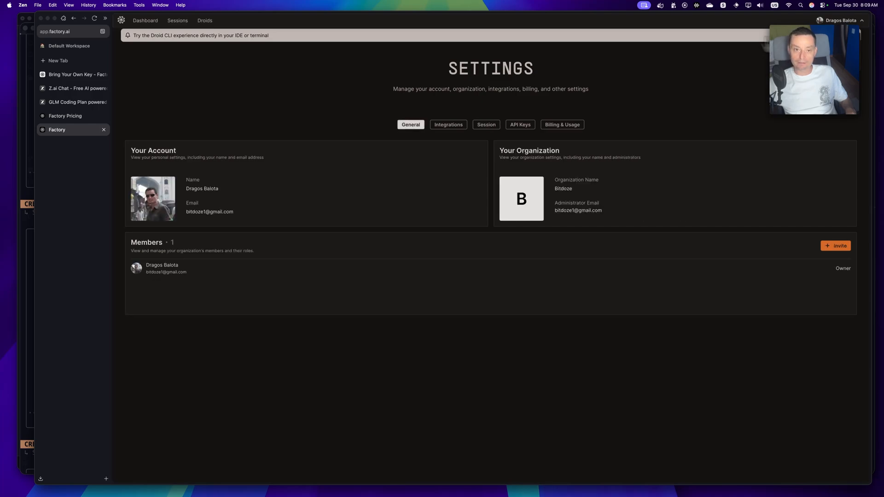
pyautogui.click(177, 20)
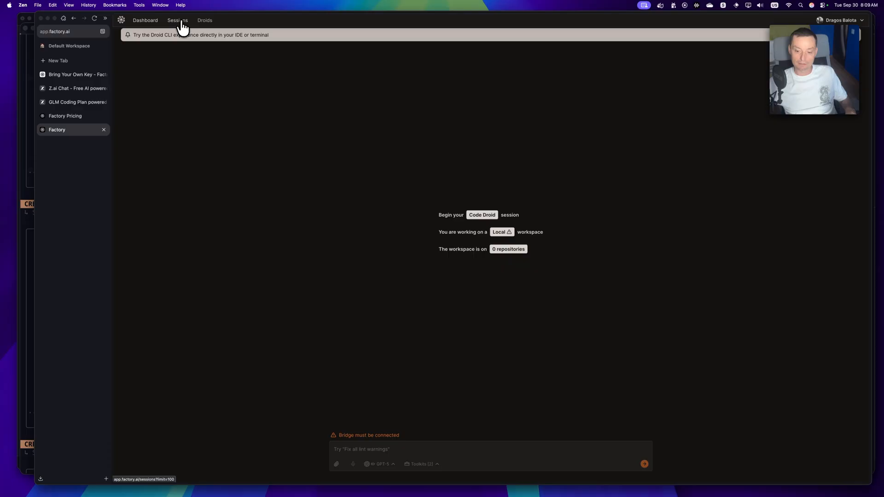
pyautogui.moveTo(489, 220)
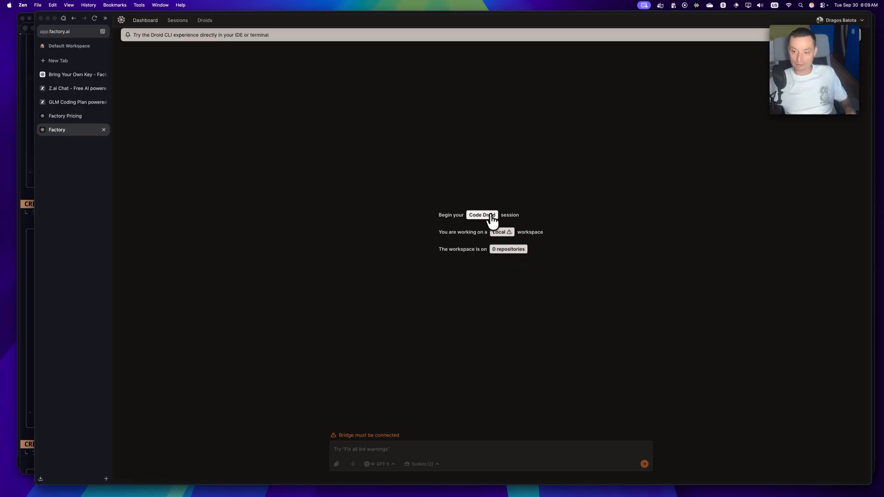
pyautogui.click(177, 20)
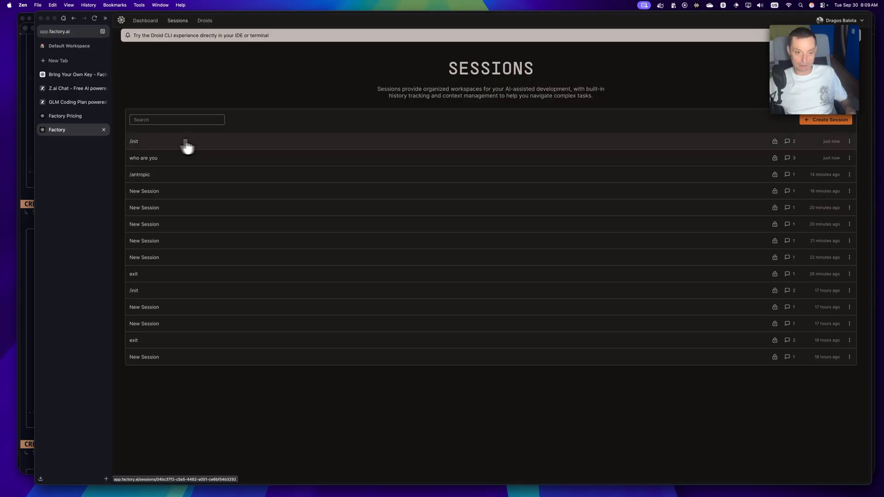
pyautogui.moveTo(144, 150)
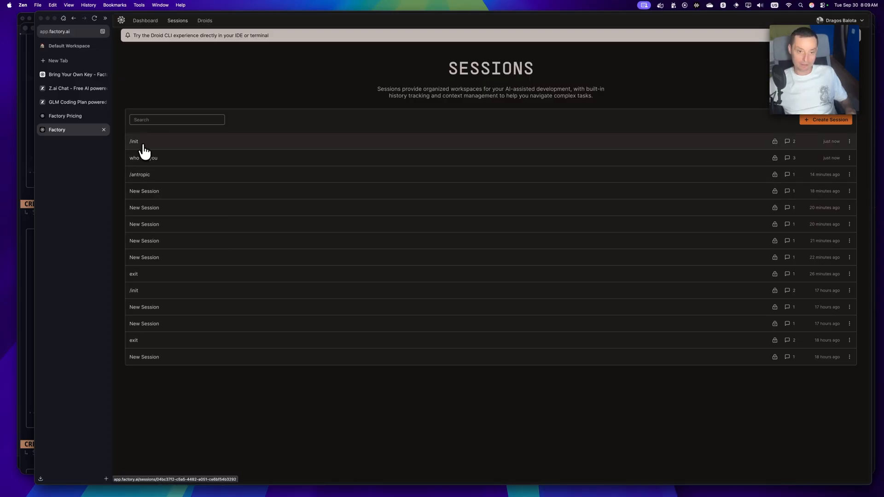
# Open the /init session and scroll through its Testimonials build-error fix log
pyautogui.click(134, 141)
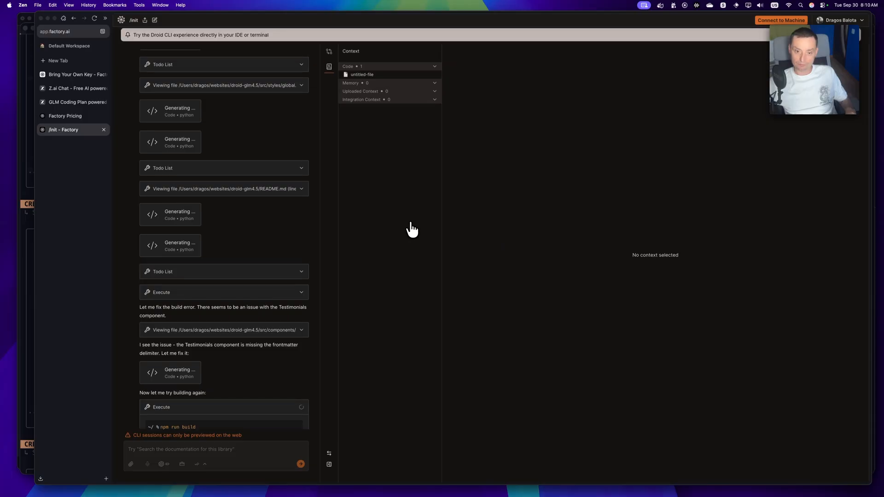
pyautogui.scroll(-3)
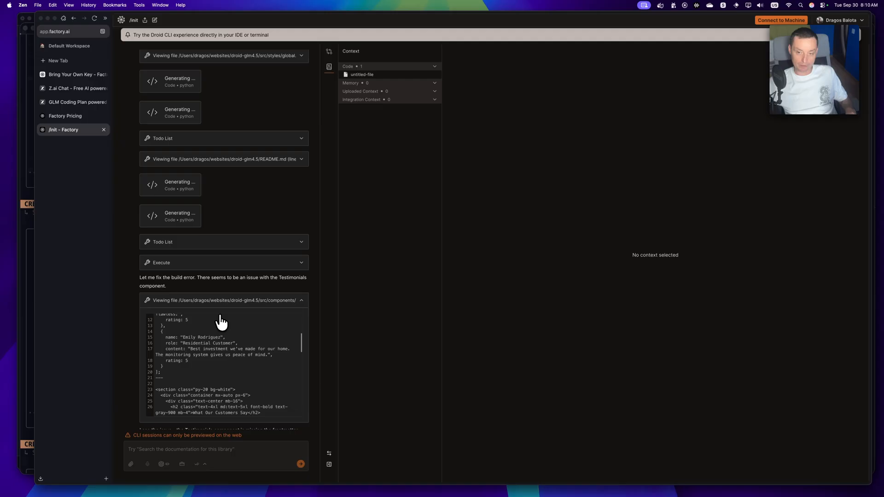
pyautogui.moveTo(463, 239)
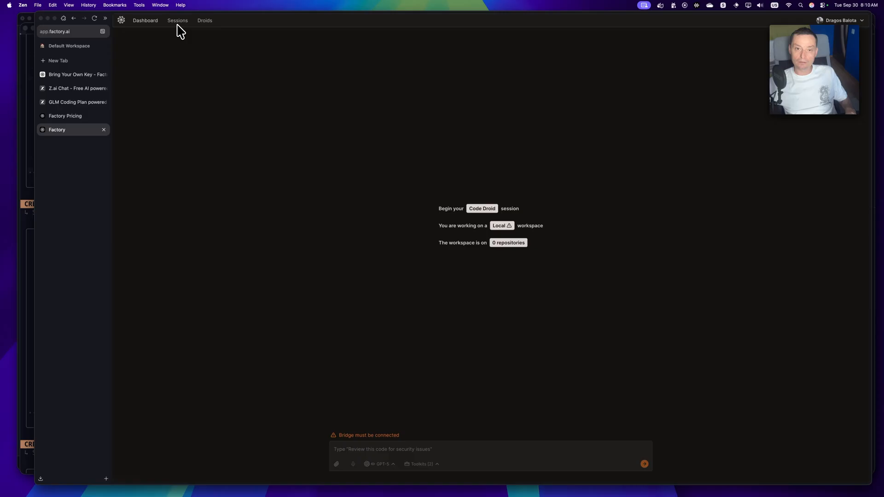
# Open the 'who are you' session, scroll its file-change diff panel, then open Settings
pyautogui.click(178, 21)
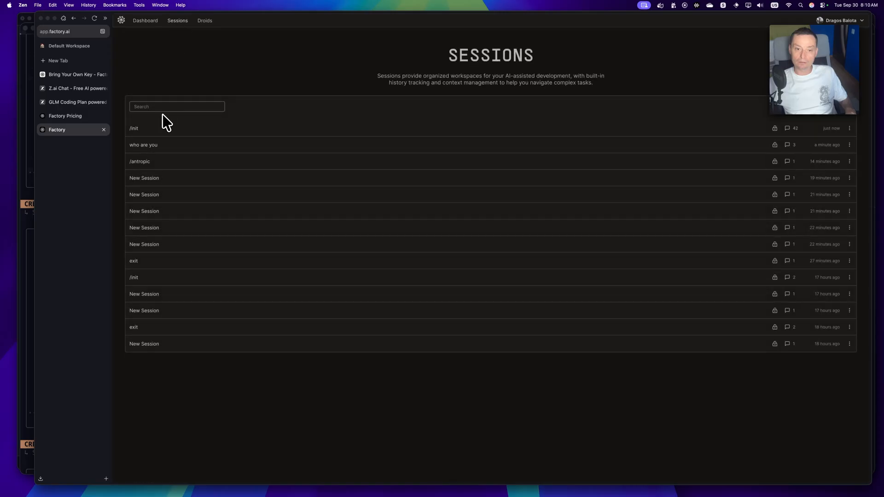
pyautogui.click(143, 145)
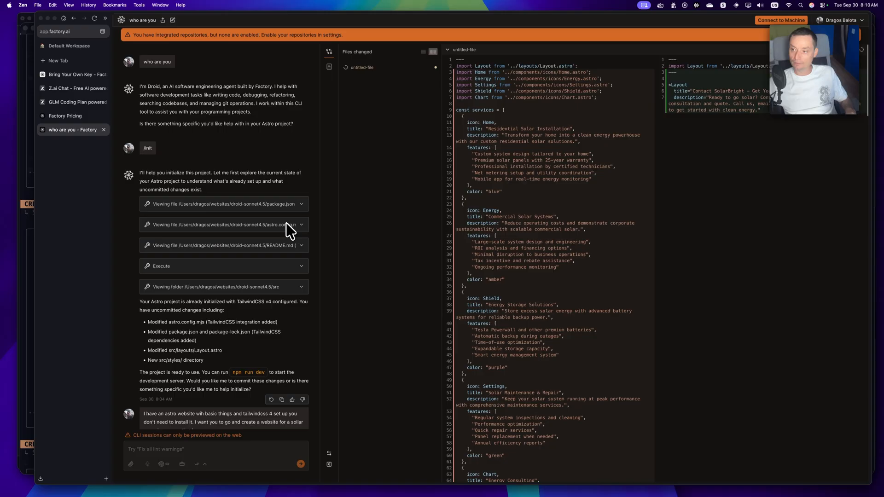
pyautogui.moveTo(262, 150)
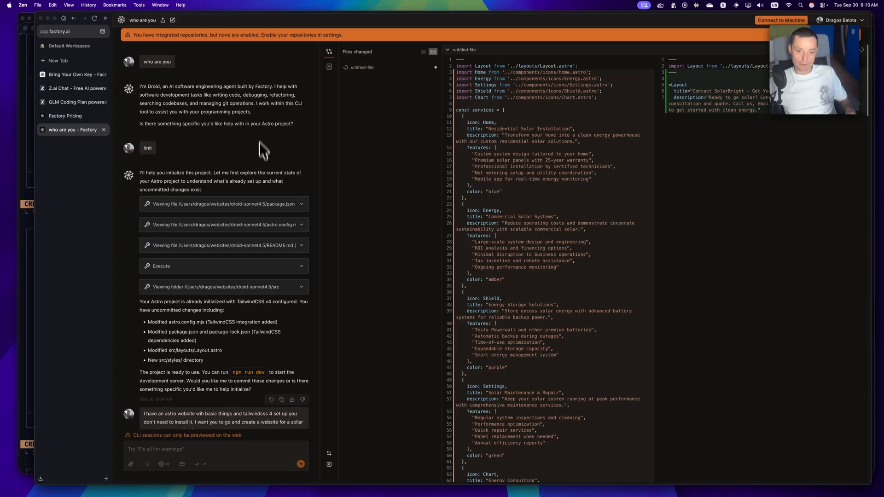
pyautogui.scroll(-3)
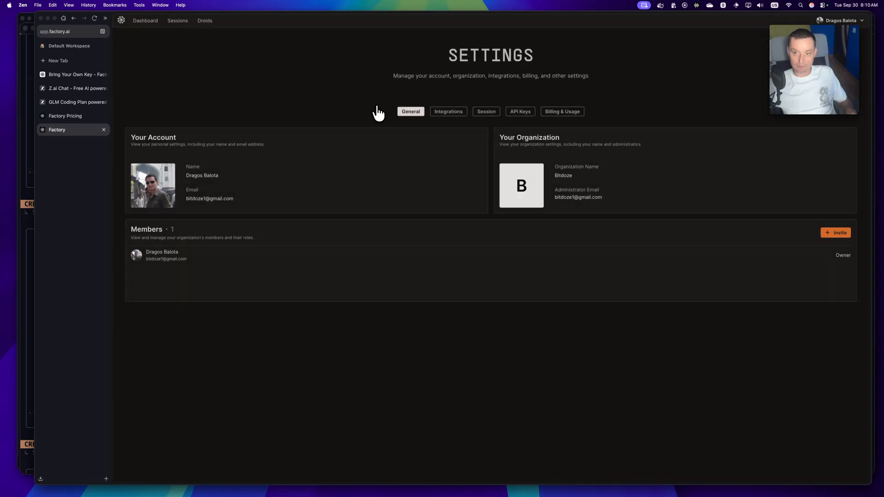
pyautogui.click(562, 112)
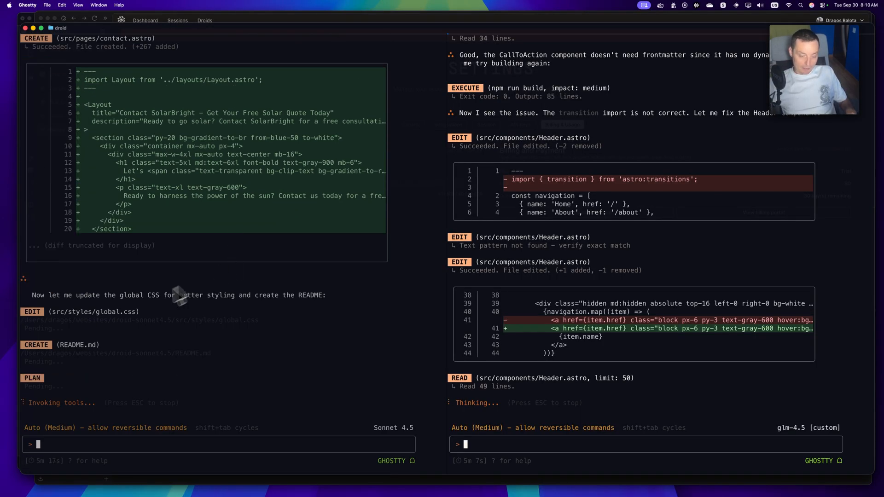
pyautogui.moveTo(272, 318)
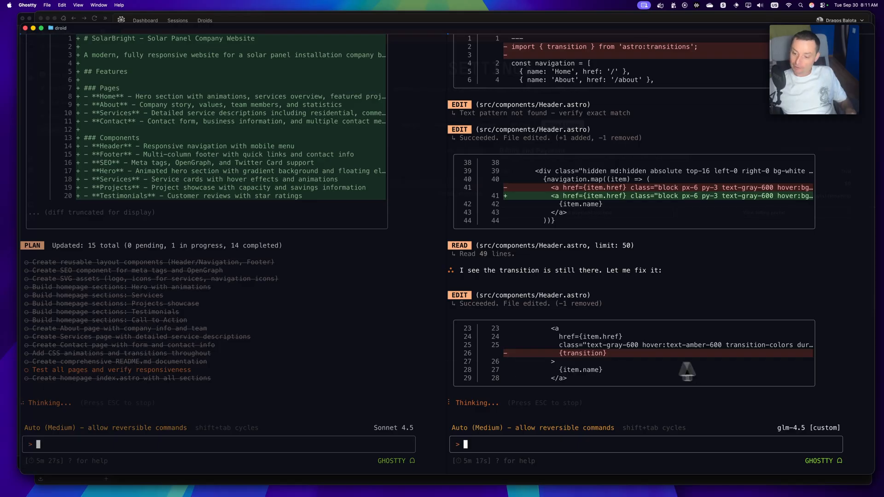
pyautogui.moveTo(544, 304)
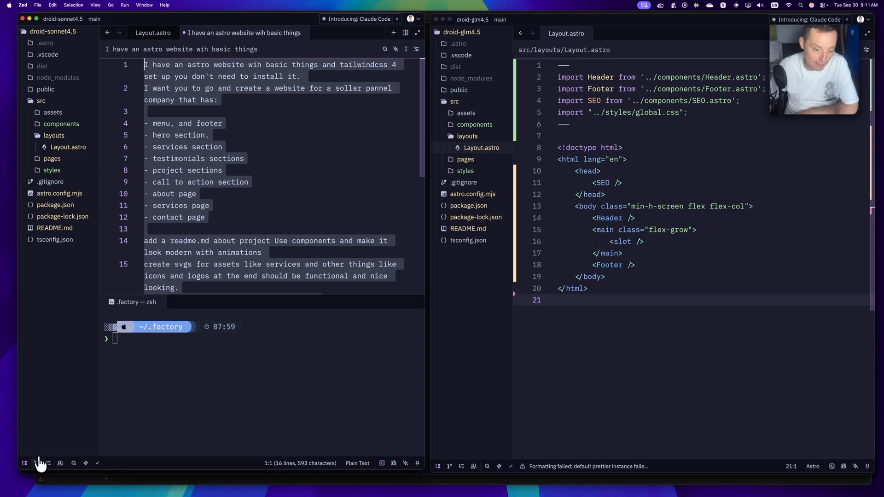
# Review the Sonnet site's diffs for the Home icon, about.astro, contact.astro and CTA component
pyautogui.click(34, 464)
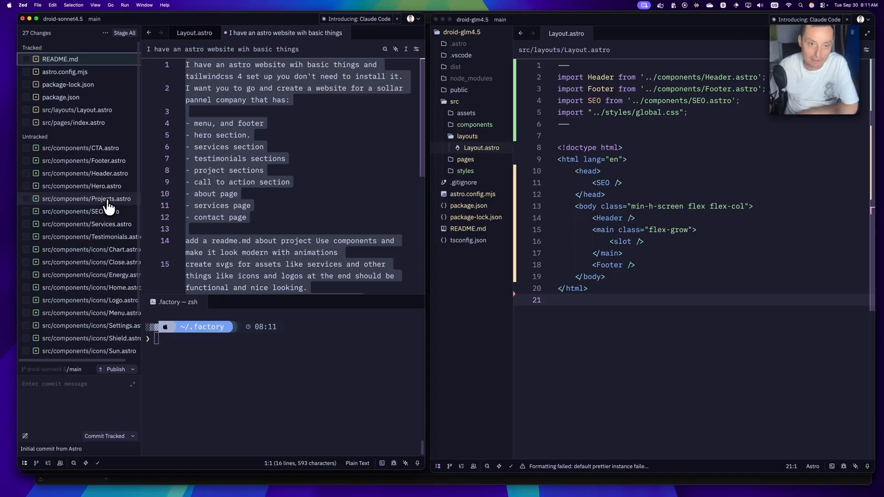
pyautogui.scroll(-3)
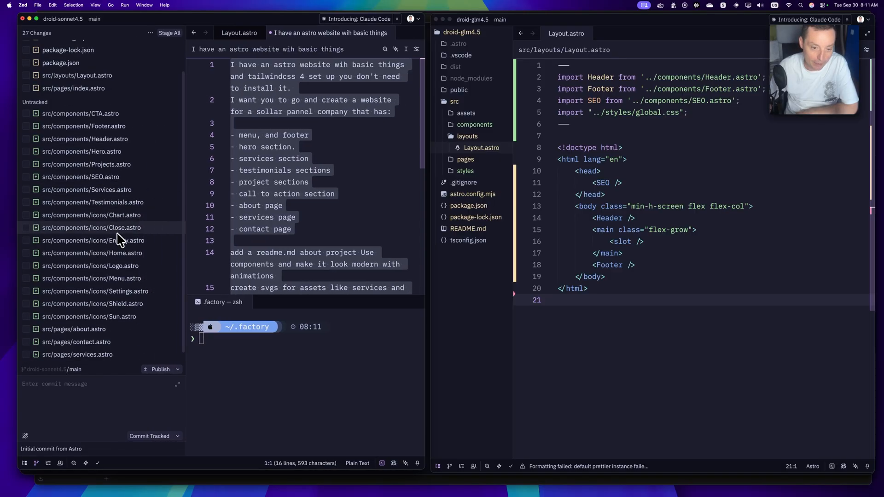
pyautogui.click(92, 253)
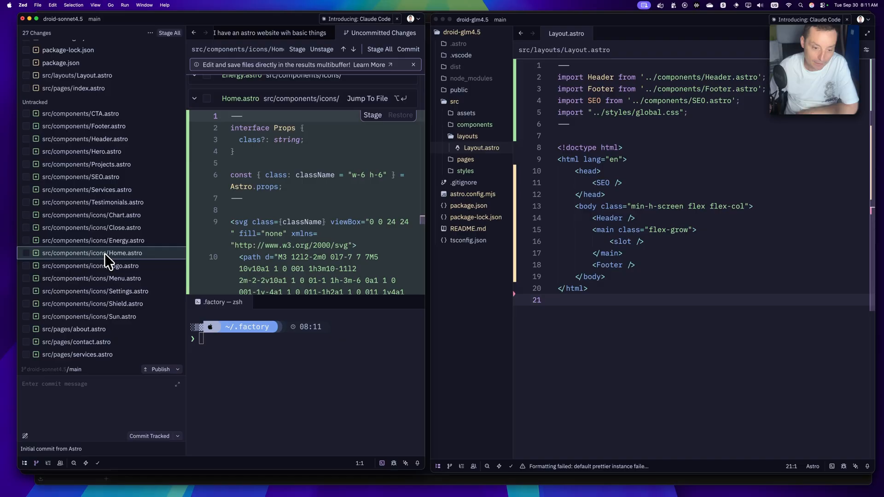
pyautogui.click(74, 329)
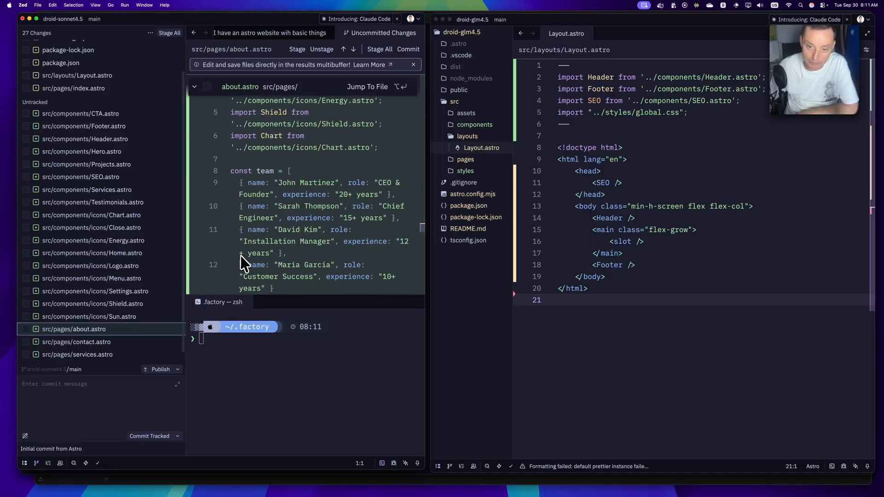
pyautogui.scroll(-3)
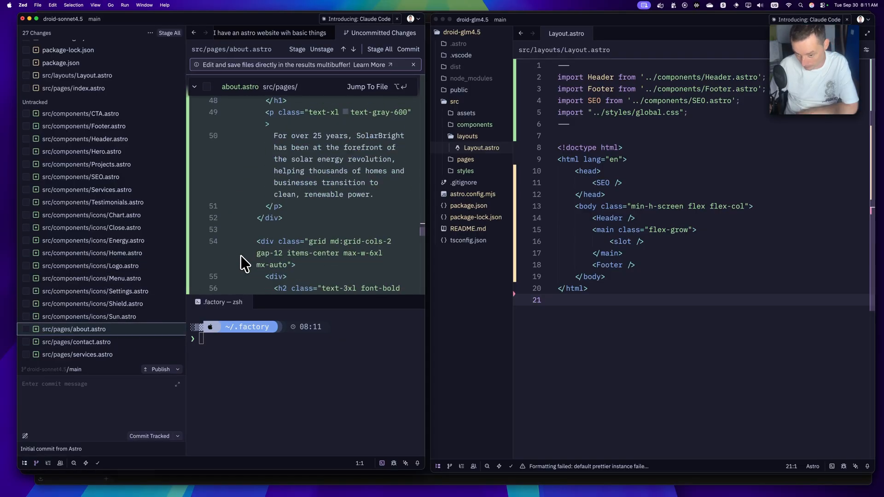
pyautogui.click(76, 343)
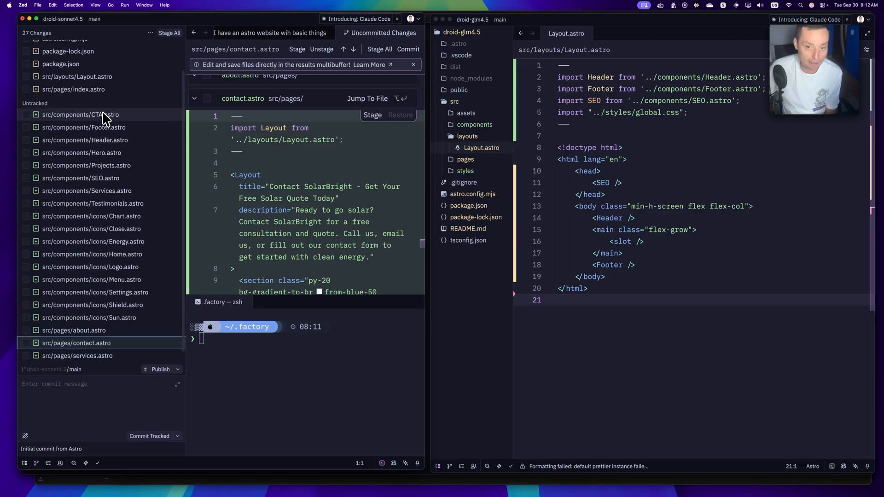
pyautogui.click(83, 114)
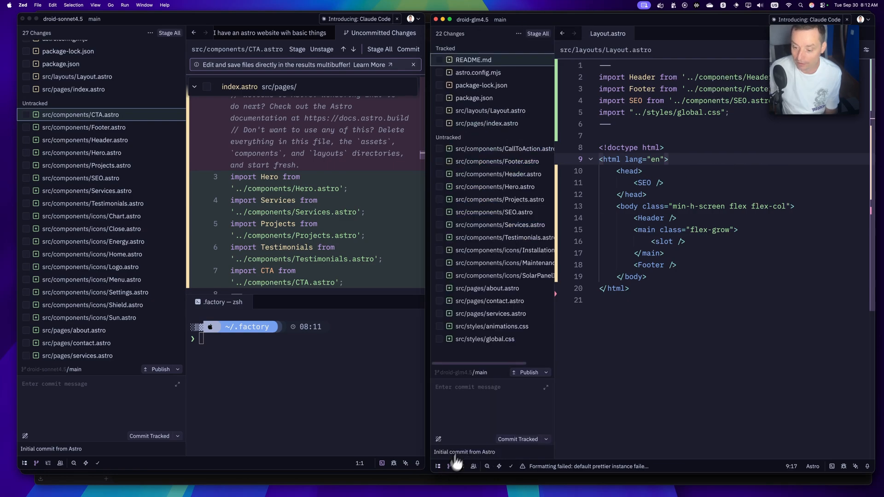
pyautogui.moveTo(481, 235)
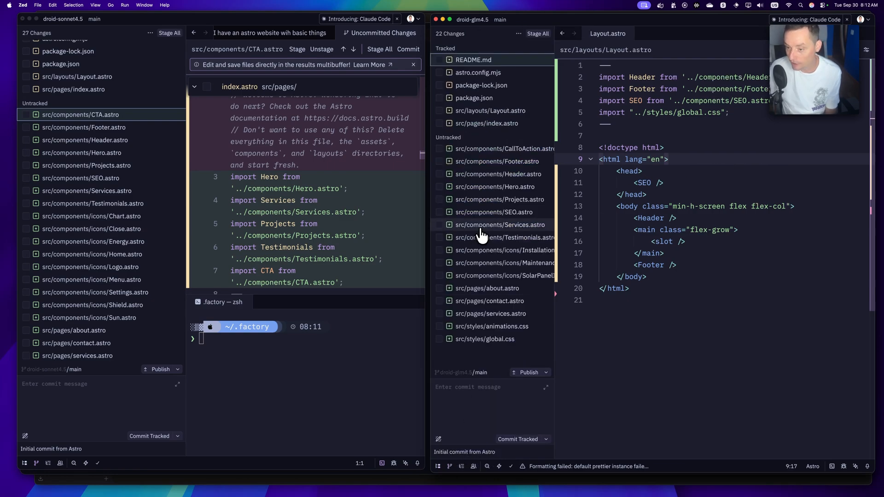
# Open the GLM site's Uncommitted Changes view and view its README and about page diffs
pyautogui.click(505, 149)
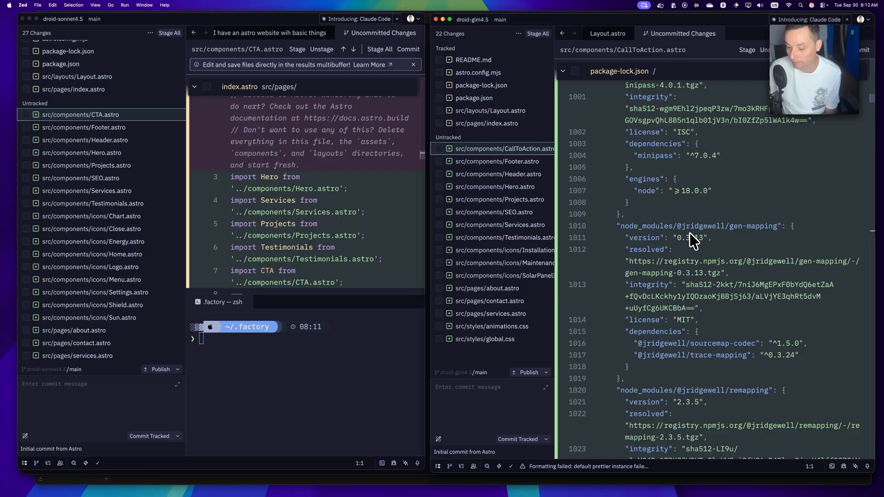
pyautogui.click(473, 59)
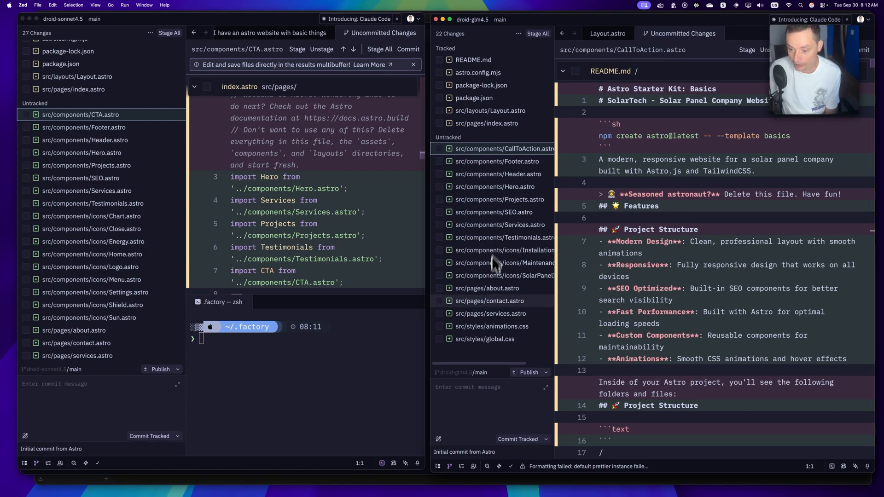
pyautogui.click(487, 289)
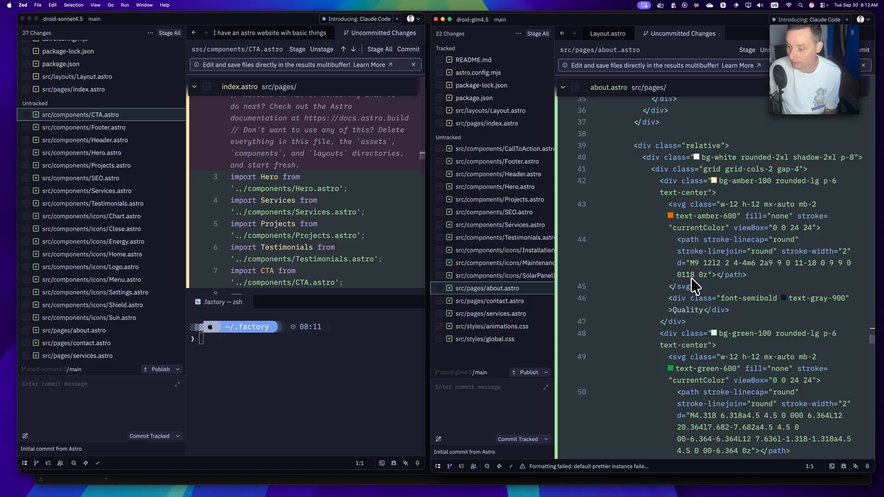
pyautogui.click(489, 300)
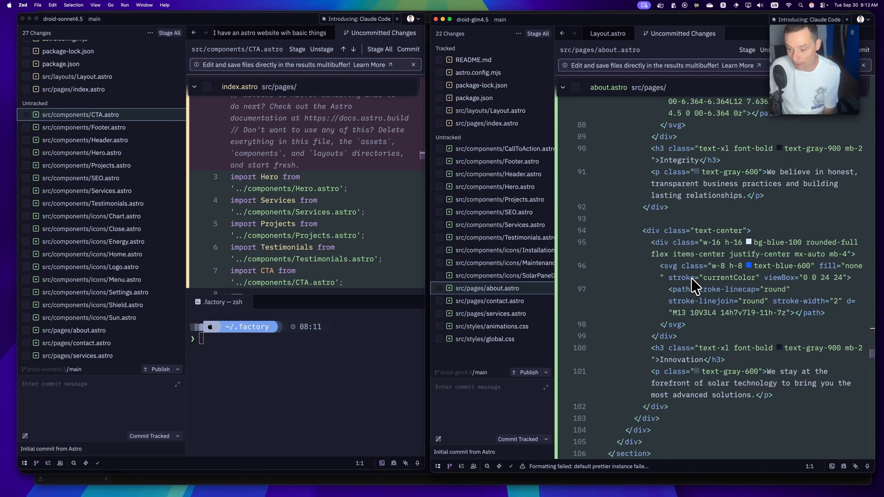
pyautogui.scroll(3)
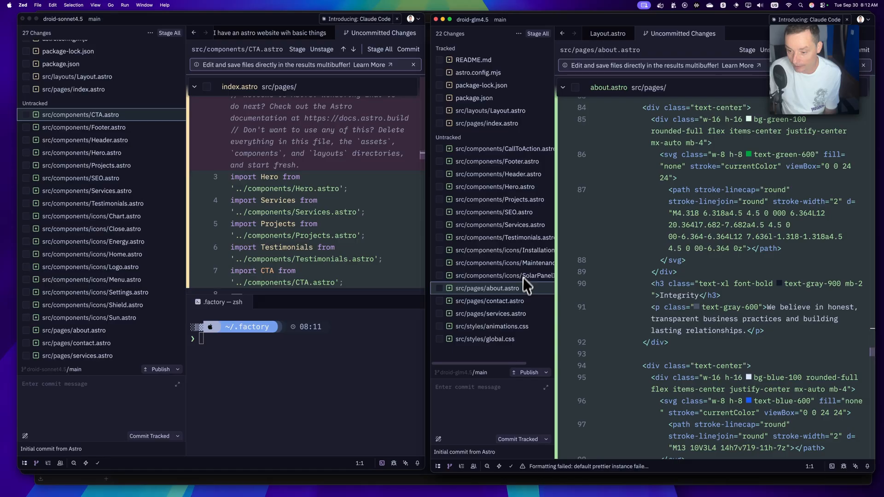
# Jump through the GLM contact.astro, services.astro and Header.astro diffs
pyautogui.click(495, 300)
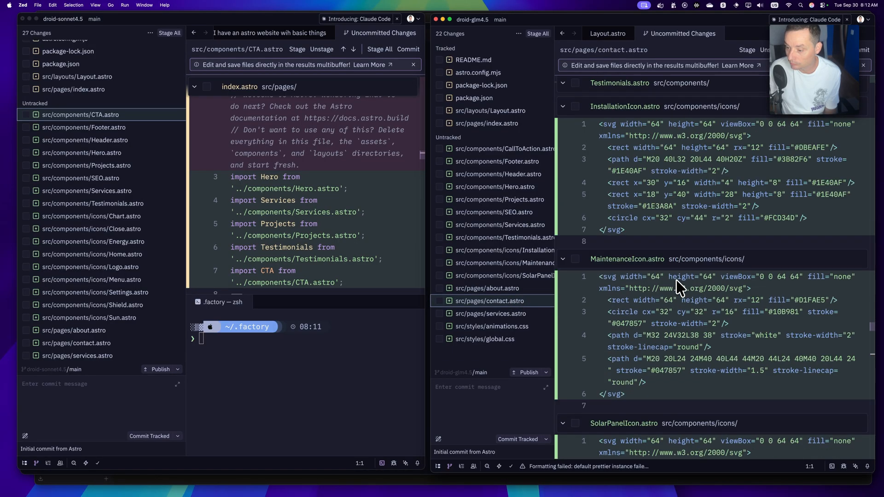
pyautogui.scroll(-3)
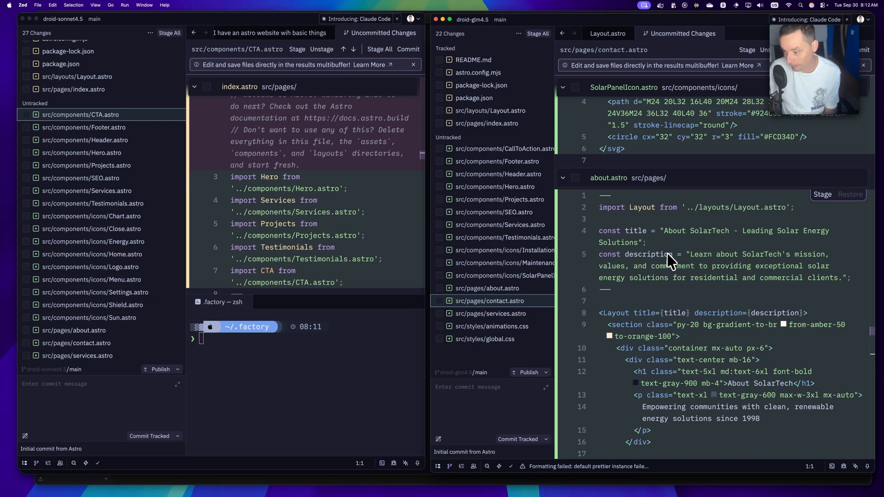
pyautogui.click(490, 313)
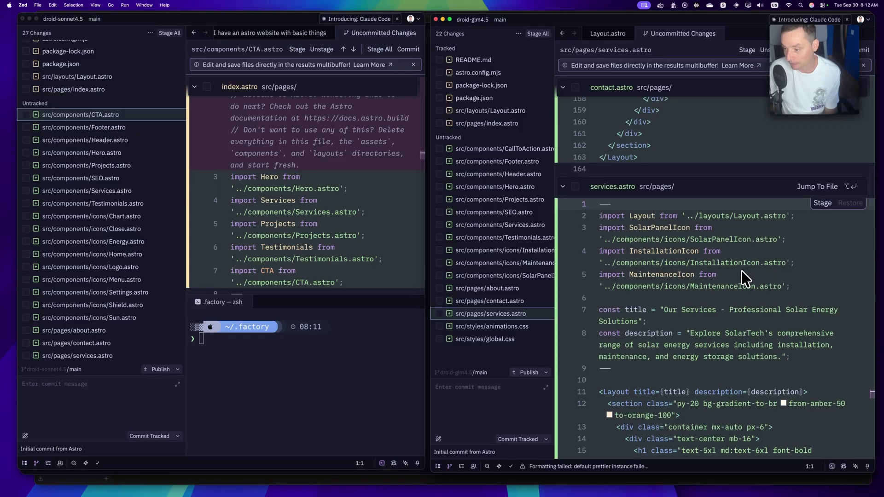
pyautogui.click(500, 174)
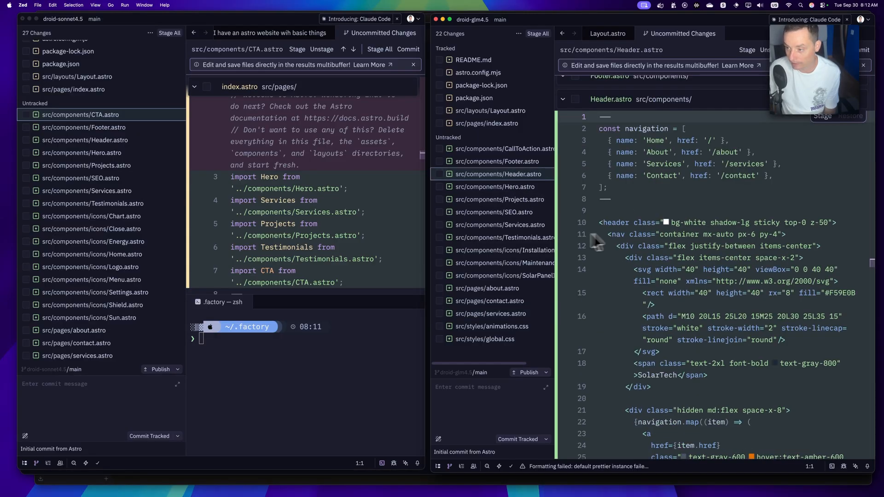
pyautogui.click(495, 187)
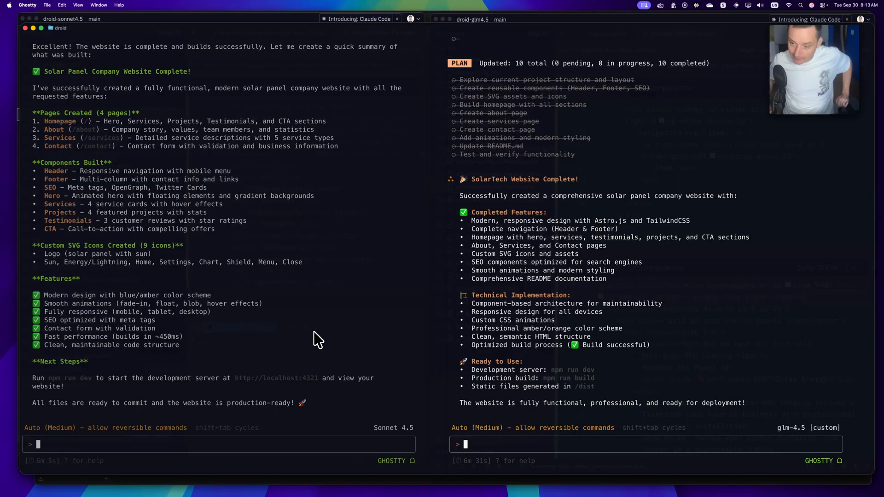
pyautogui.moveTo(307, 321)
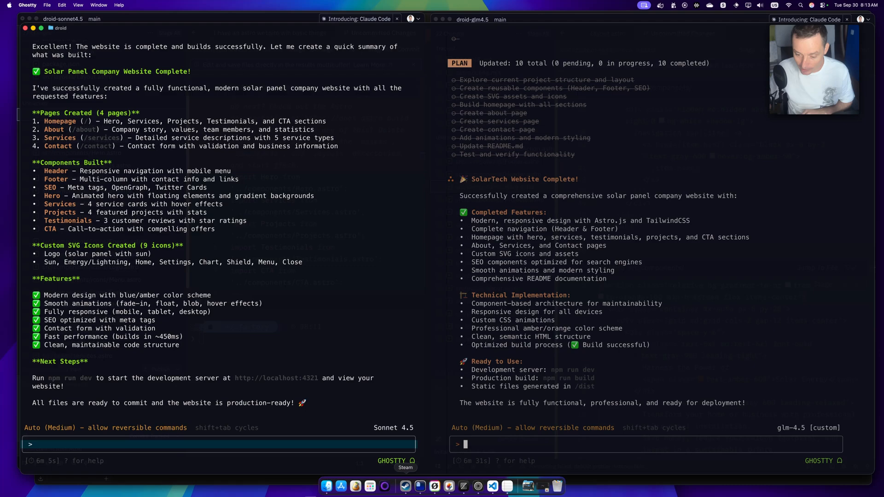
# Bring up the browser after both Droid sessions report a finished, successfully built site
pyautogui.click(465, 486)
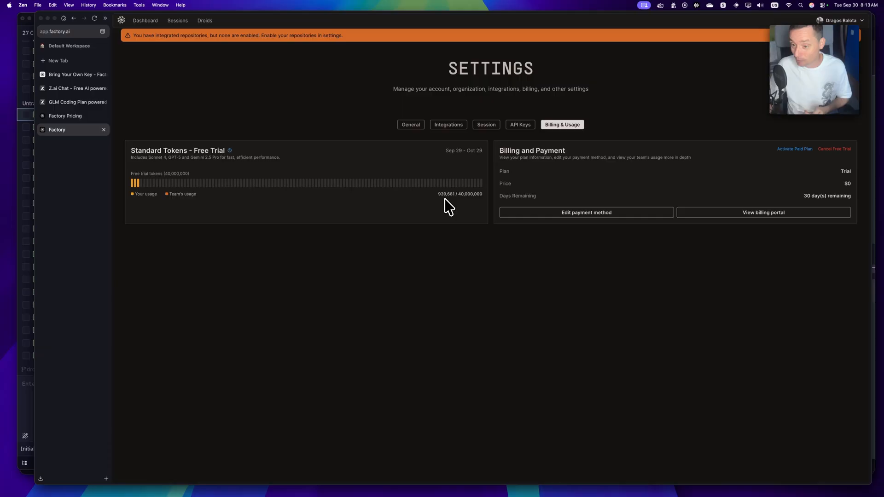
pyautogui.moveTo(504, 142)
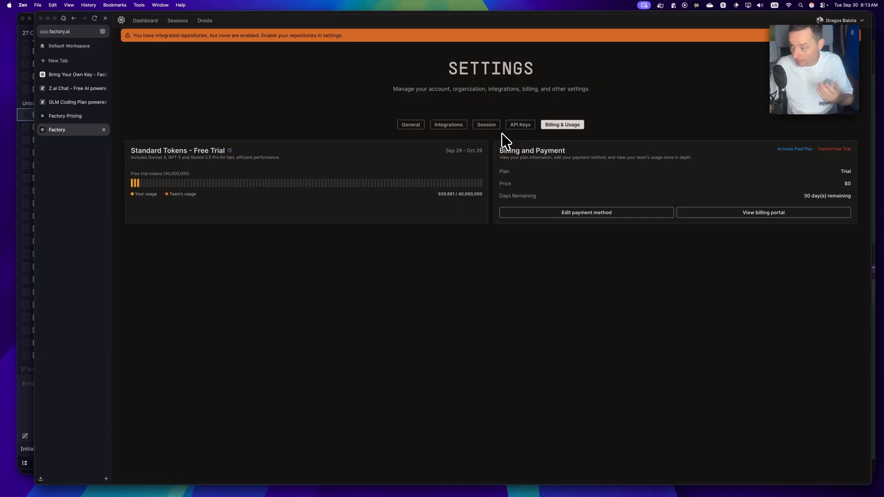
pyautogui.moveTo(455, 202)
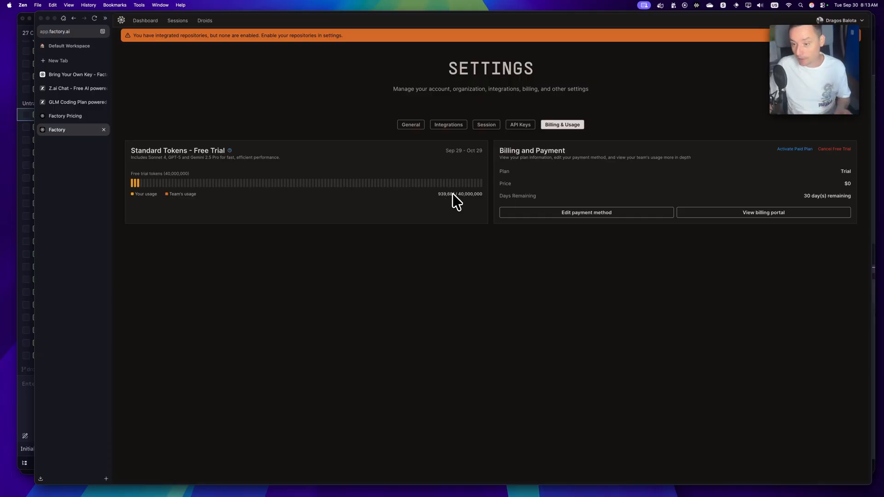
pyautogui.moveTo(551, 284)
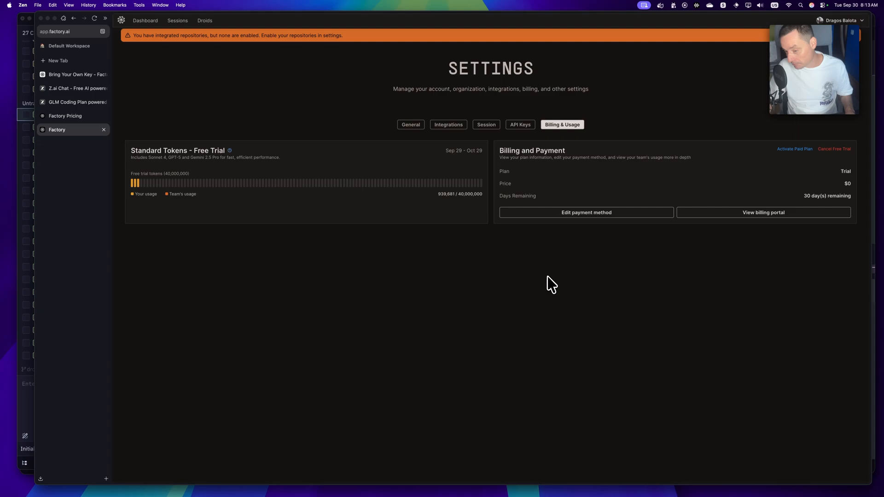
pyautogui.moveTo(463, 483)
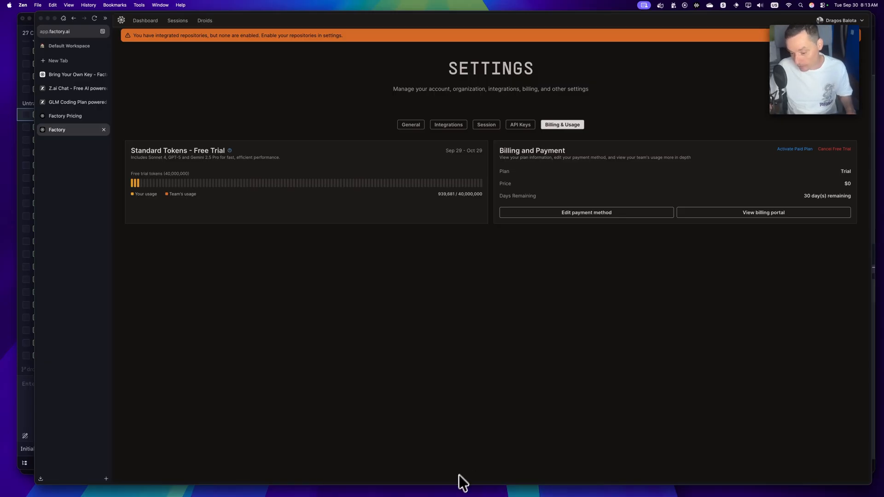
# Switch back to Zed after confirming 939,681 of 40,000,000 tokens used
pyautogui.click(463, 485)
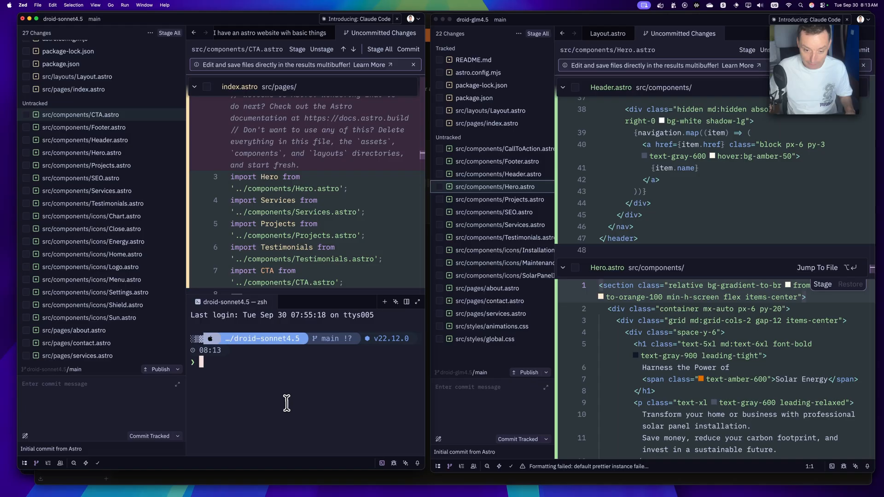
# Run npm run dev in the droid-sonnet4.5 terminal, then in the droid-glm4.5 terminal
pyautogui.write('np,')
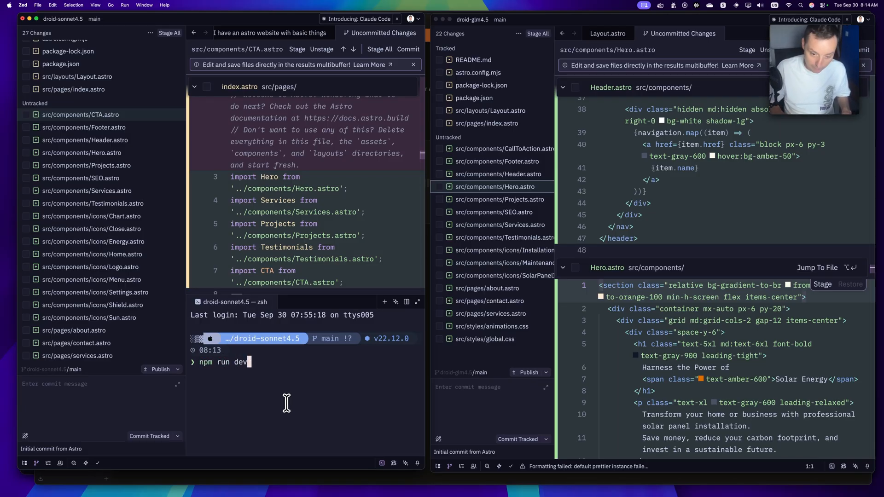
pyautogui.press('enter')
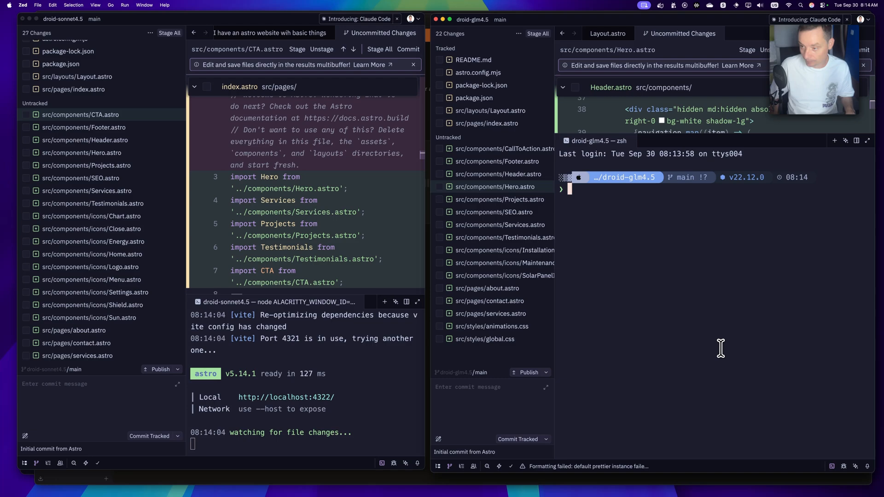
pyautogui.write('npm run dev')
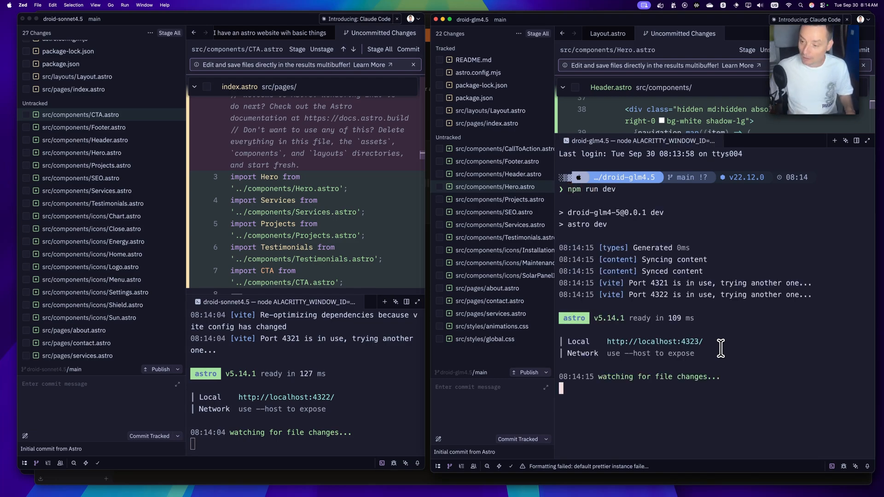
pyautogui.moveTo(349, 403)
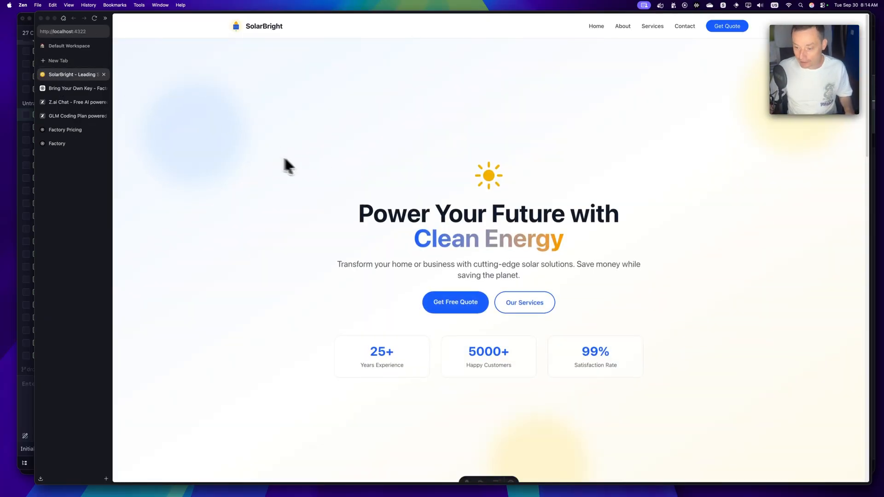
# Scroll through the SolarBright home page sections at localhost:4322, then open About
pyautogui.scroll(-3)
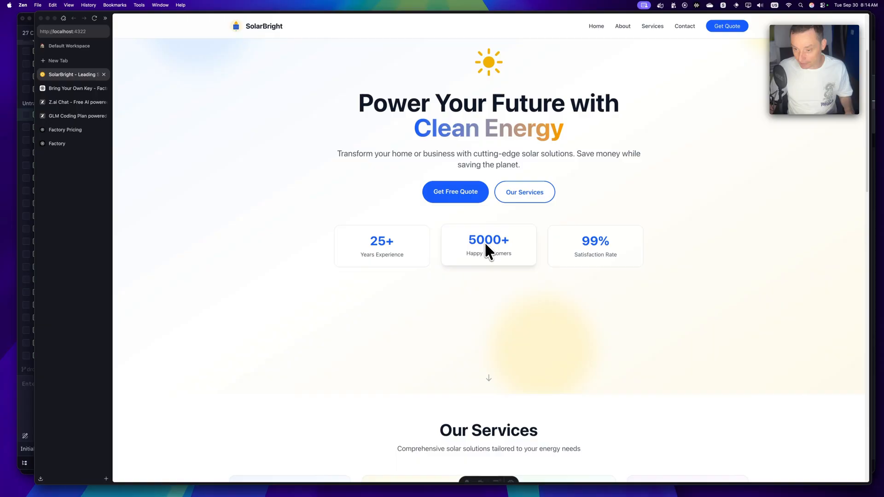
pyautogui.scroll(3)
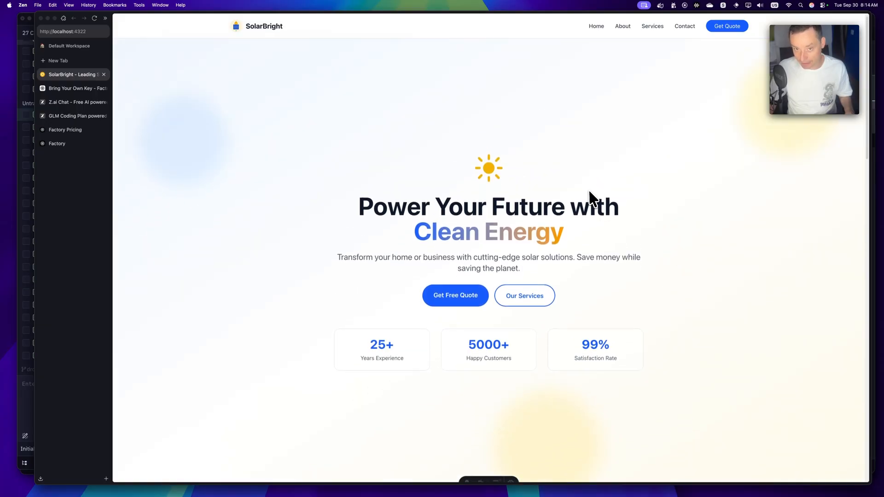
pyautogui.scroll(-3)
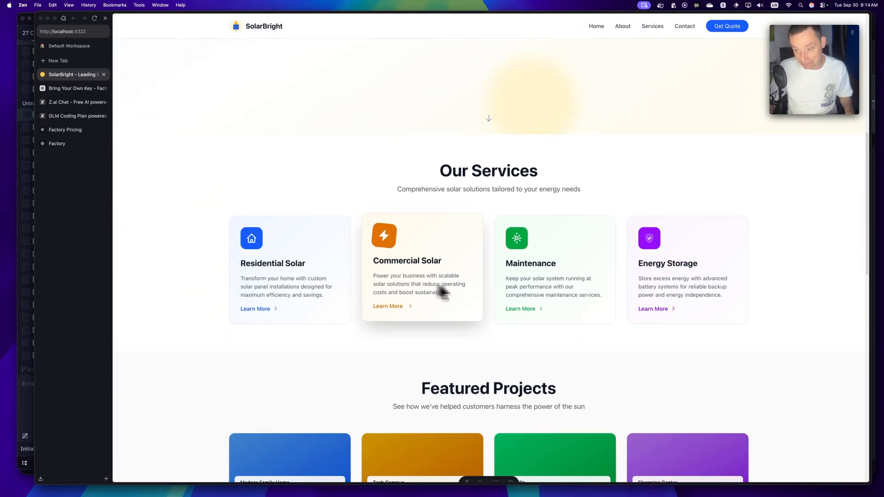
pyautogui.scroll(-3)
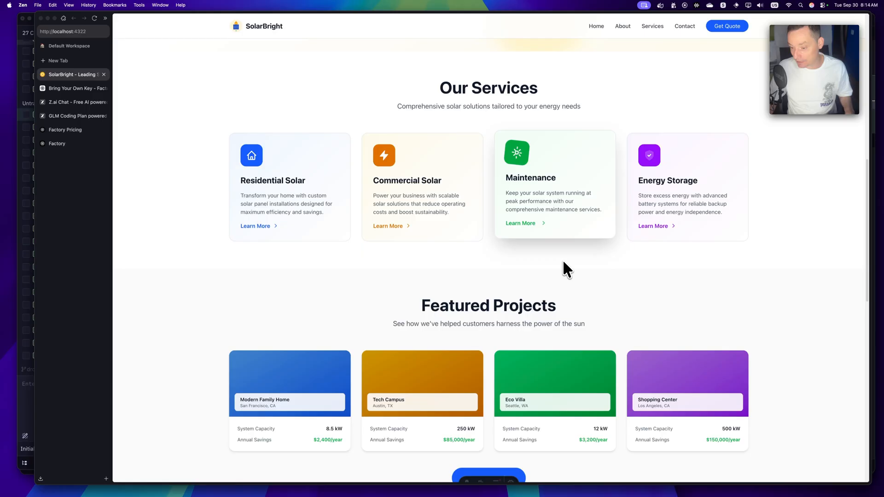
pyautogui.scroll(-3)
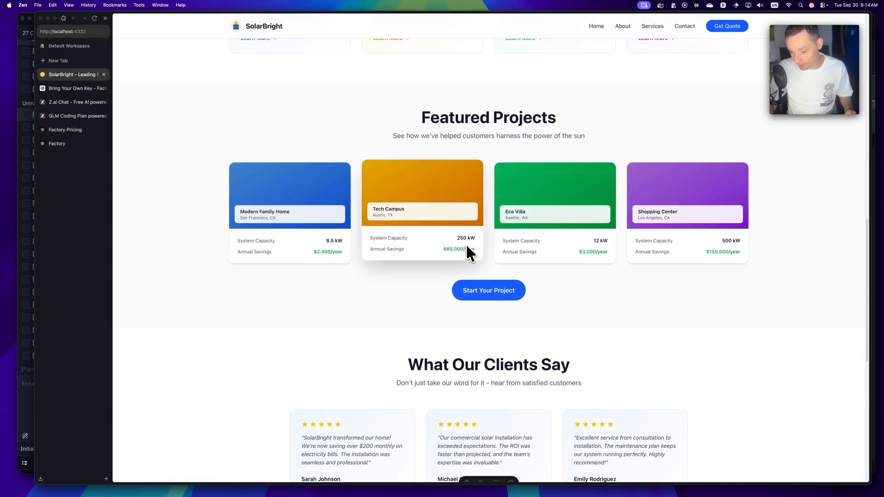
pyautogui.scroll(-3)
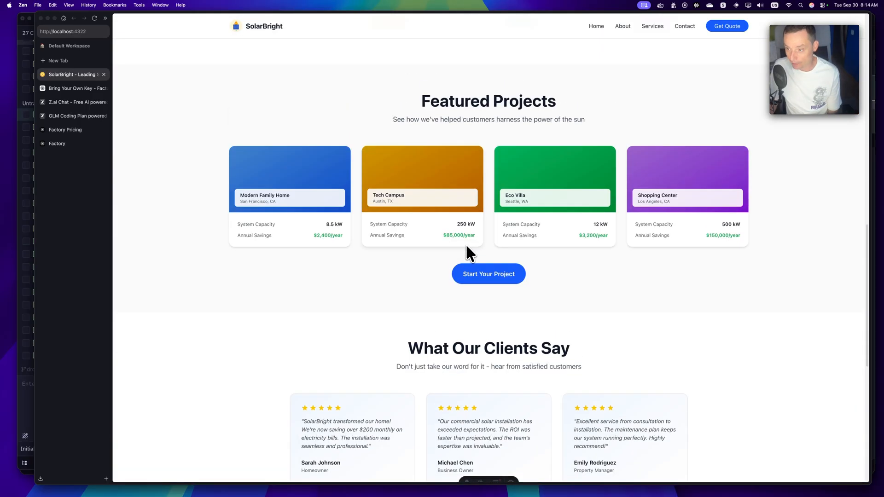
pyautogui.scroll(-3)
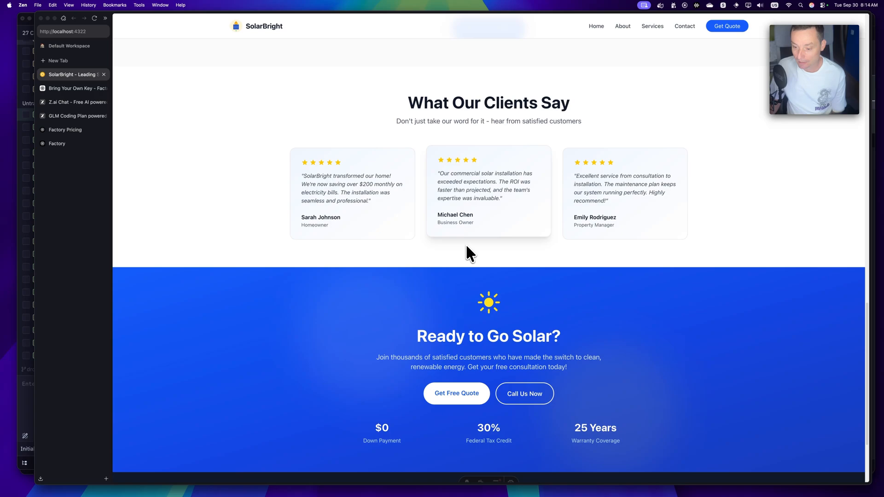
pyautogui.scroll(3)
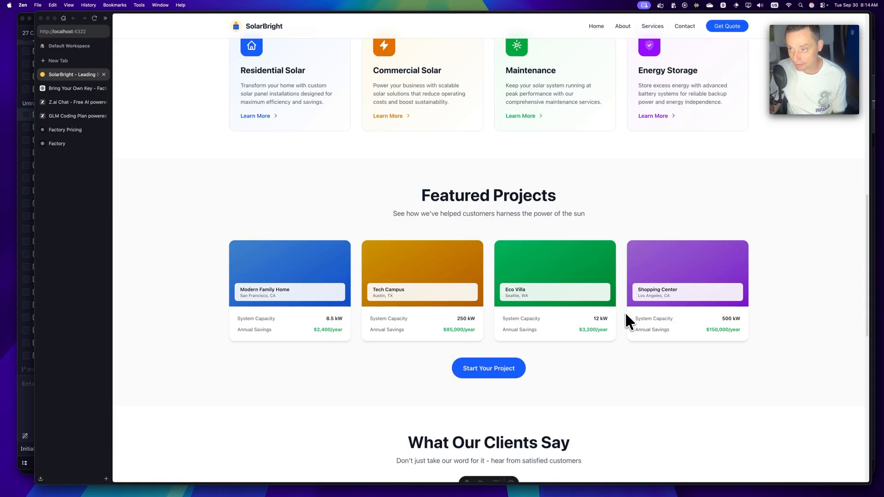
pyautogui.click(623, 26)
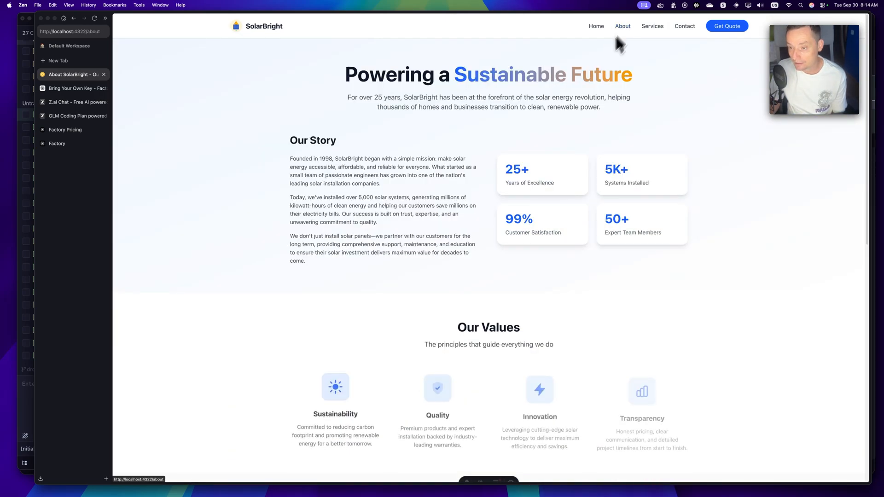
# Scroll through the SolarBright Services page, then start a fresh browser tab
pyautogui.scroll(-3)
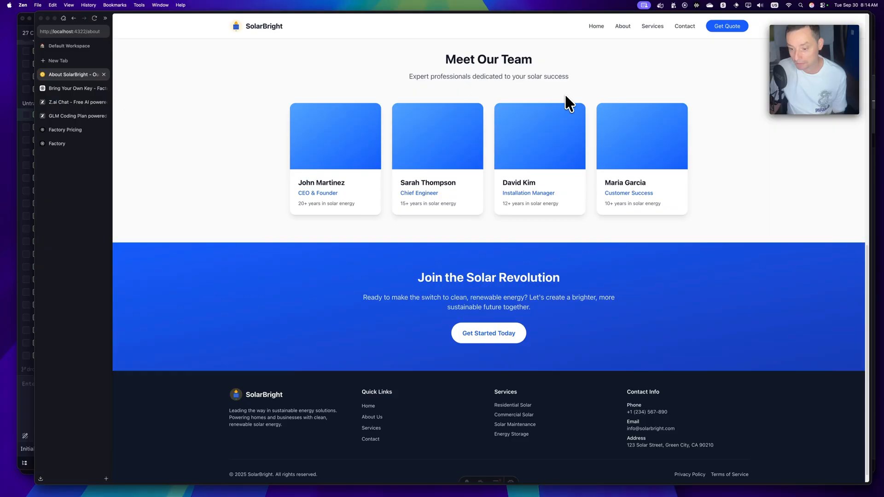
pyautogui.scroll(3)
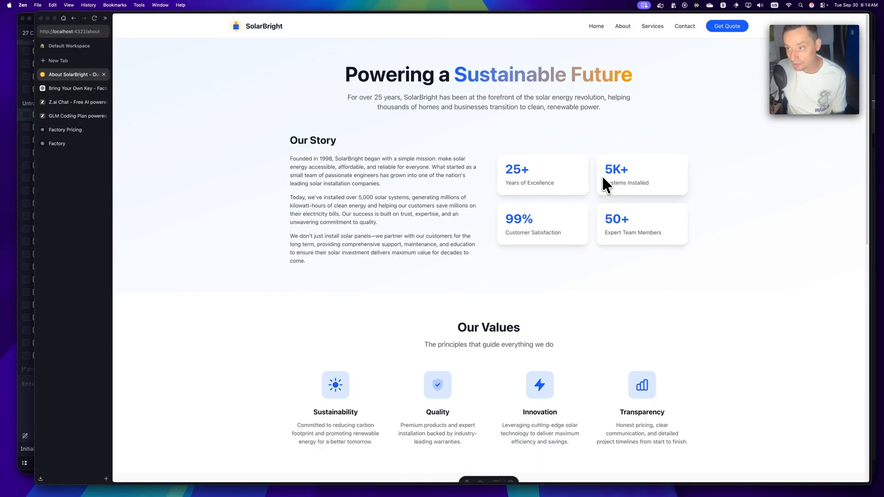
pyautogui.click(653, 25)
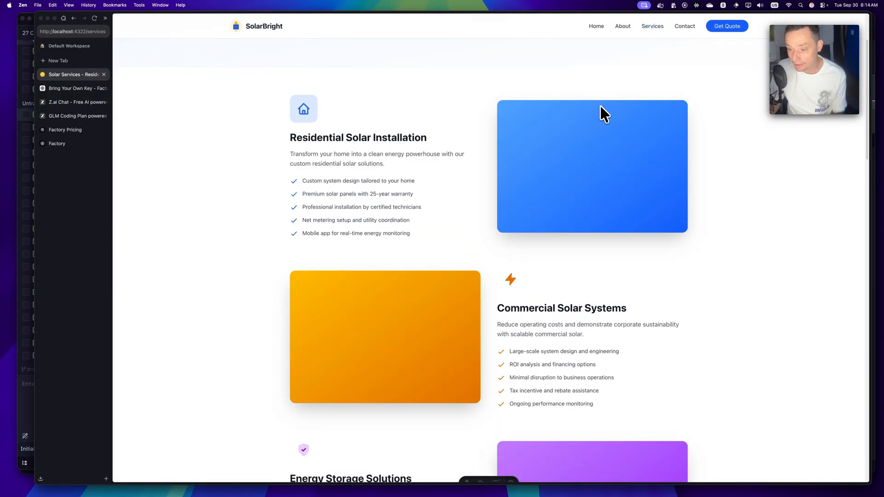
pyautogui.scroll(-3)
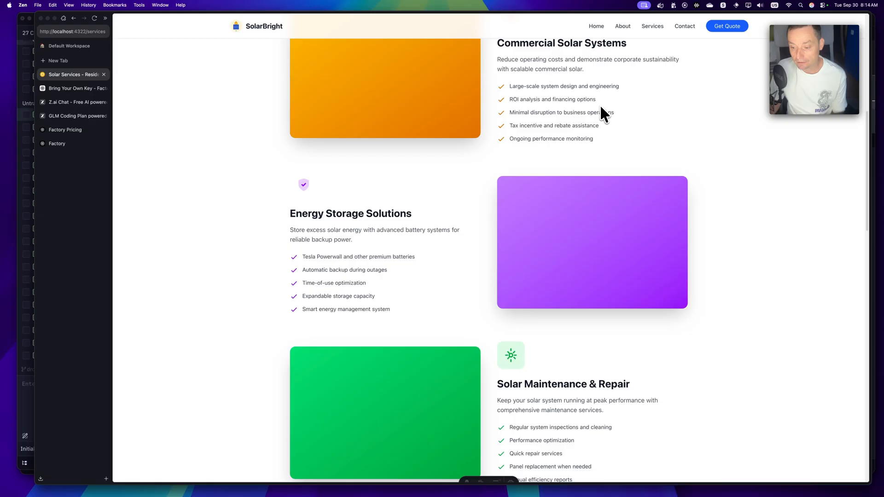
pyautogui.scroll(3)
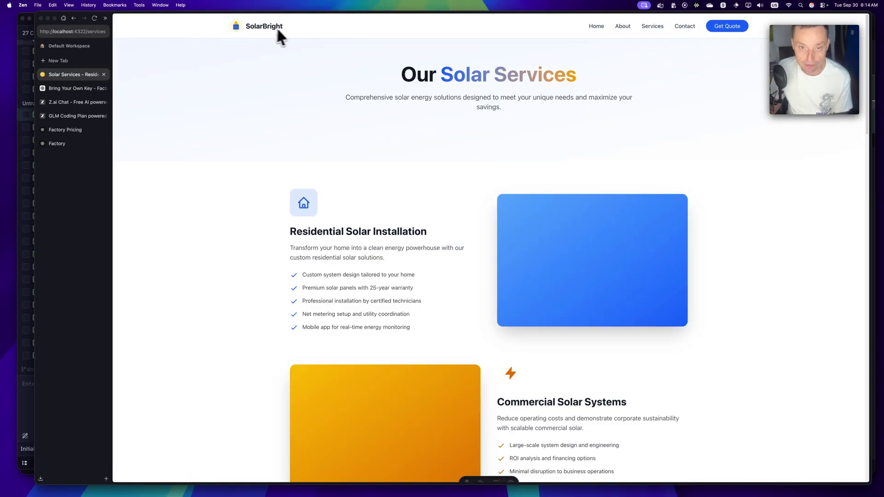
pyautogui.scroll(-3)
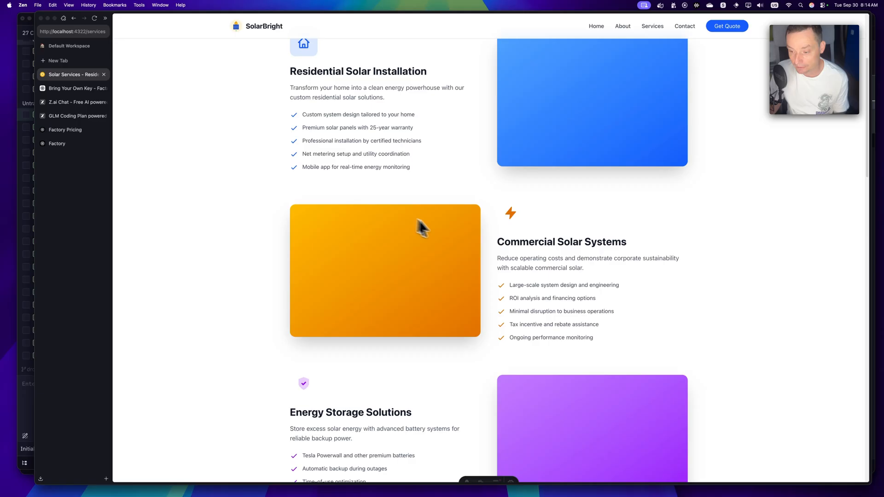
pyautogui.scroll(-3)
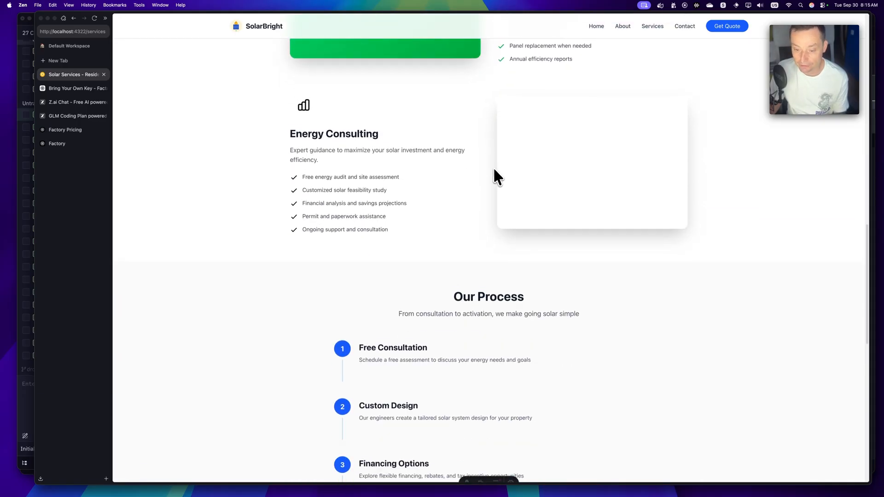
pyautogui.scroll(-3)
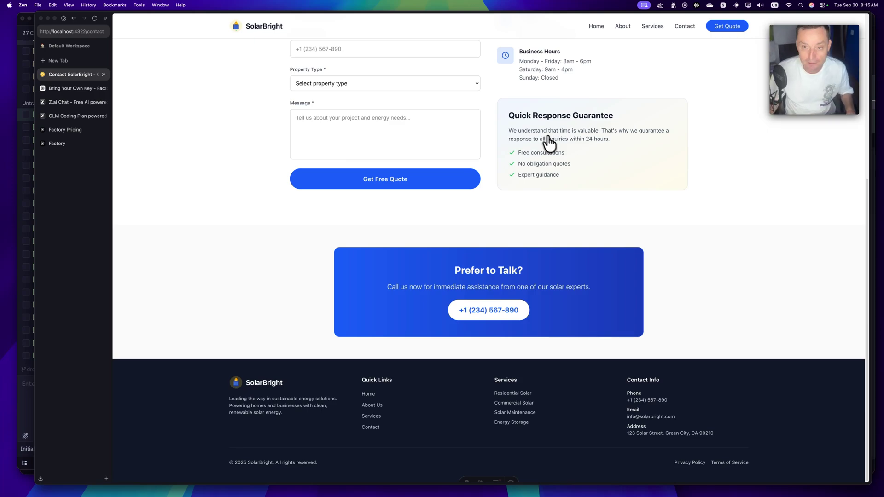
pyautogui.click(57, 61)
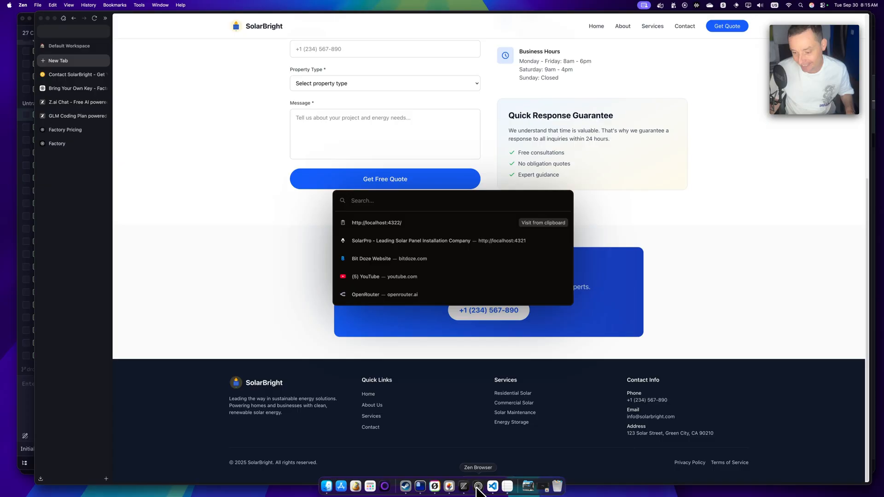
# Check the GLM dev server port (4323) in Zed, then return to Zen Browser
pyautogui.click(464, 487)
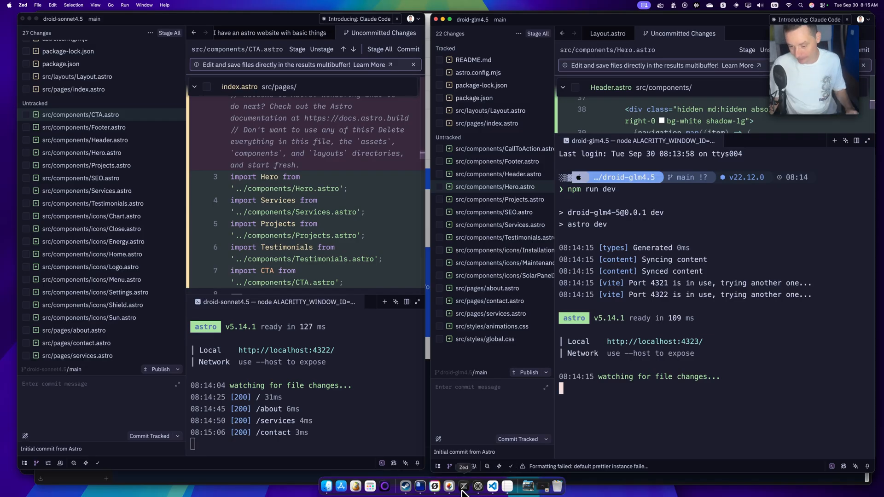
pyautogui.click(450, 487)
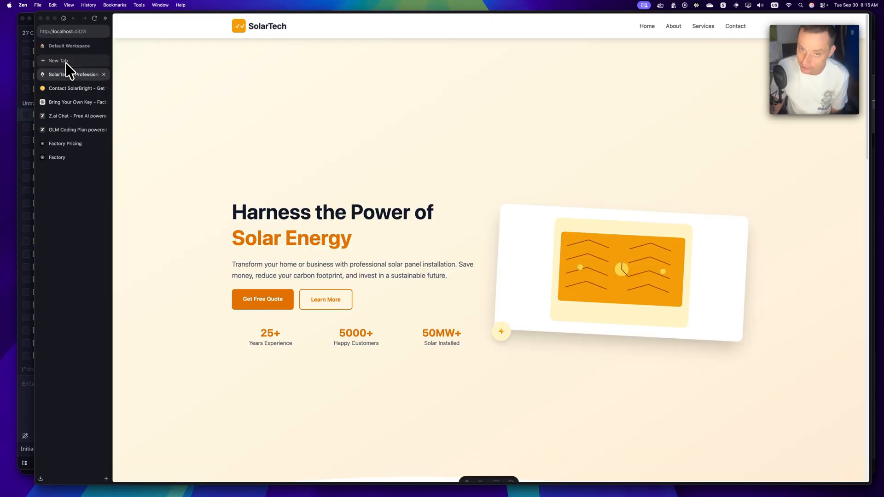
pyautogui.scroll(-3)
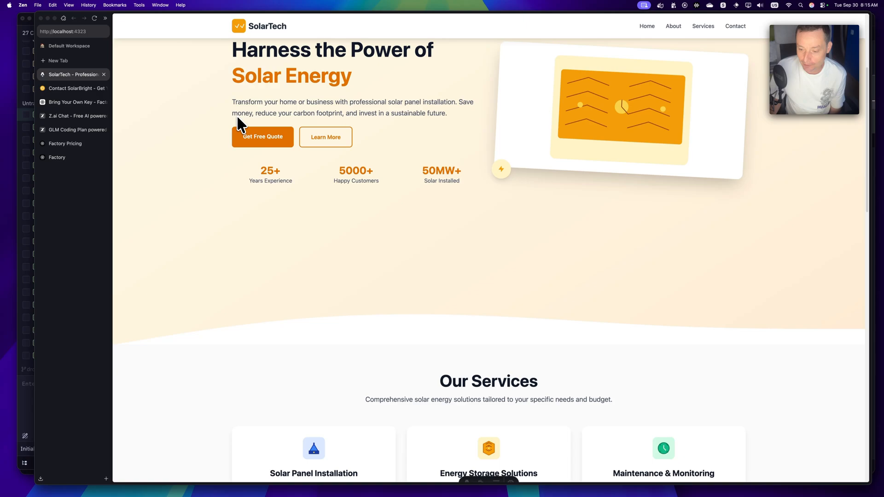
pyautogui.scroll(-3)
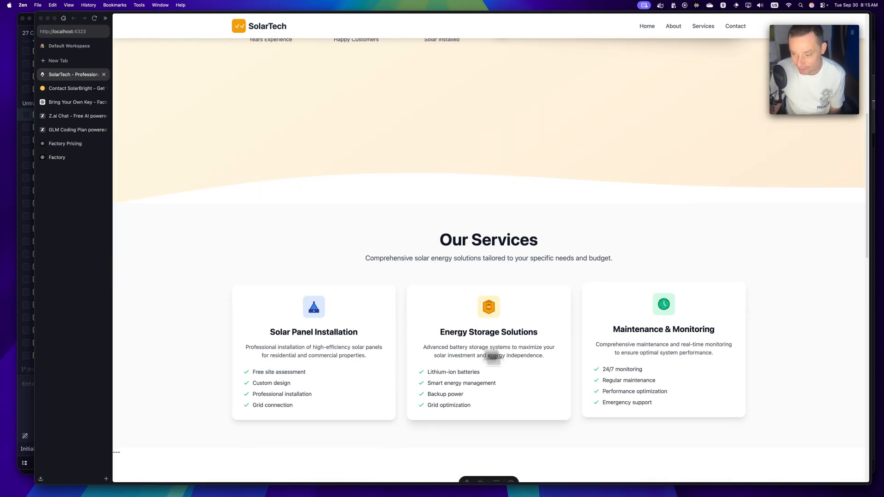
pyautogui.scroll(-3)
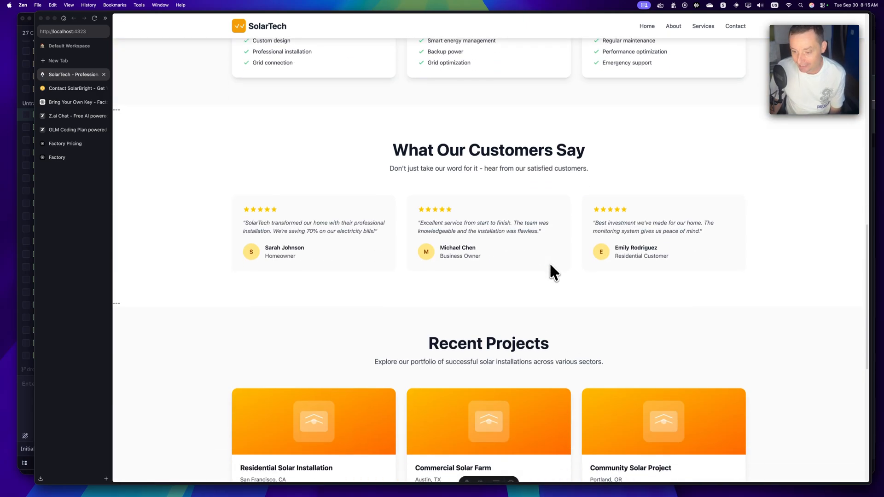
pyautogui.scroll(-3)
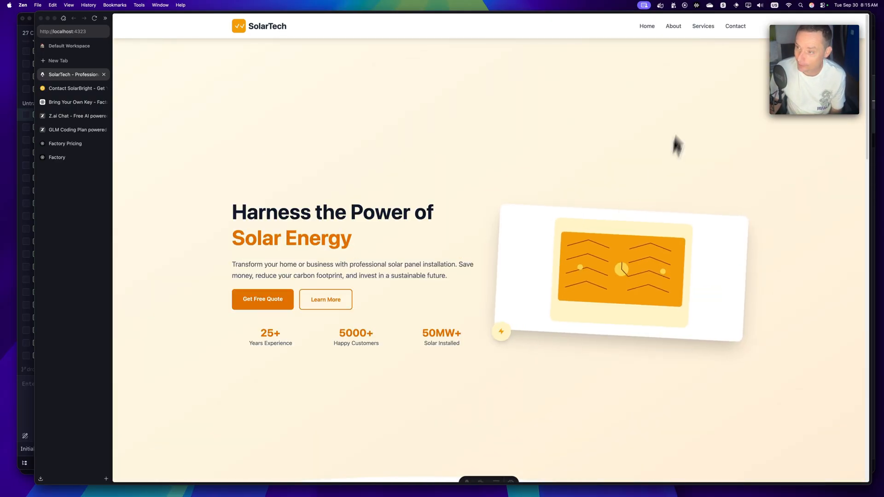
# View SolarTech's About and Services pages, then switch to the SolarBright contact and Factory Pricing tabs
pyautogui.click(673, 26)
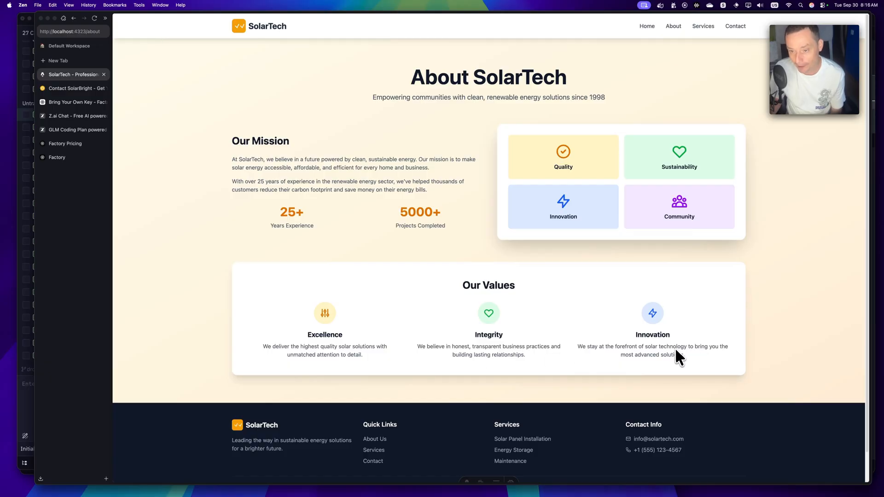
pyautogui.moveTo(687, 50)
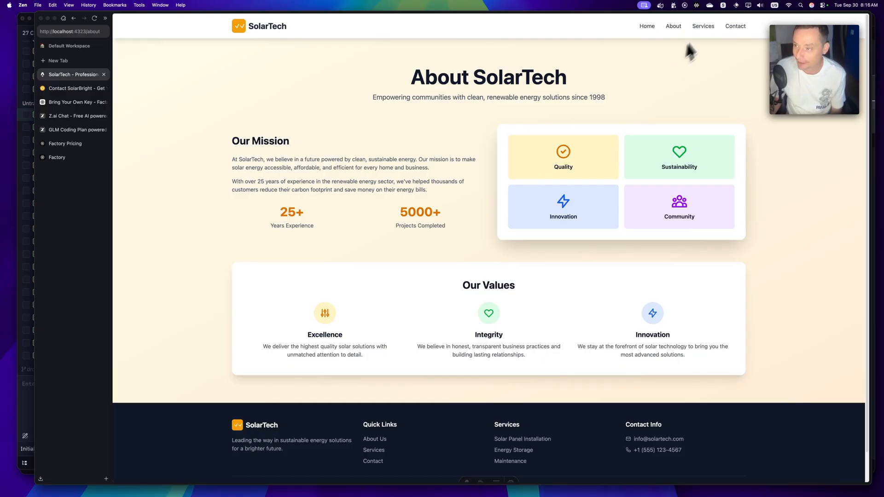
pyautogui.click(704, 26)
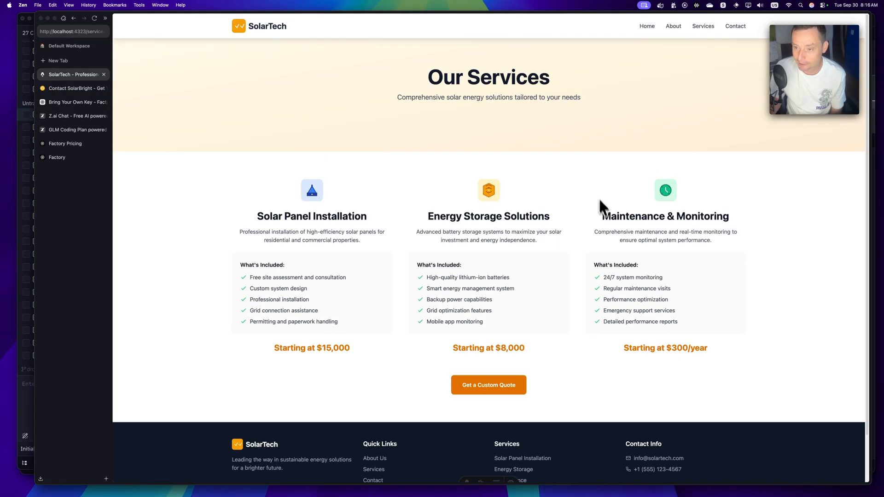
pyautogui.moveTo(707, 219)
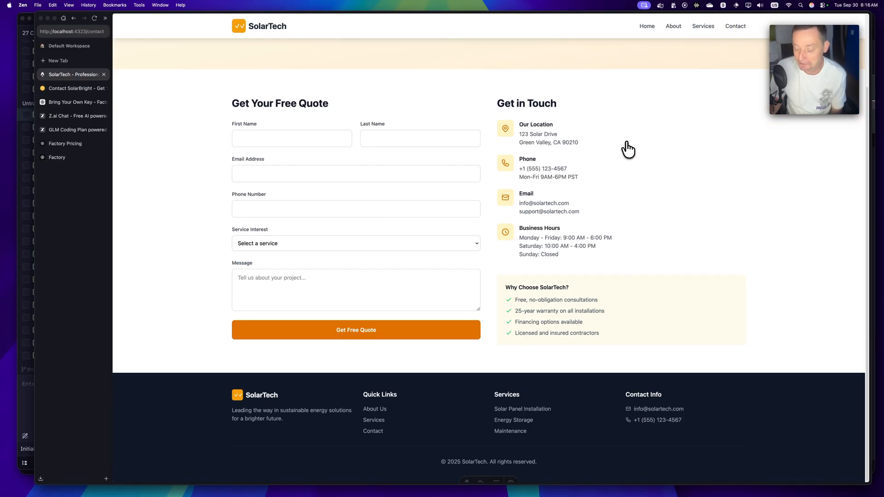
pyautogui.moveTo(487, 444)
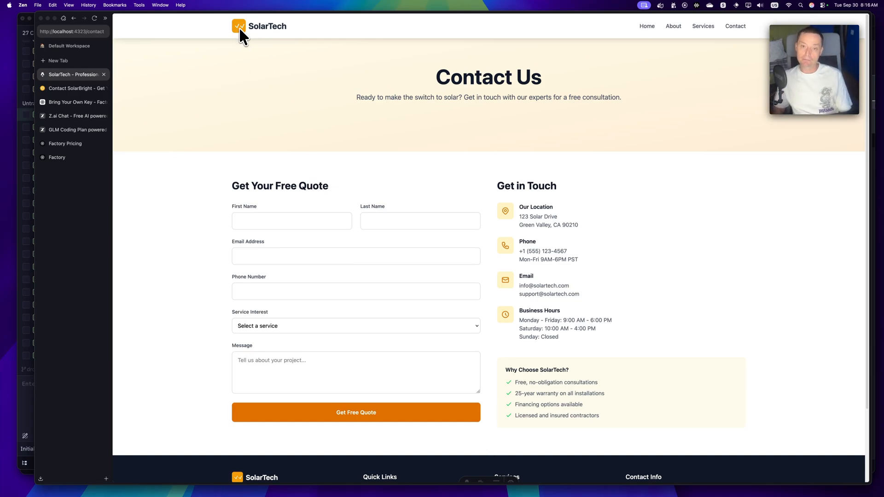
pyautogui.moveTo(499, 201)
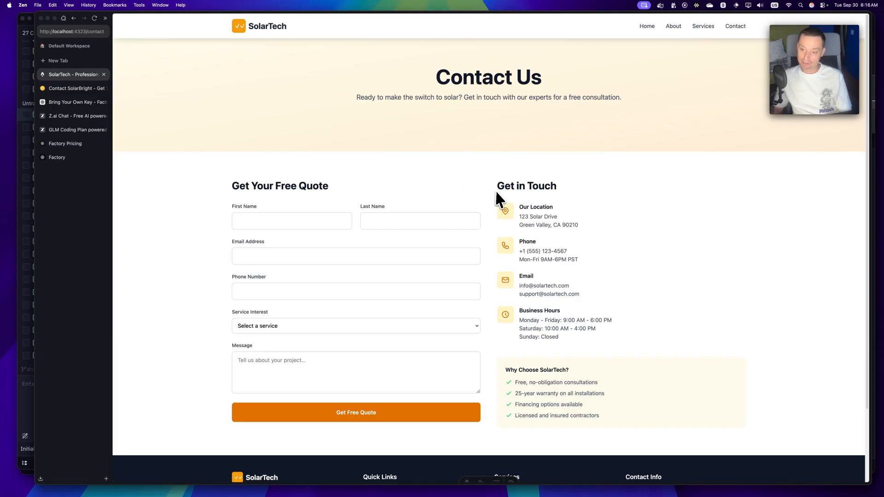
pyautogui.moveTo(535, 320)
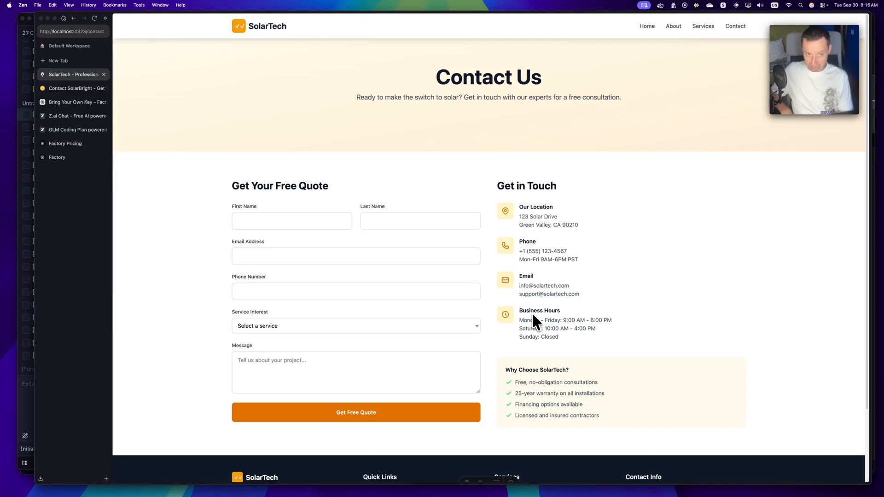
pyautogui.moveTo(530, 324)
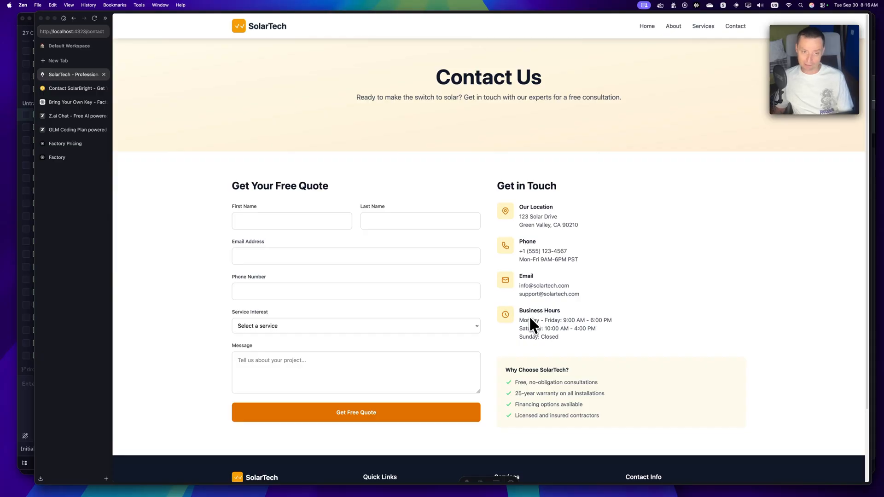
pyautogui.click(74, 88)
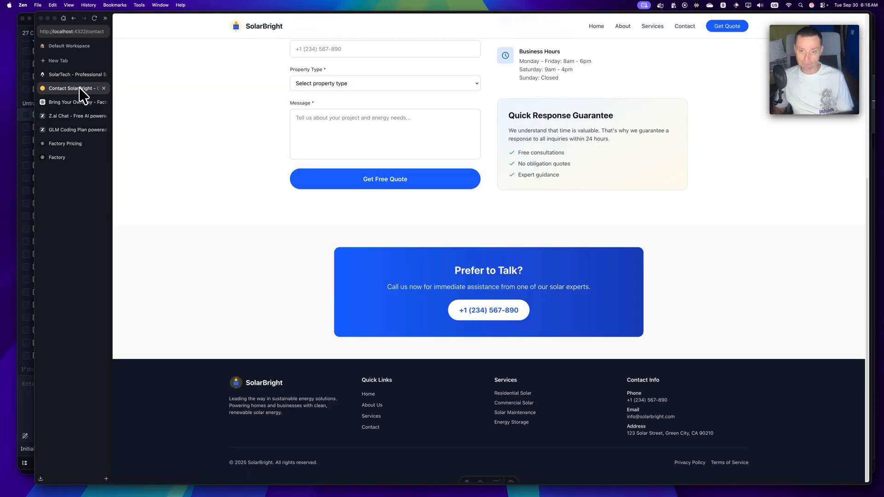
pyautogui.click(64, 144)
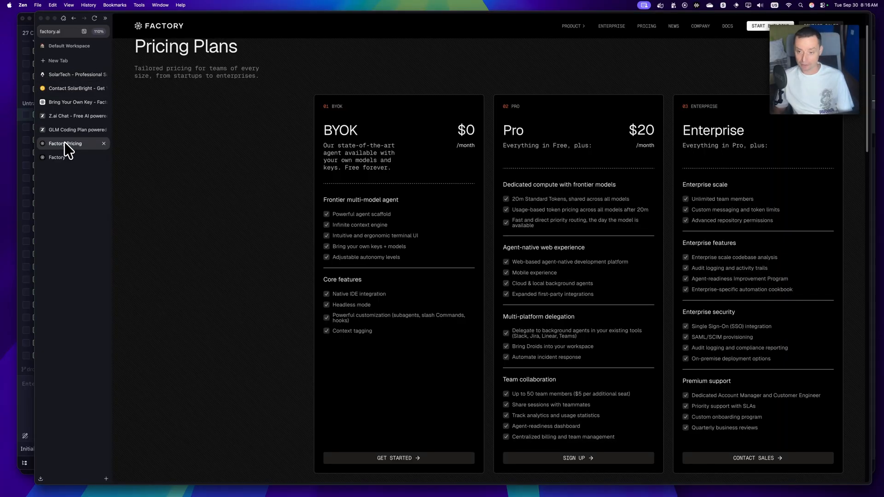